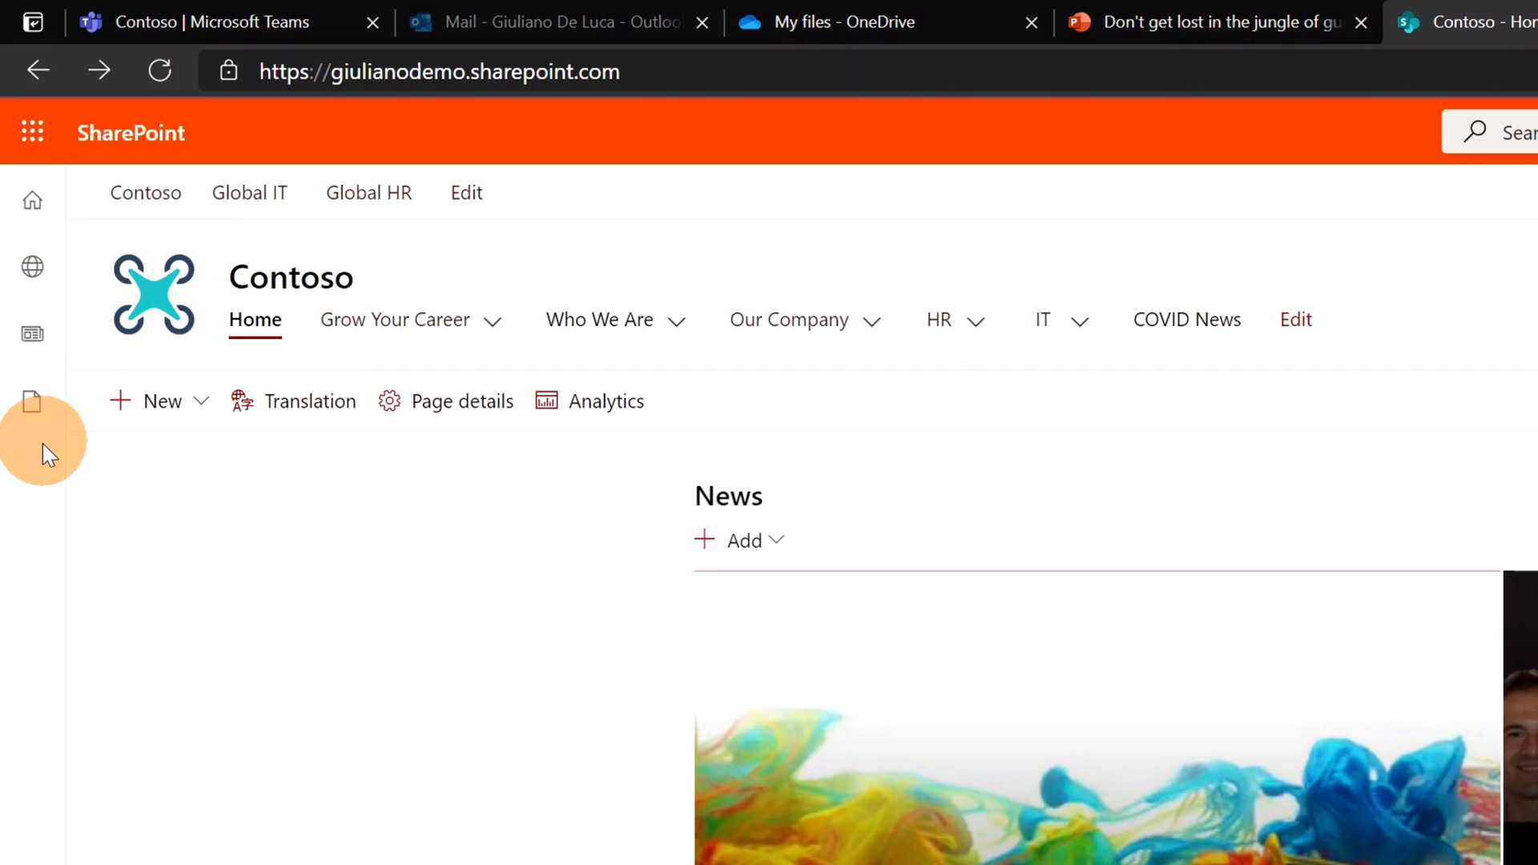
mouse_move(38, 530)
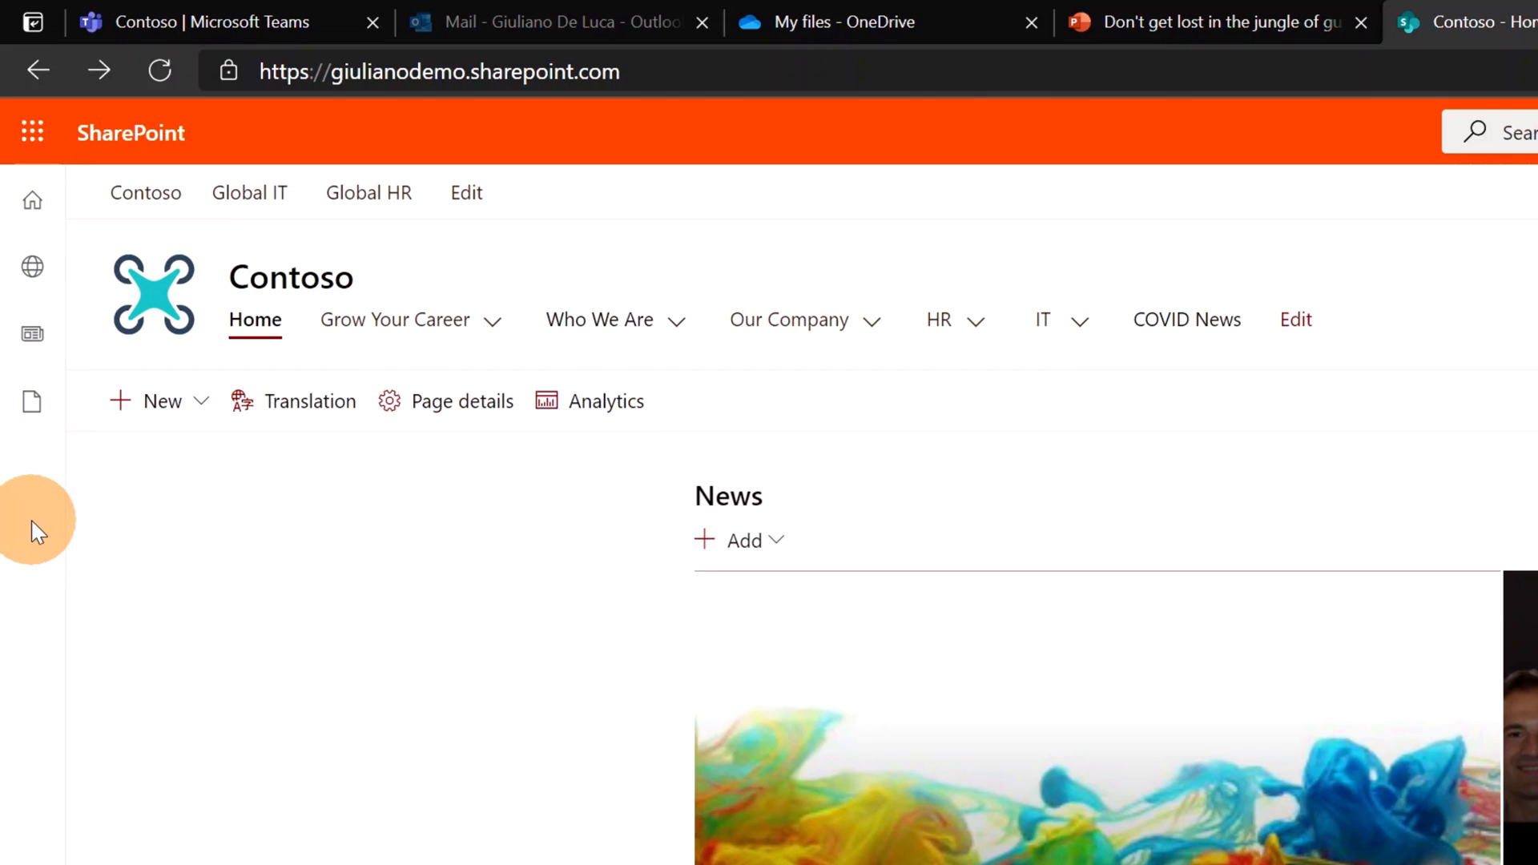
mouse_move(32, 200)
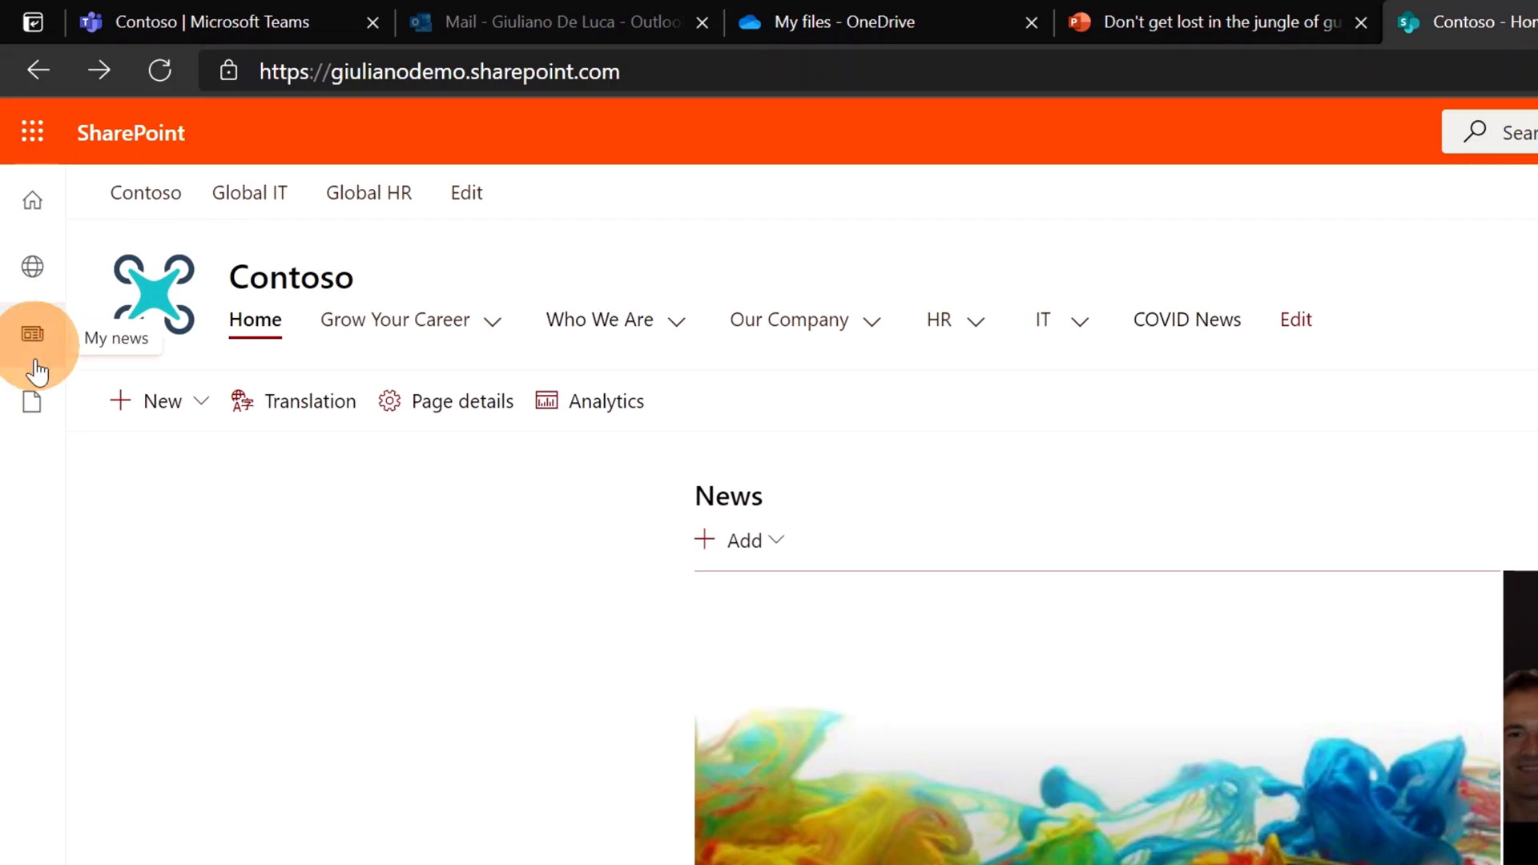
mouse_move(32, 399)
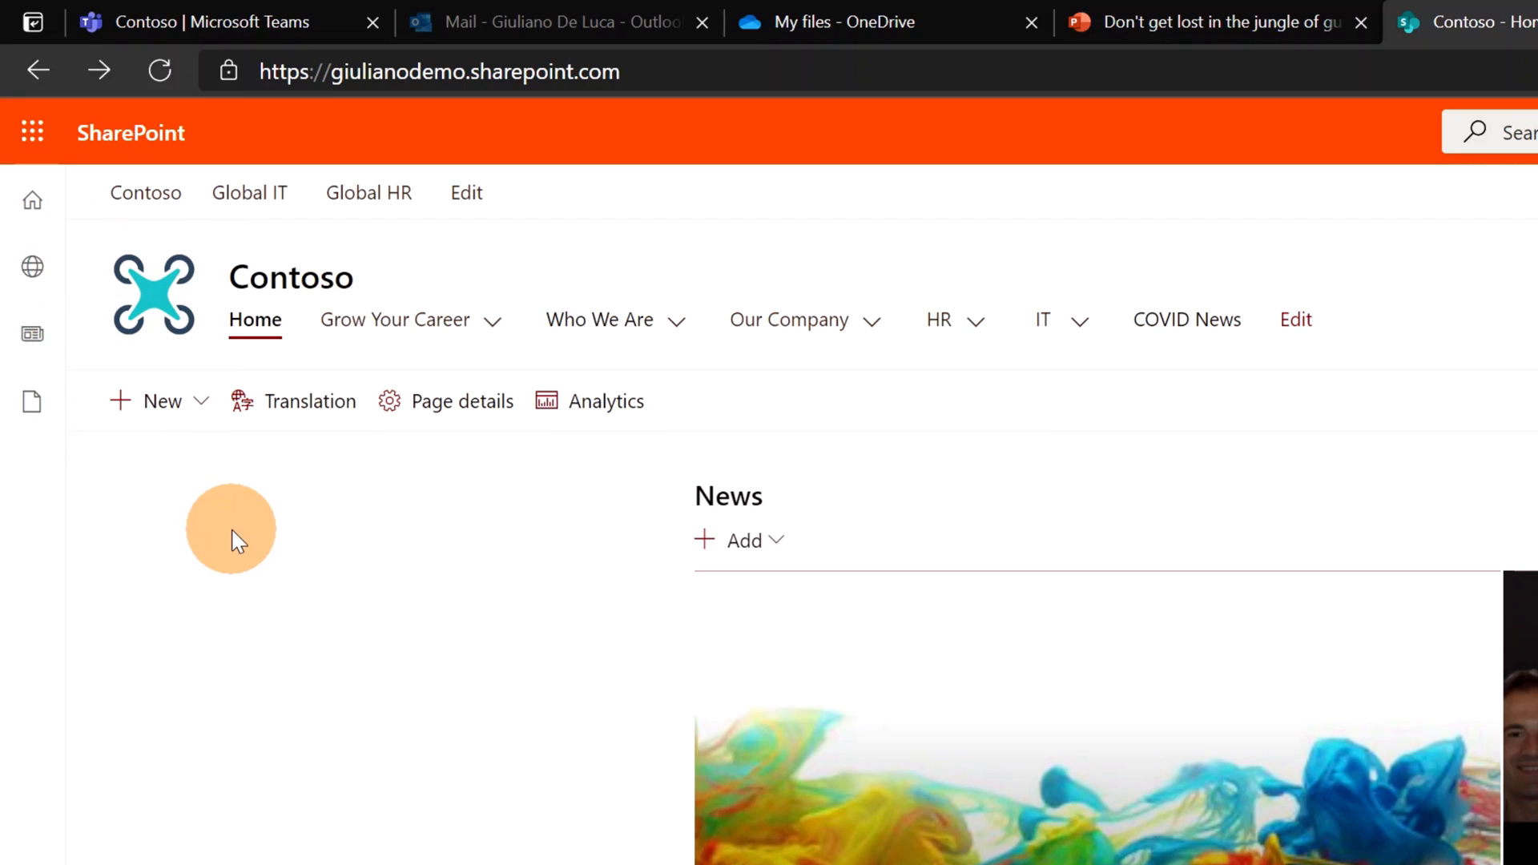
mouse_move(245, 255)
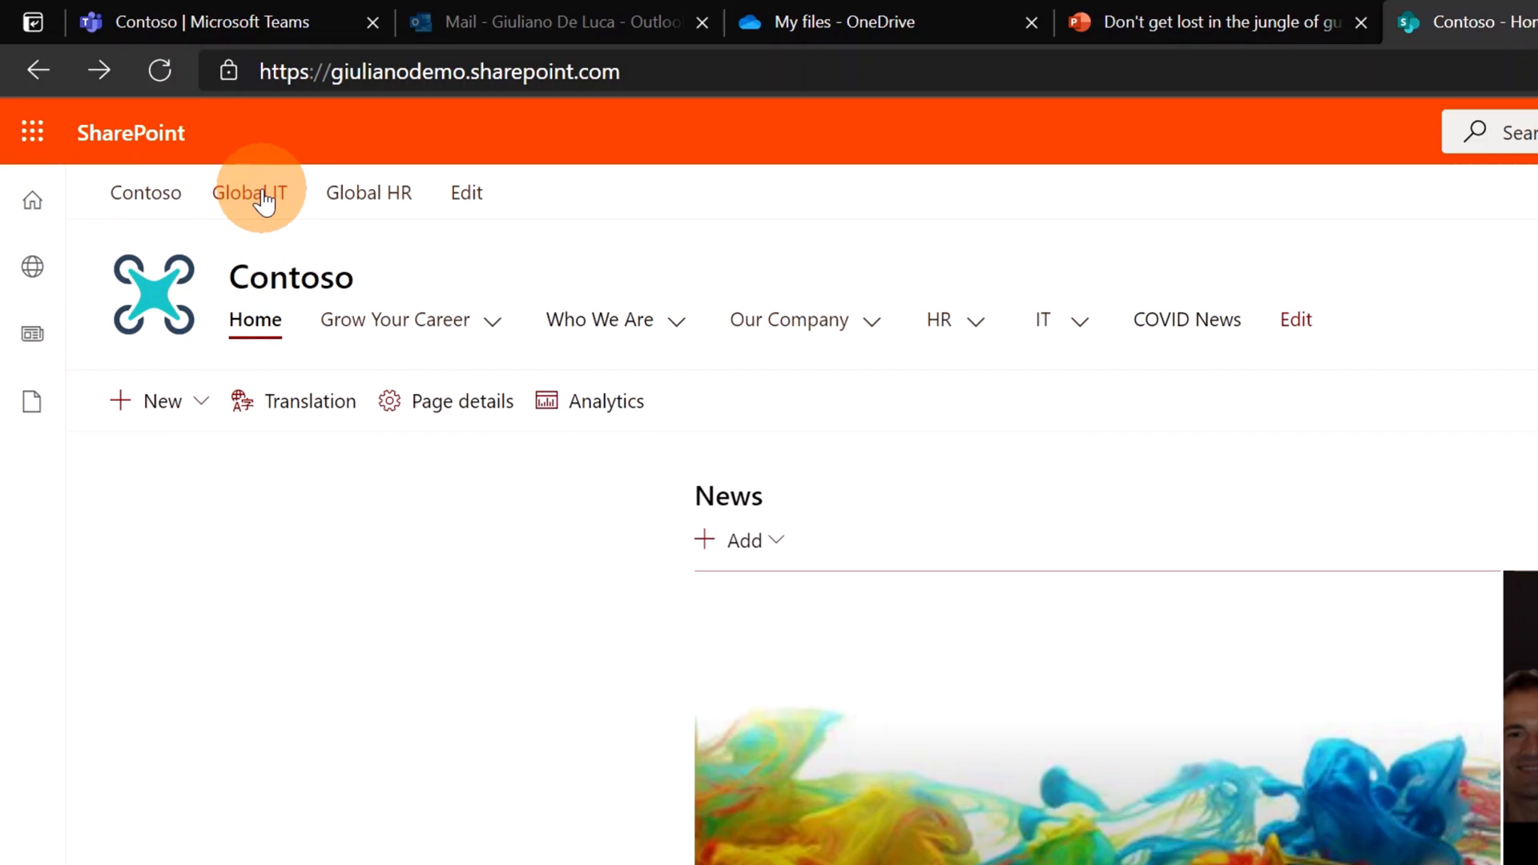
Open the Global IT site, browse My sites and My news, then show recent files.
click(249, 193)
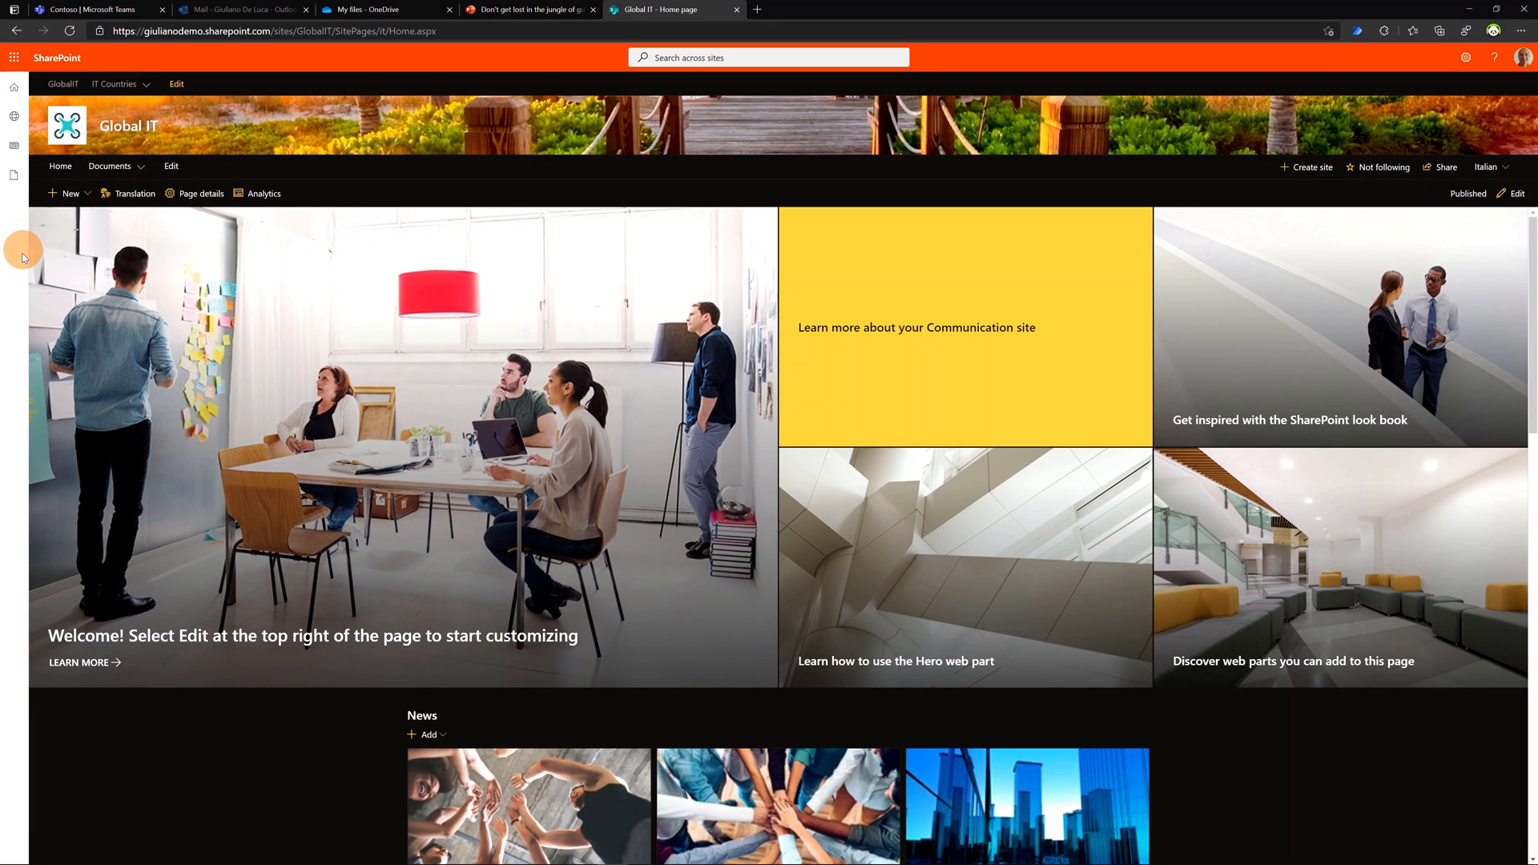
mouse_move(8, 272)
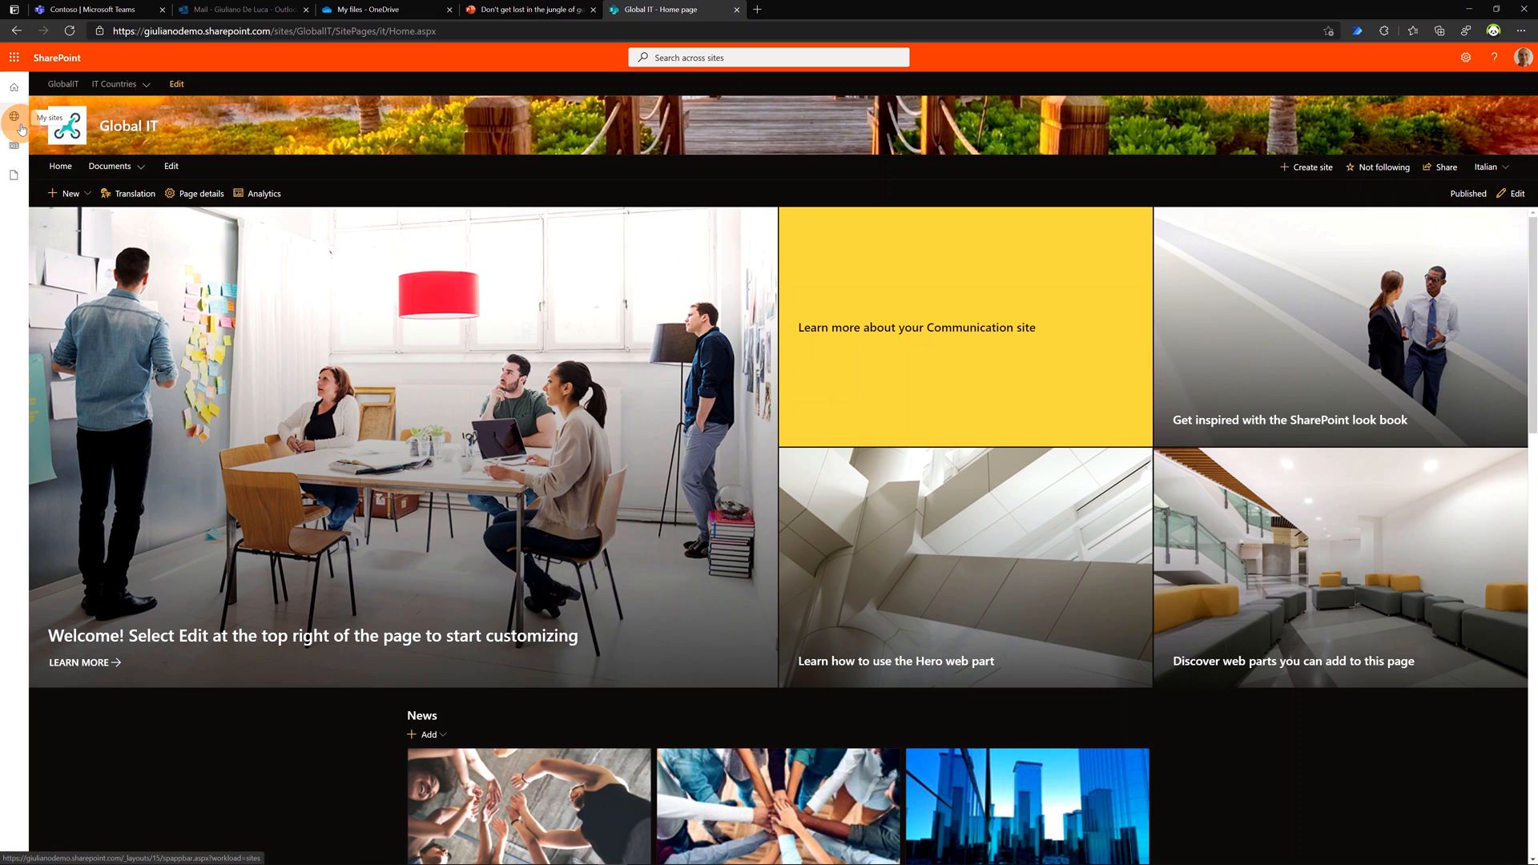
click(14, 128)
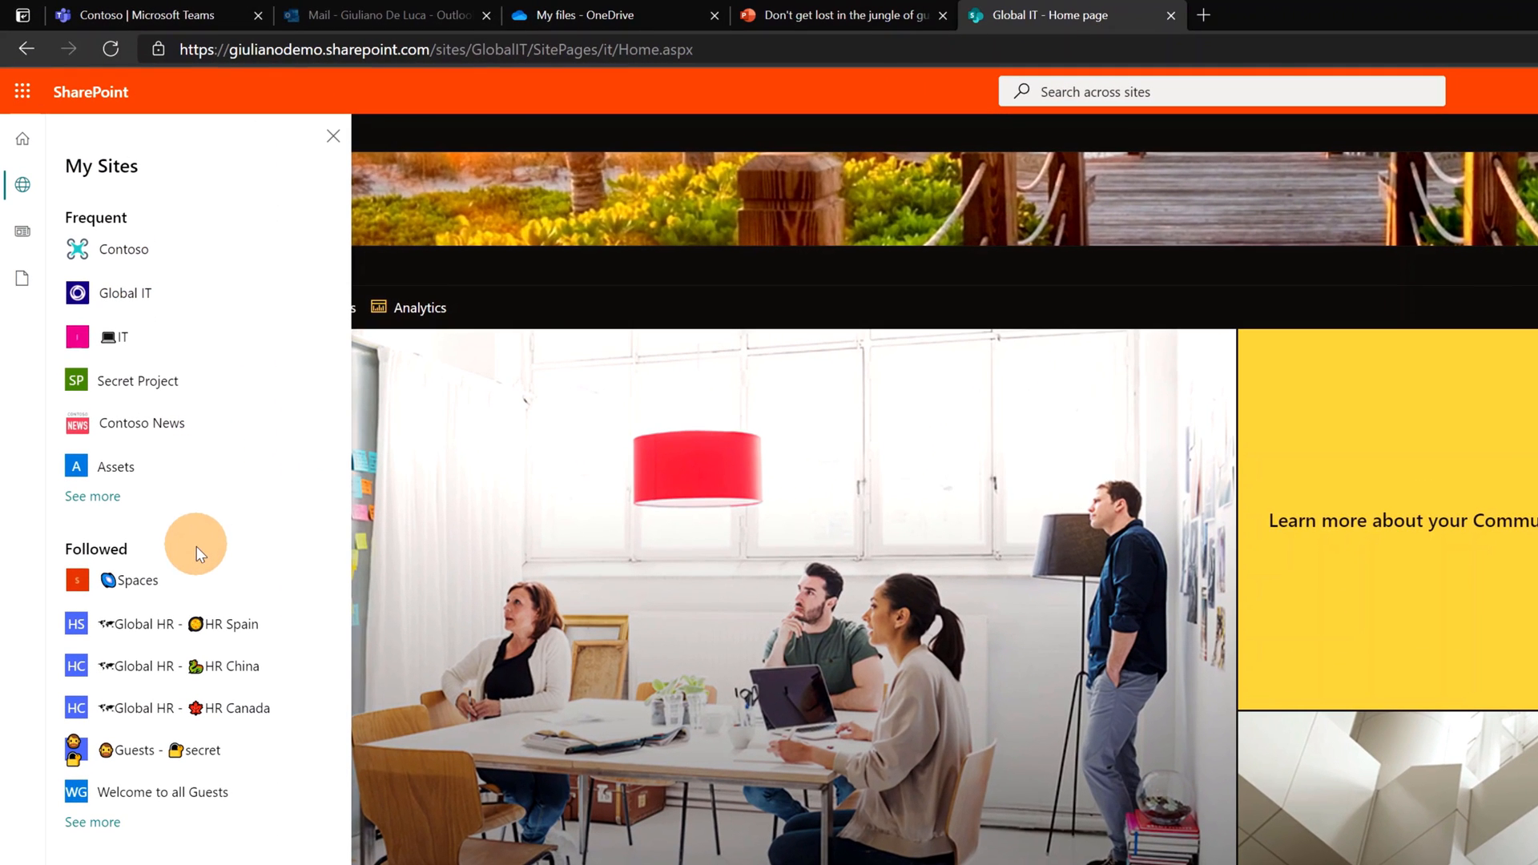
mouse_move(176, 338)
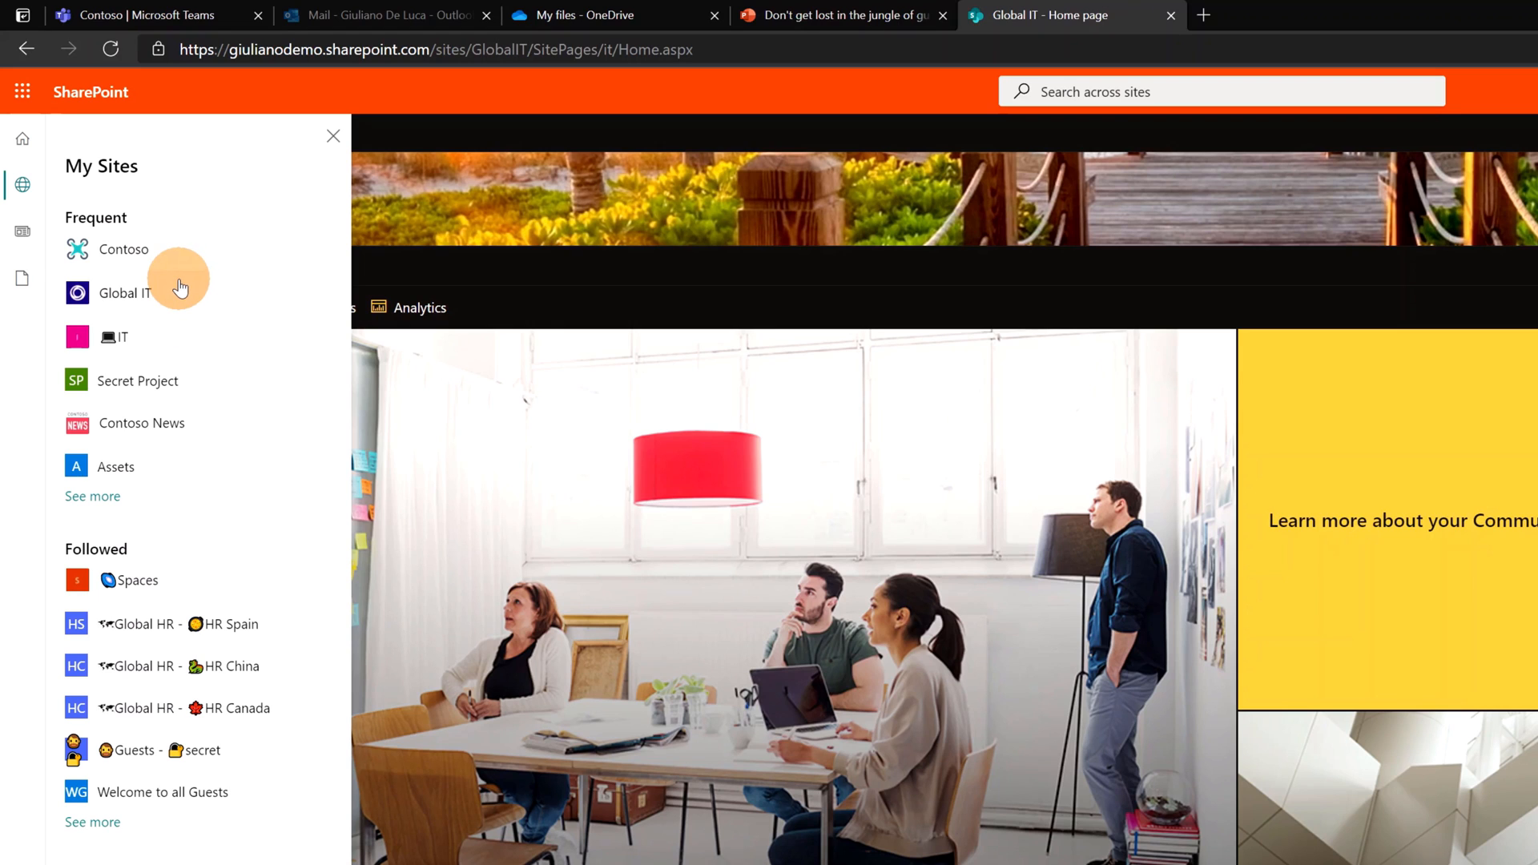
click(22, 232)
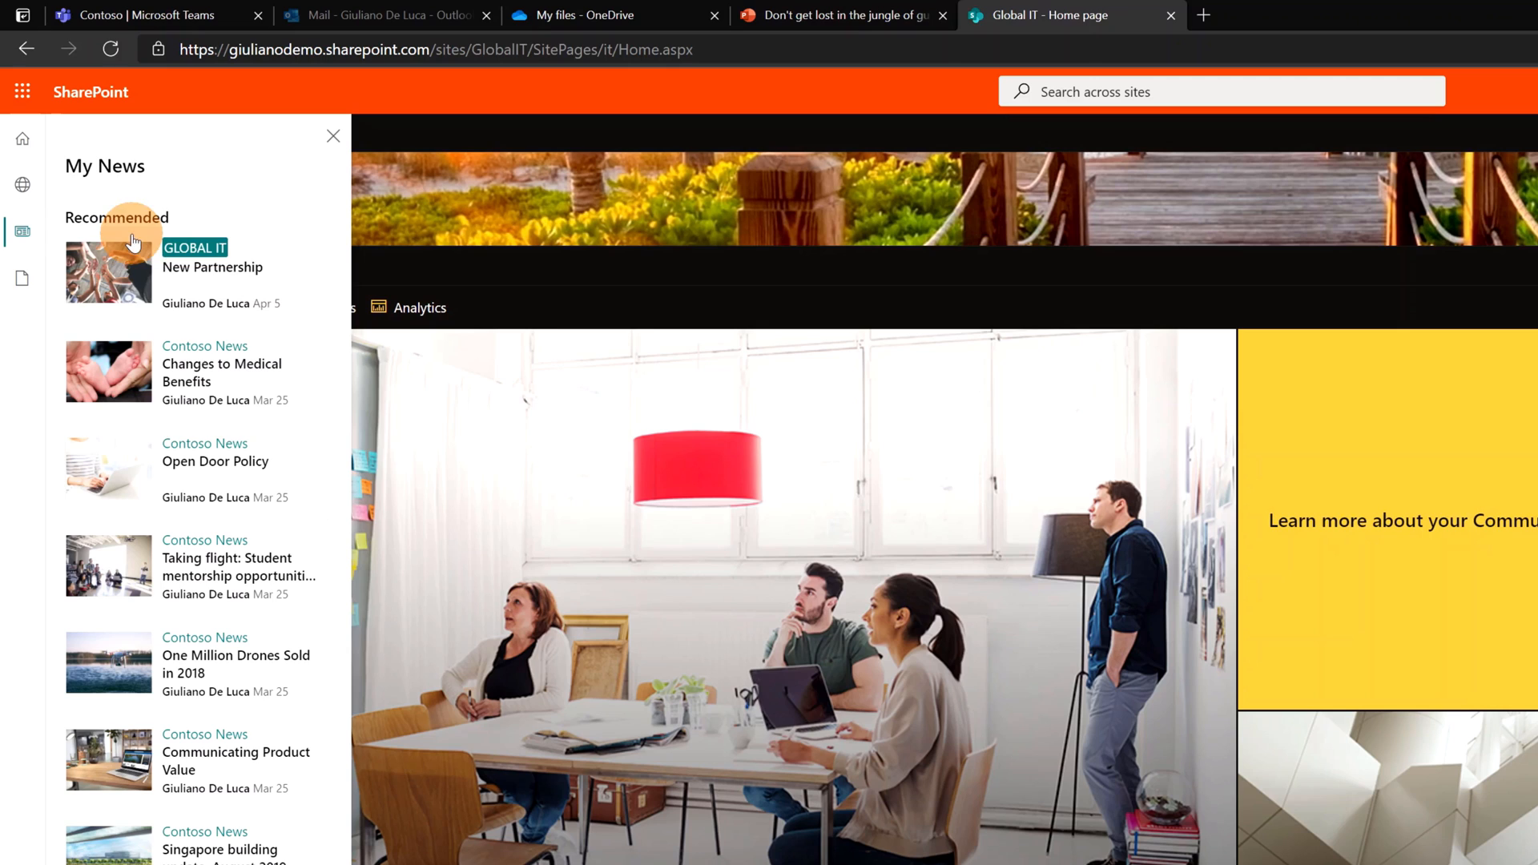
mouse_move(214, 461)
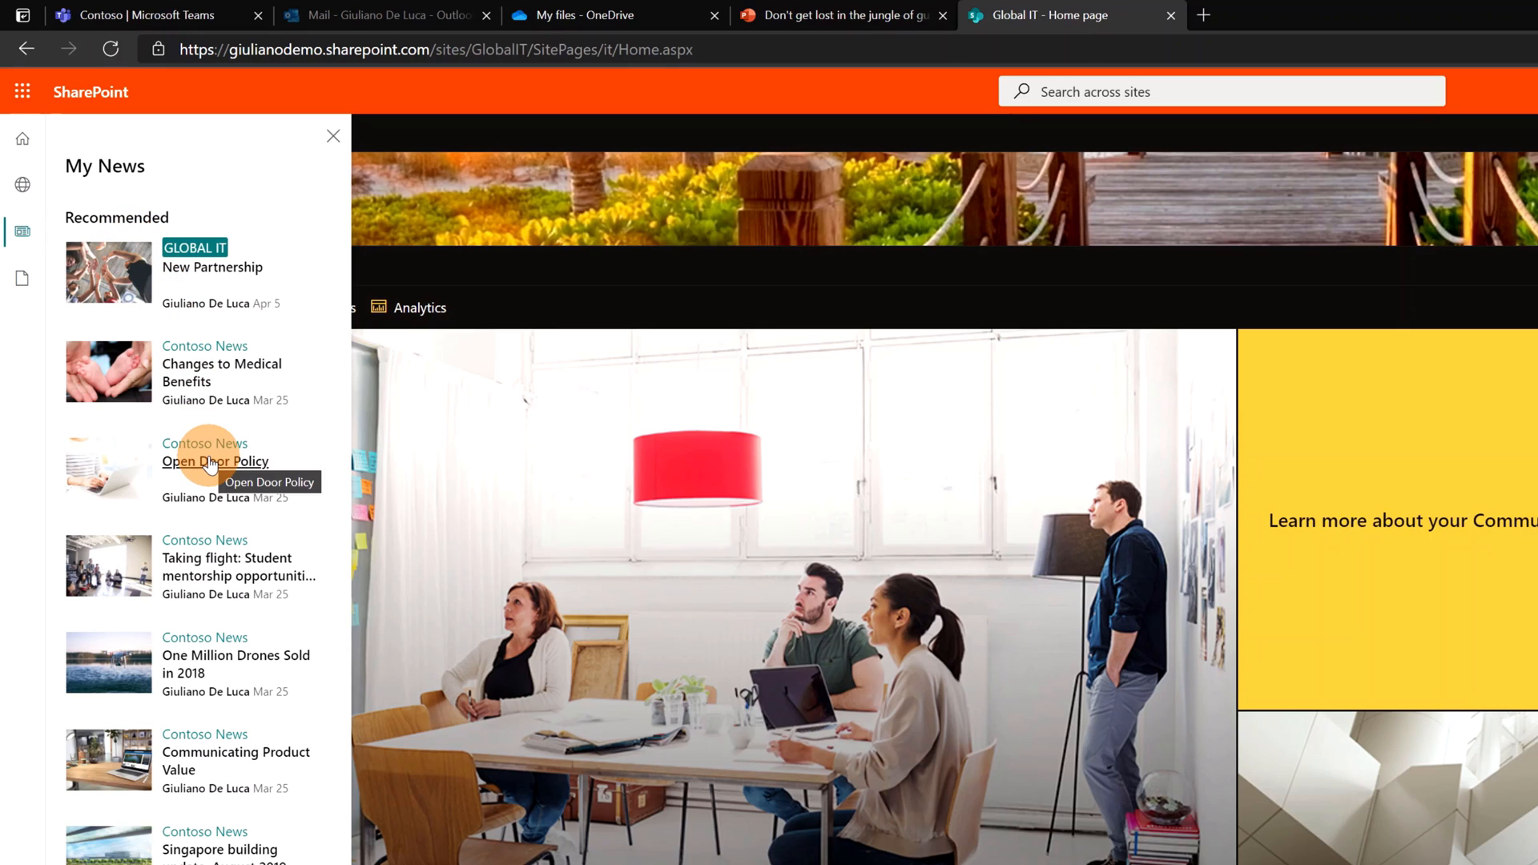
click(22, 277)
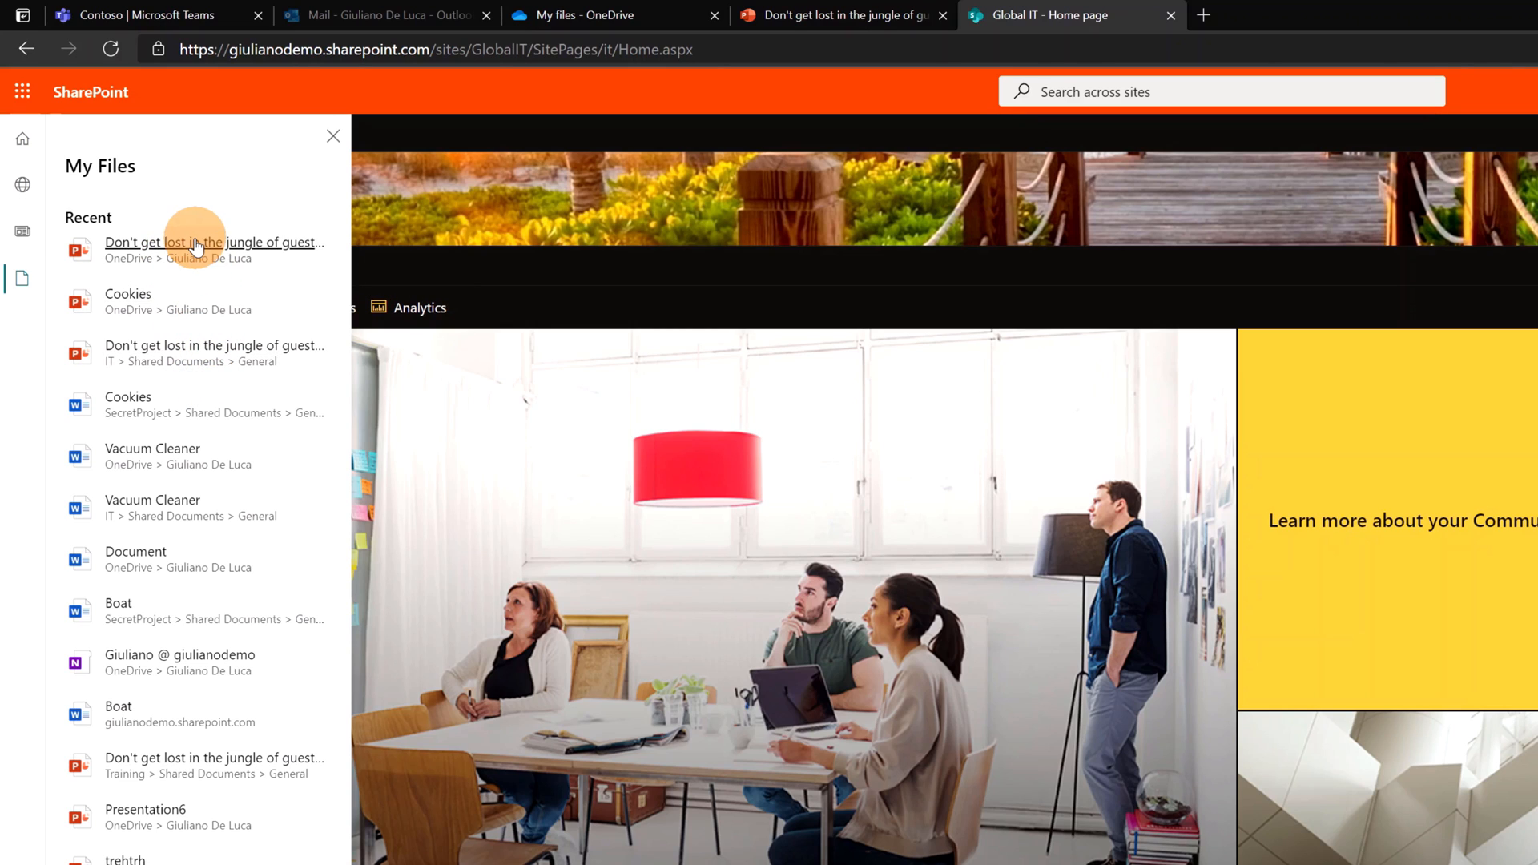
mouse_move(22, 138)
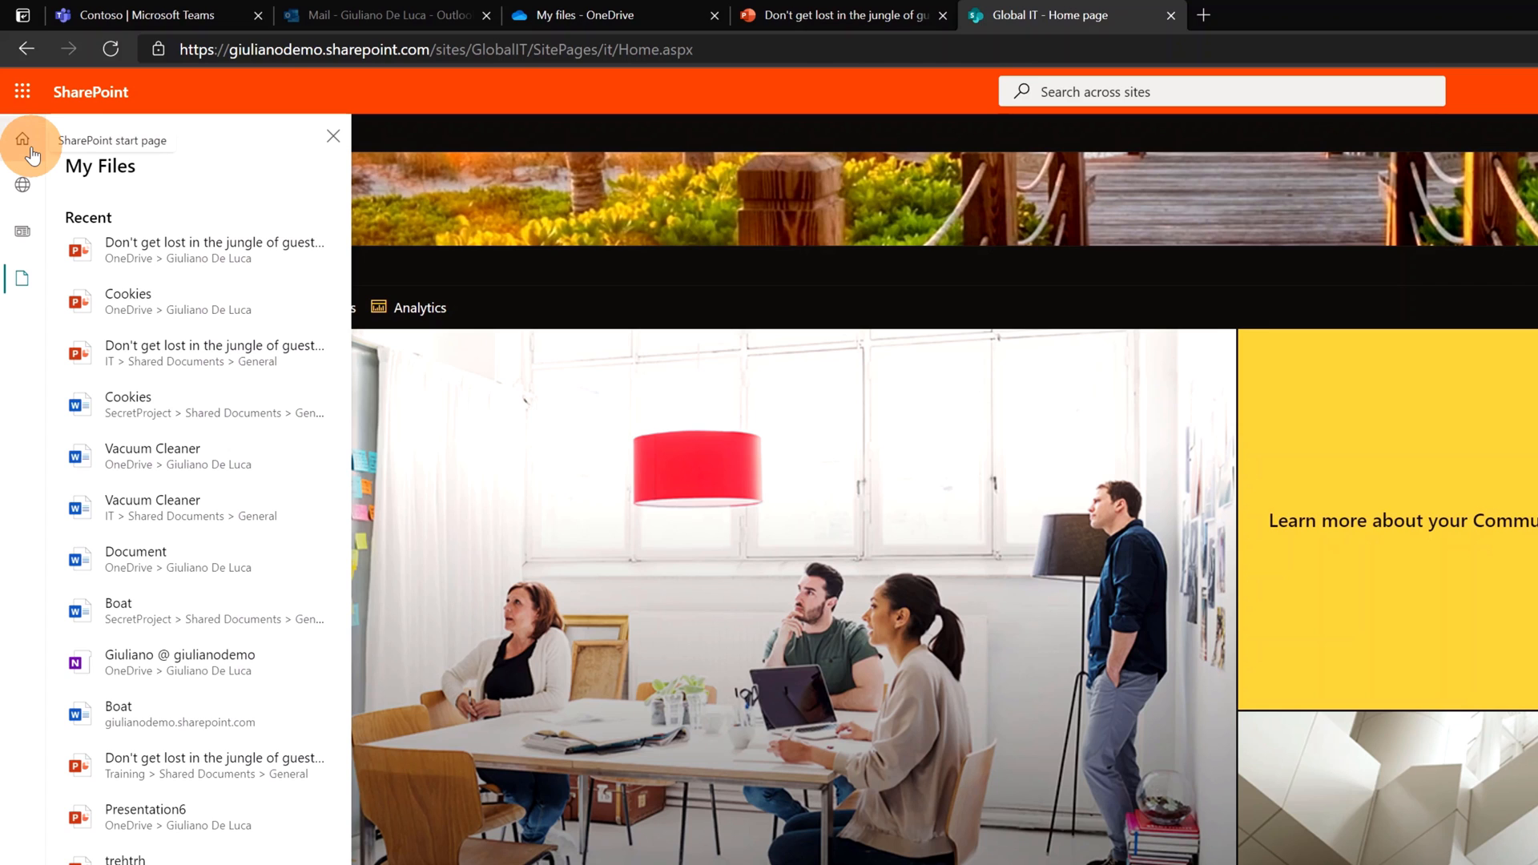
Browse the SharePoint start page's site news and frequent sites, then show My sites.
click(21, 144)
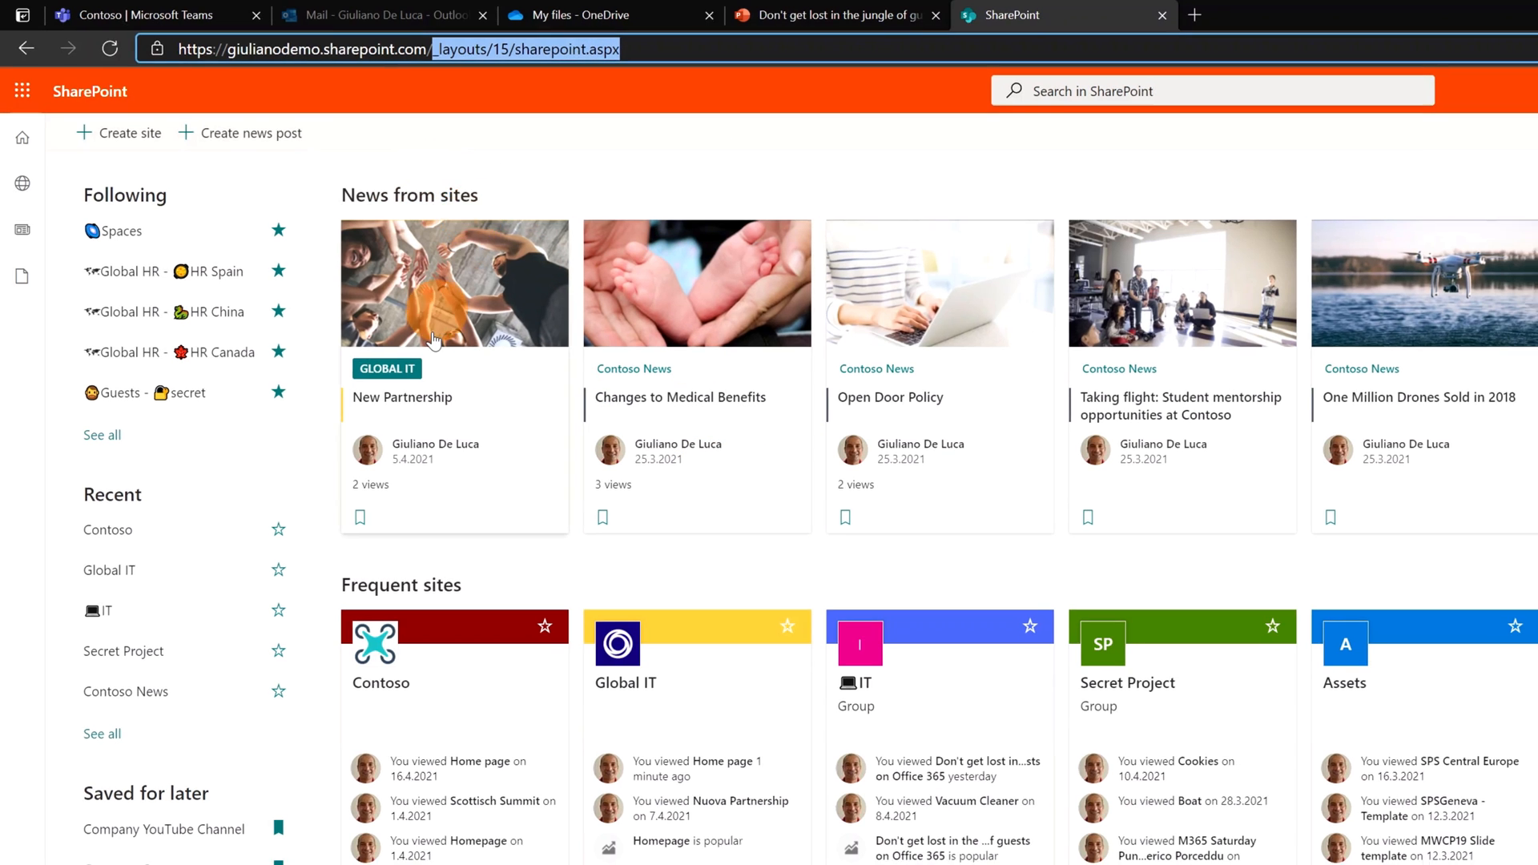
scroll(down, 3)
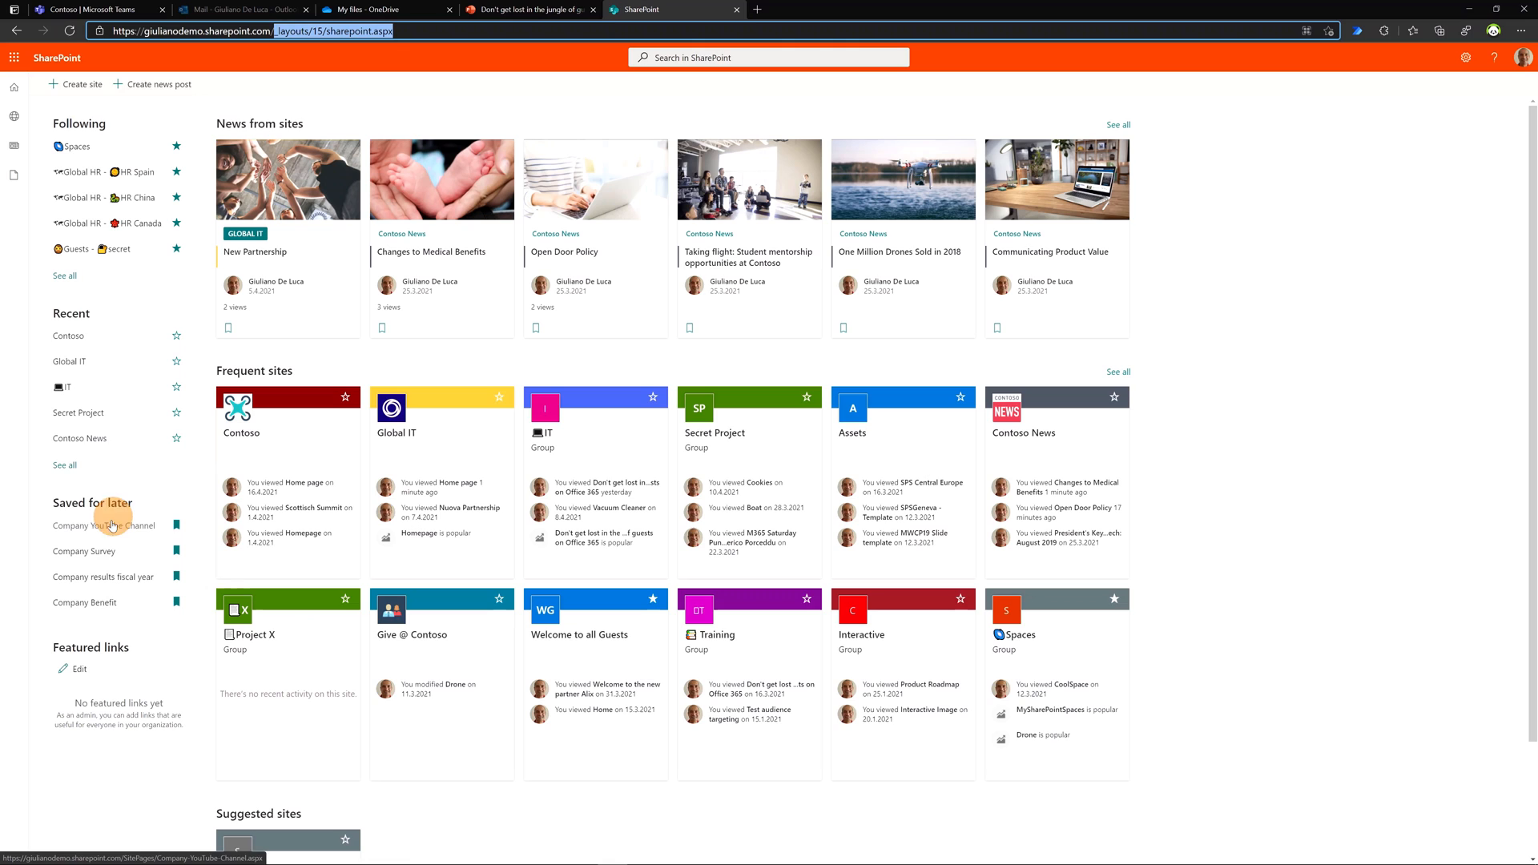
mouse_move(97, 156)
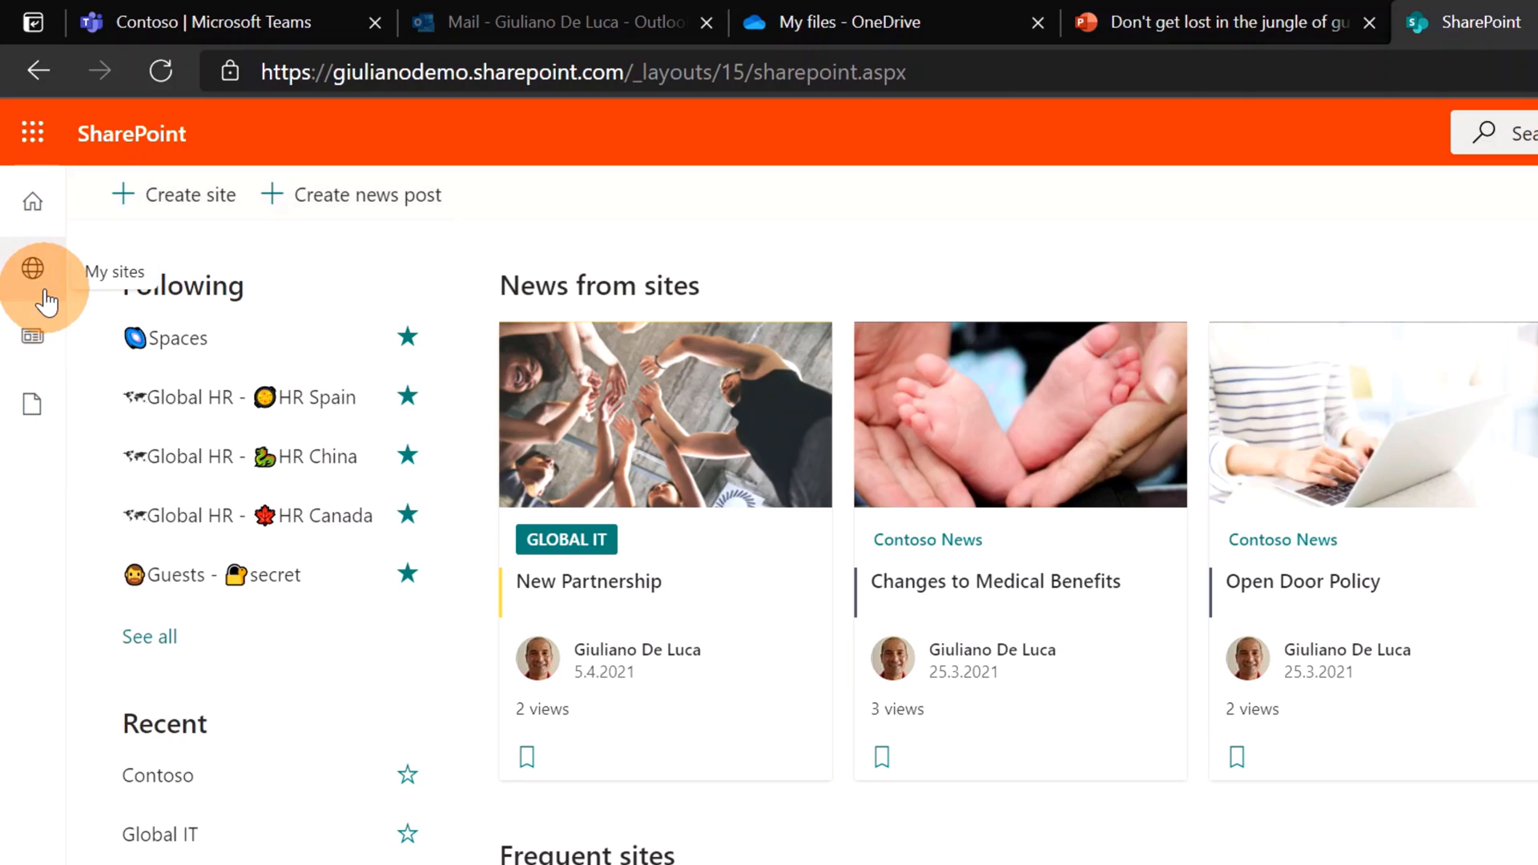
click(32, 270)
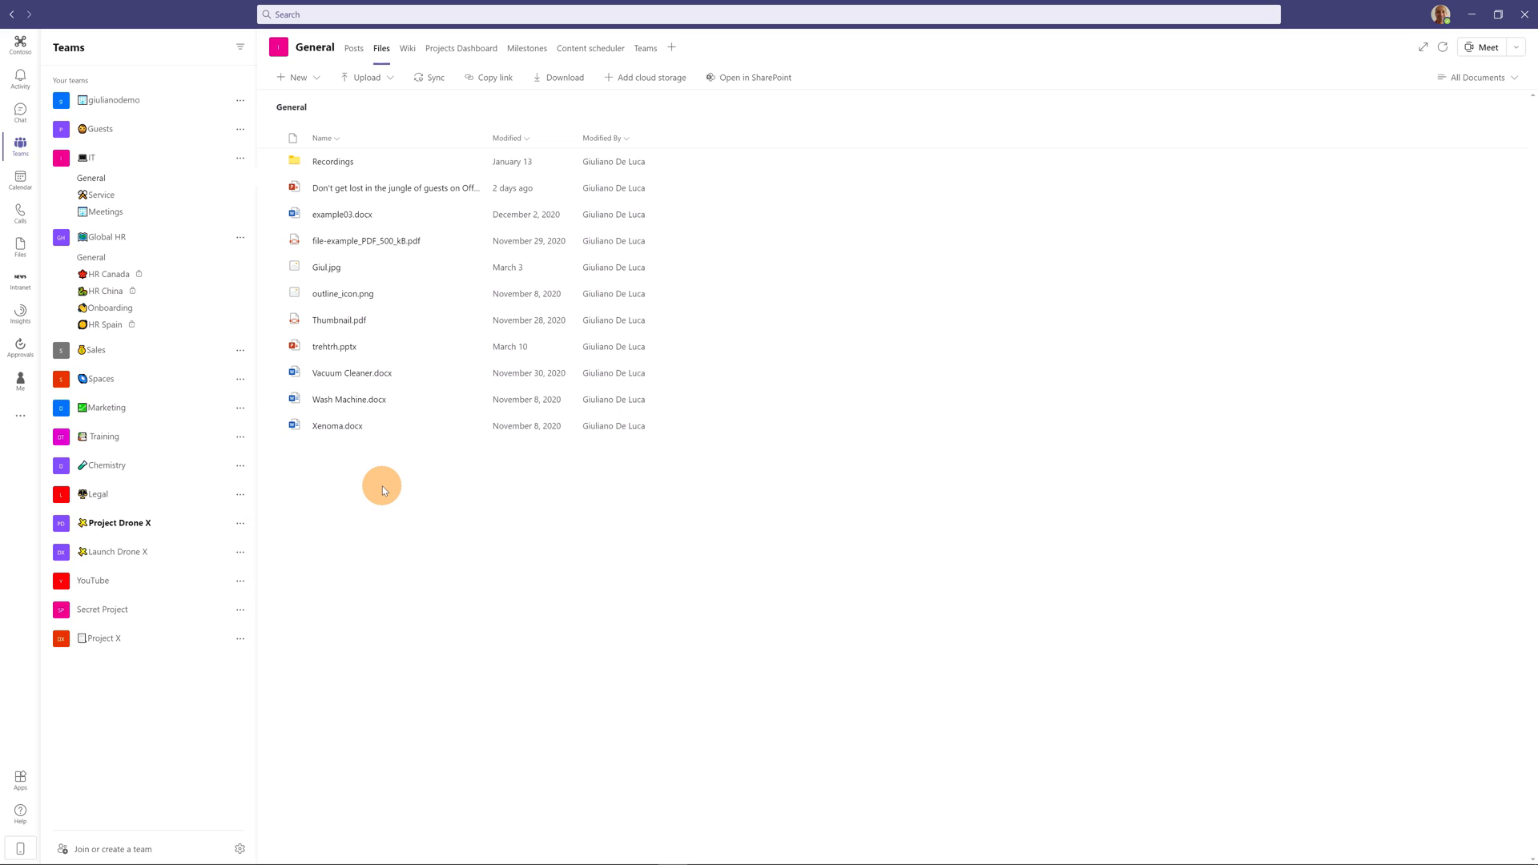
mouse_move(359, 481)
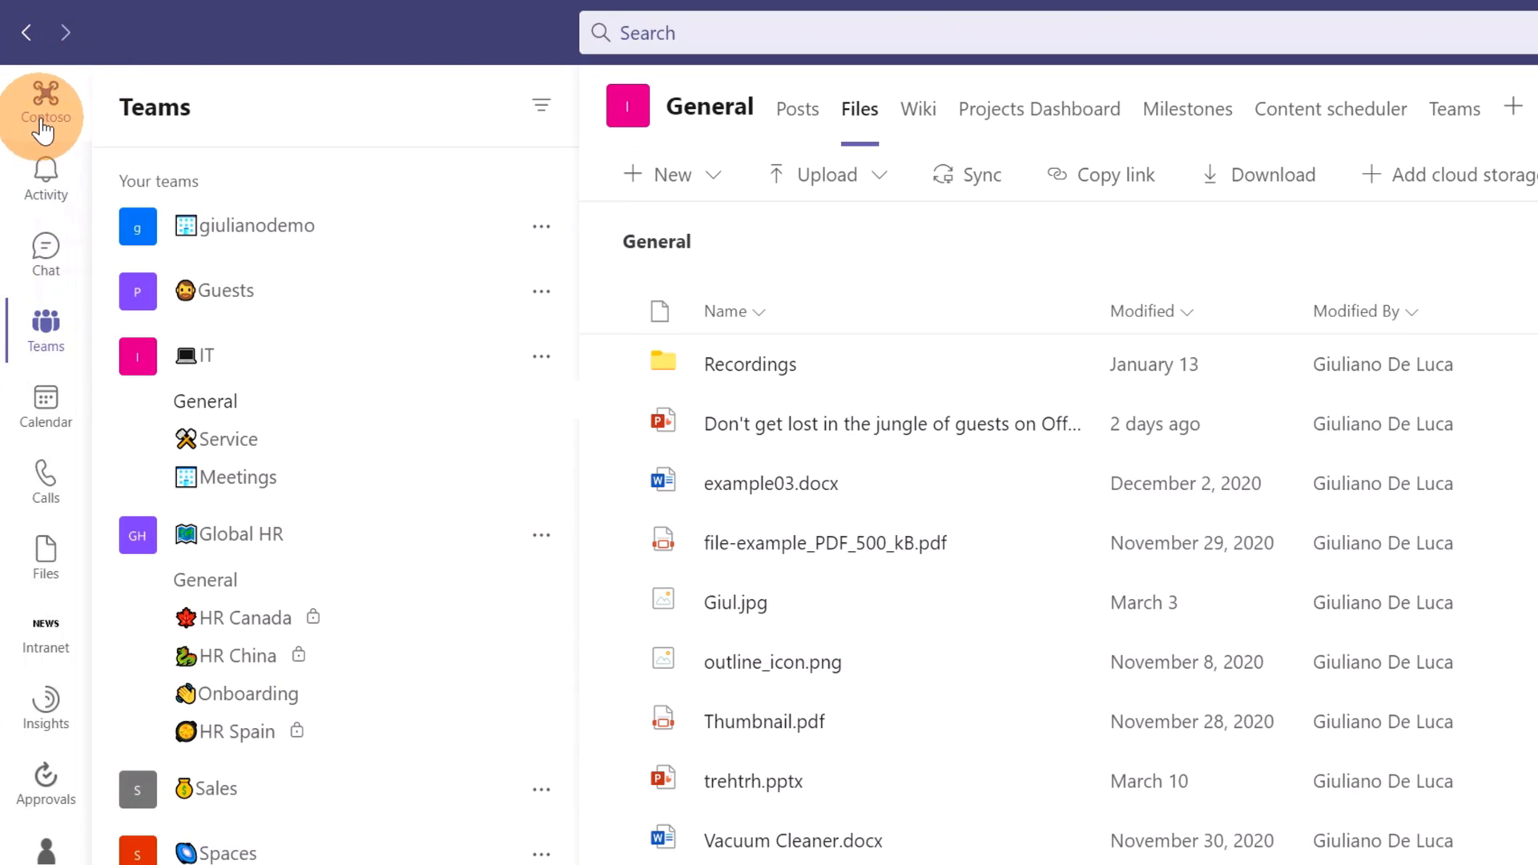
Open the Contoso intranet app in Teams and show its My sites and My news panel.
click(45, 104)
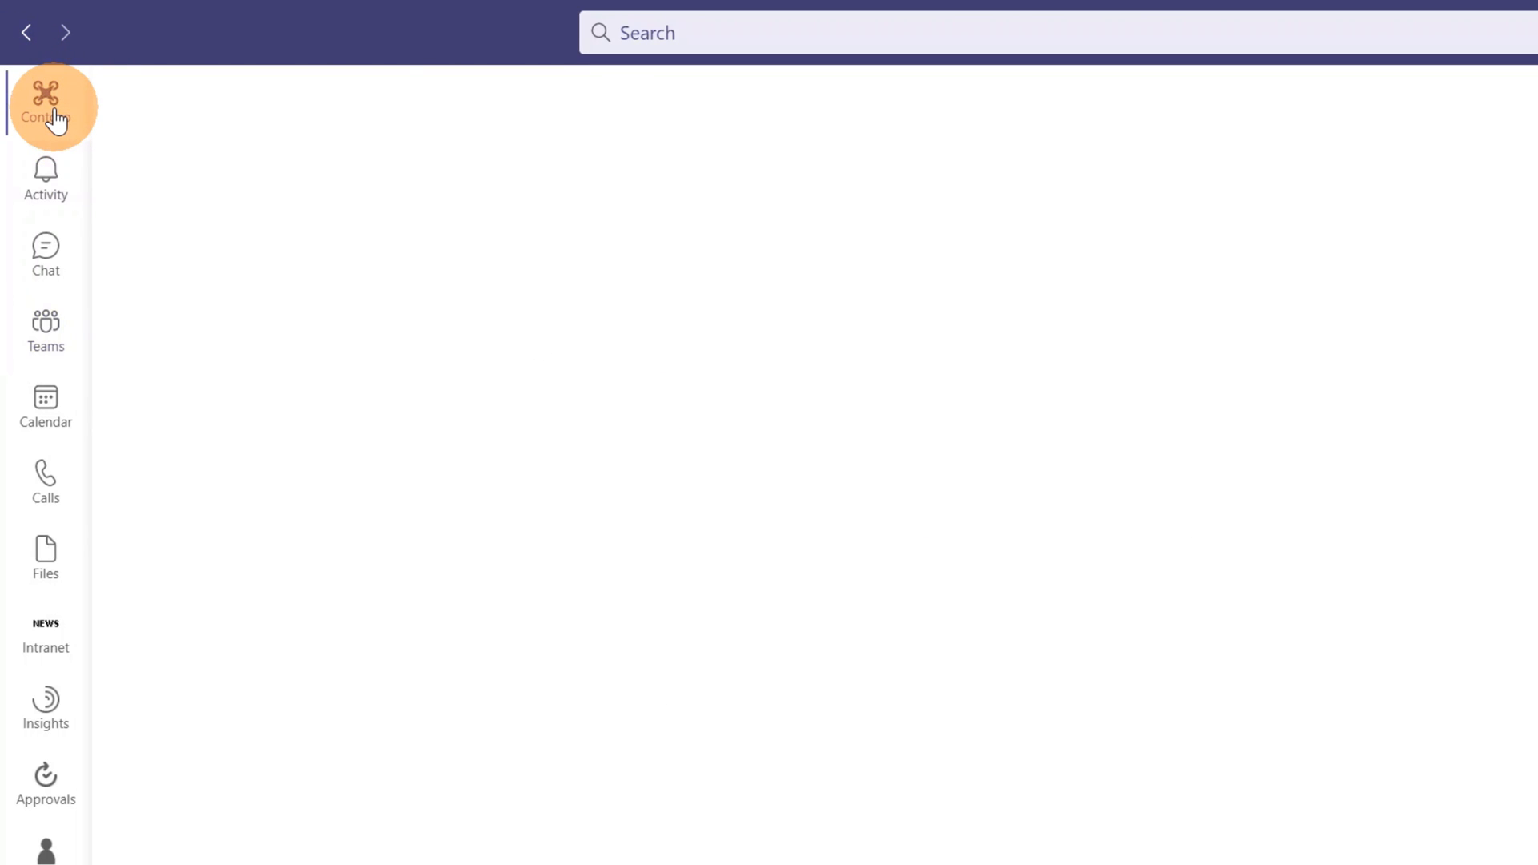
click(44, 98)
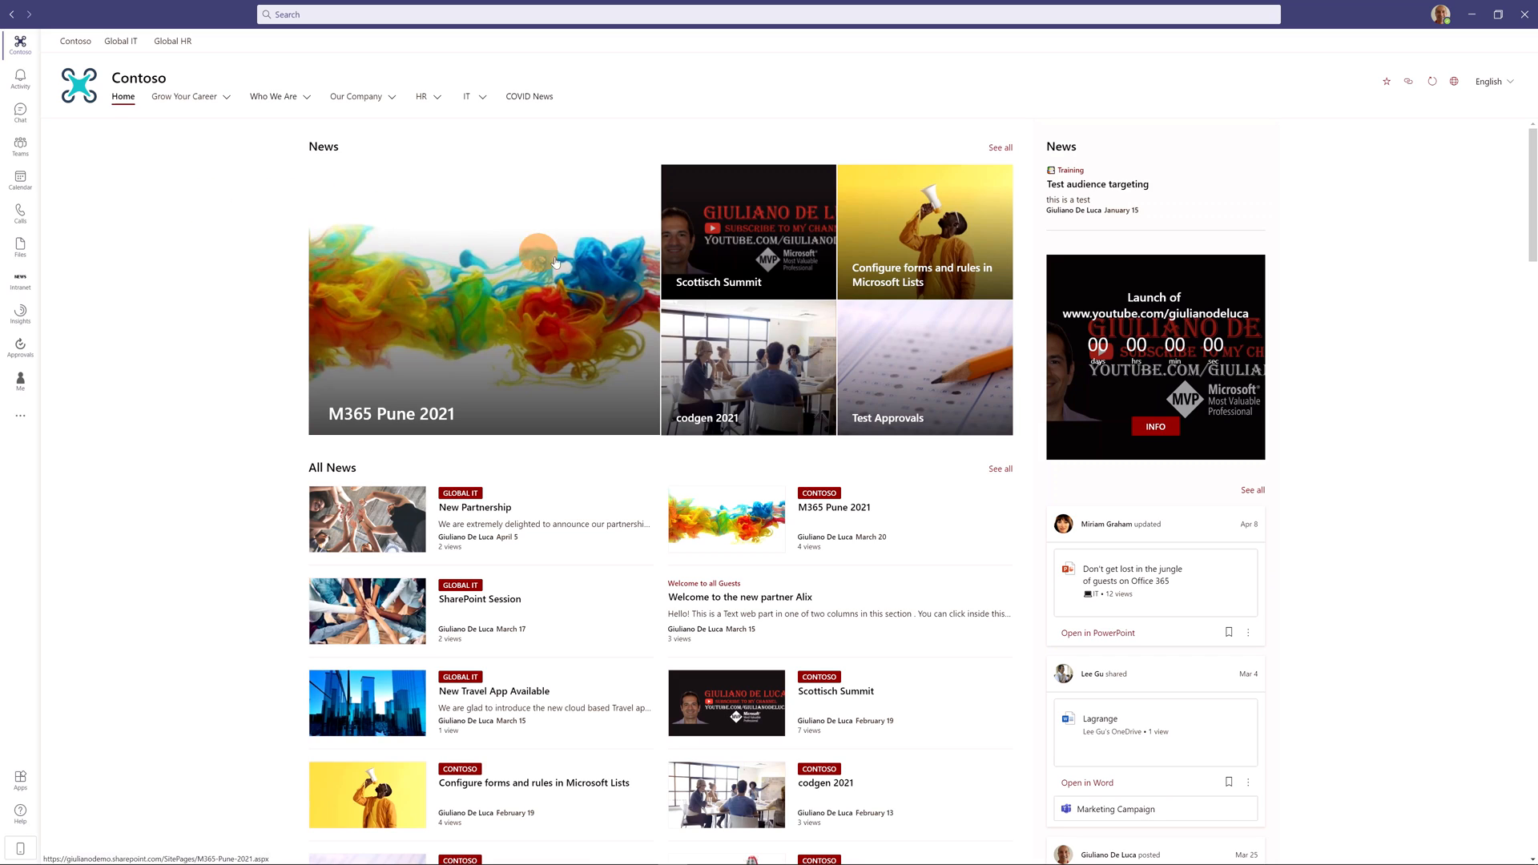
mouse_move(275, 214)
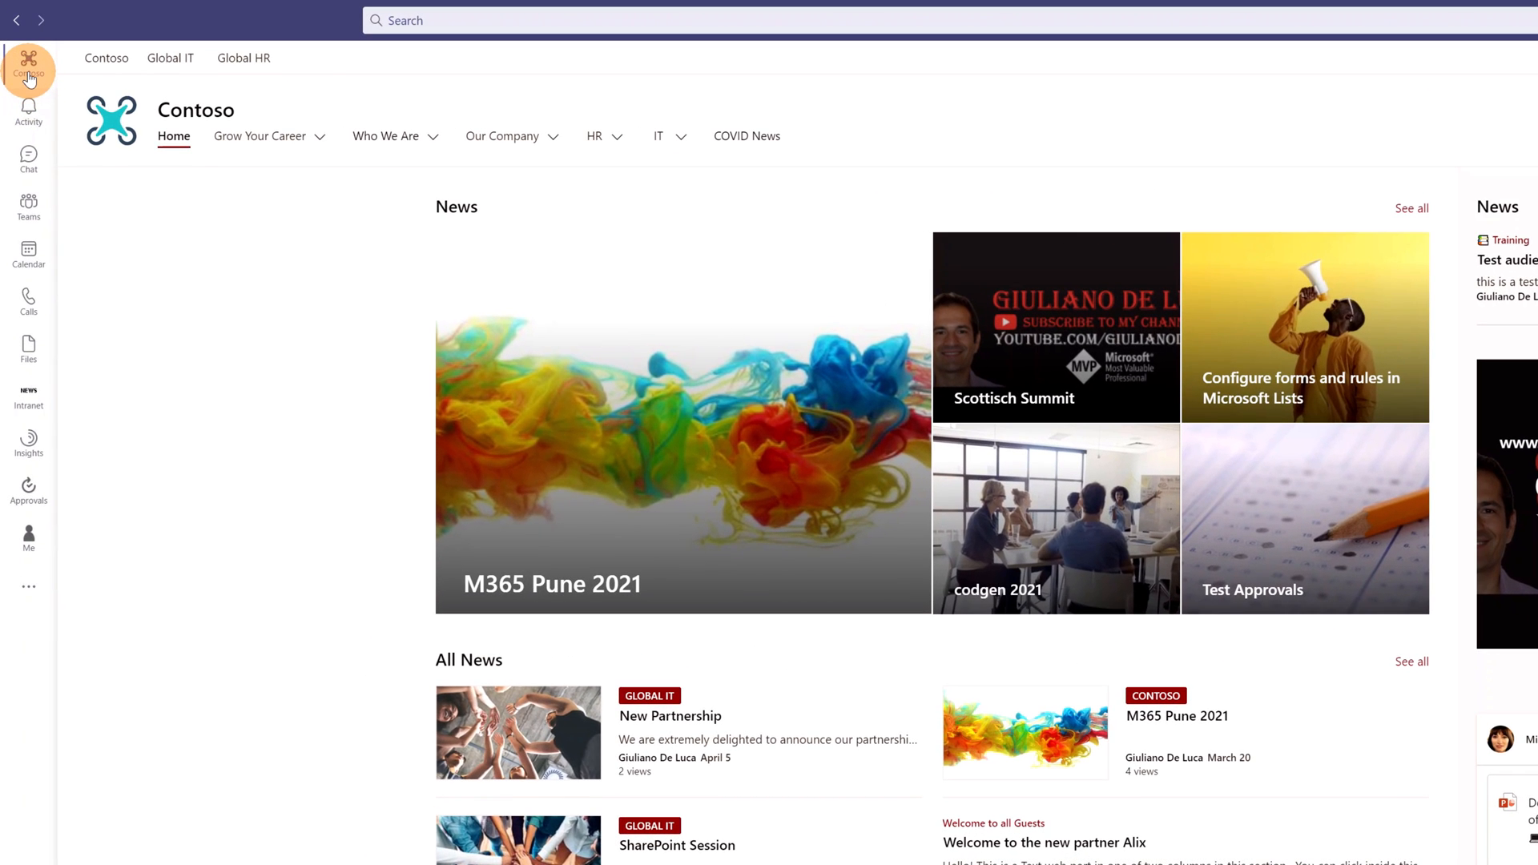
click(27, 66)
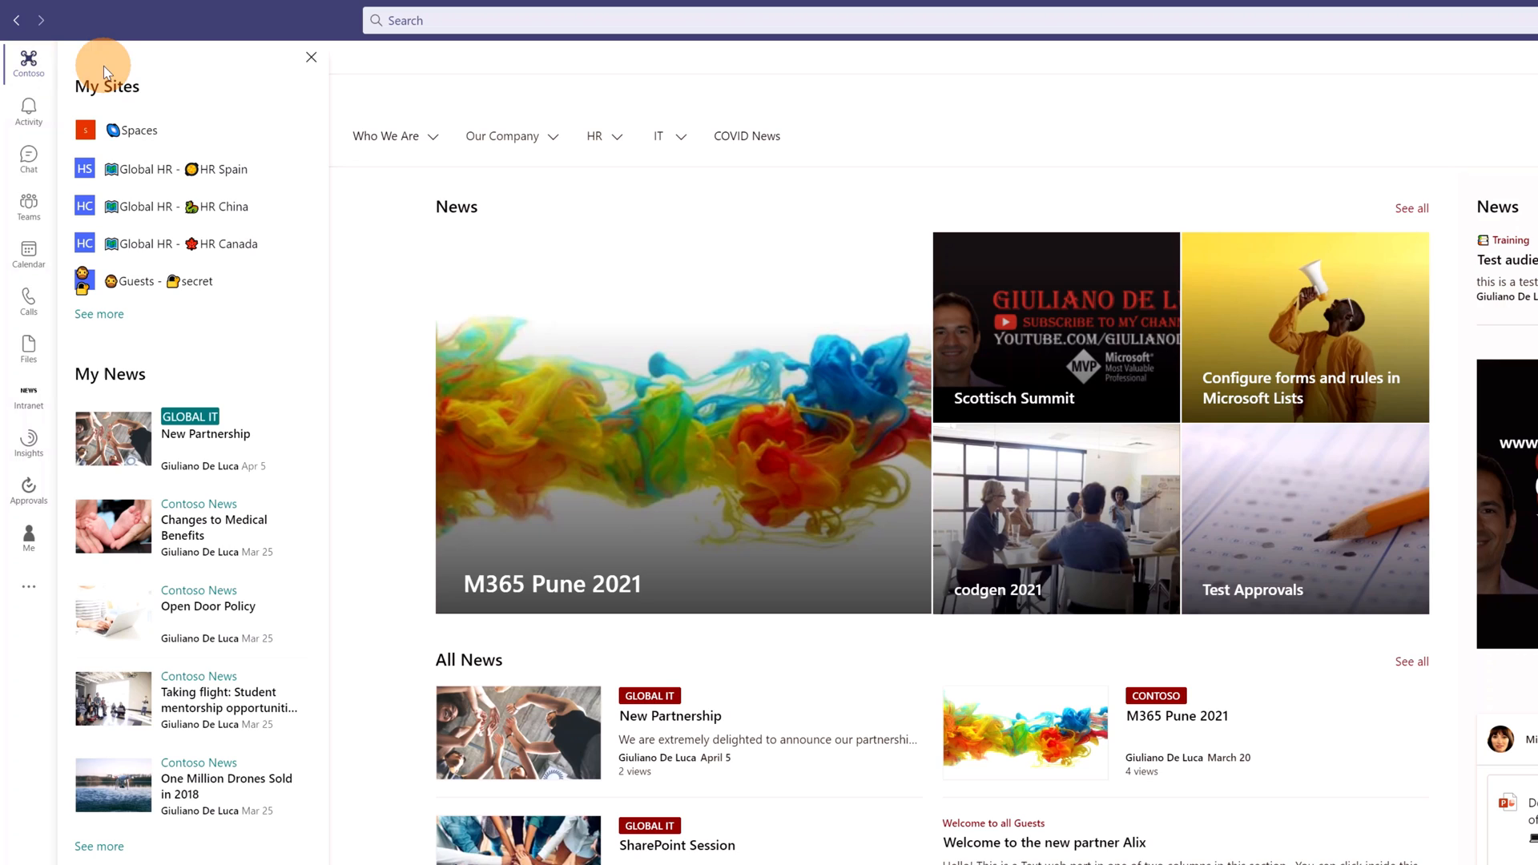
mouse_move(179, 91)
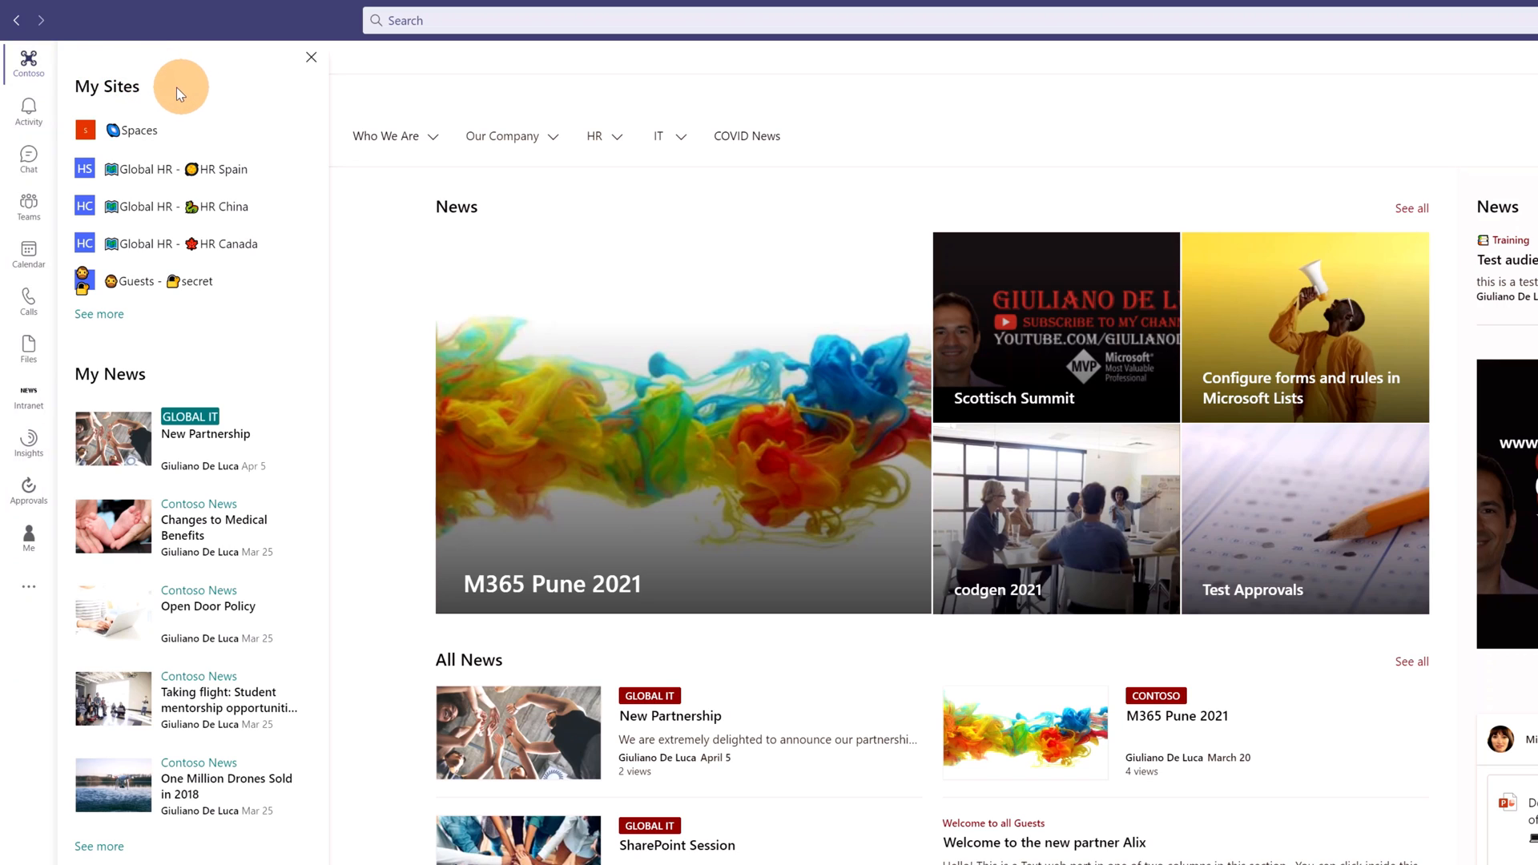
mouse_move(303, 655)
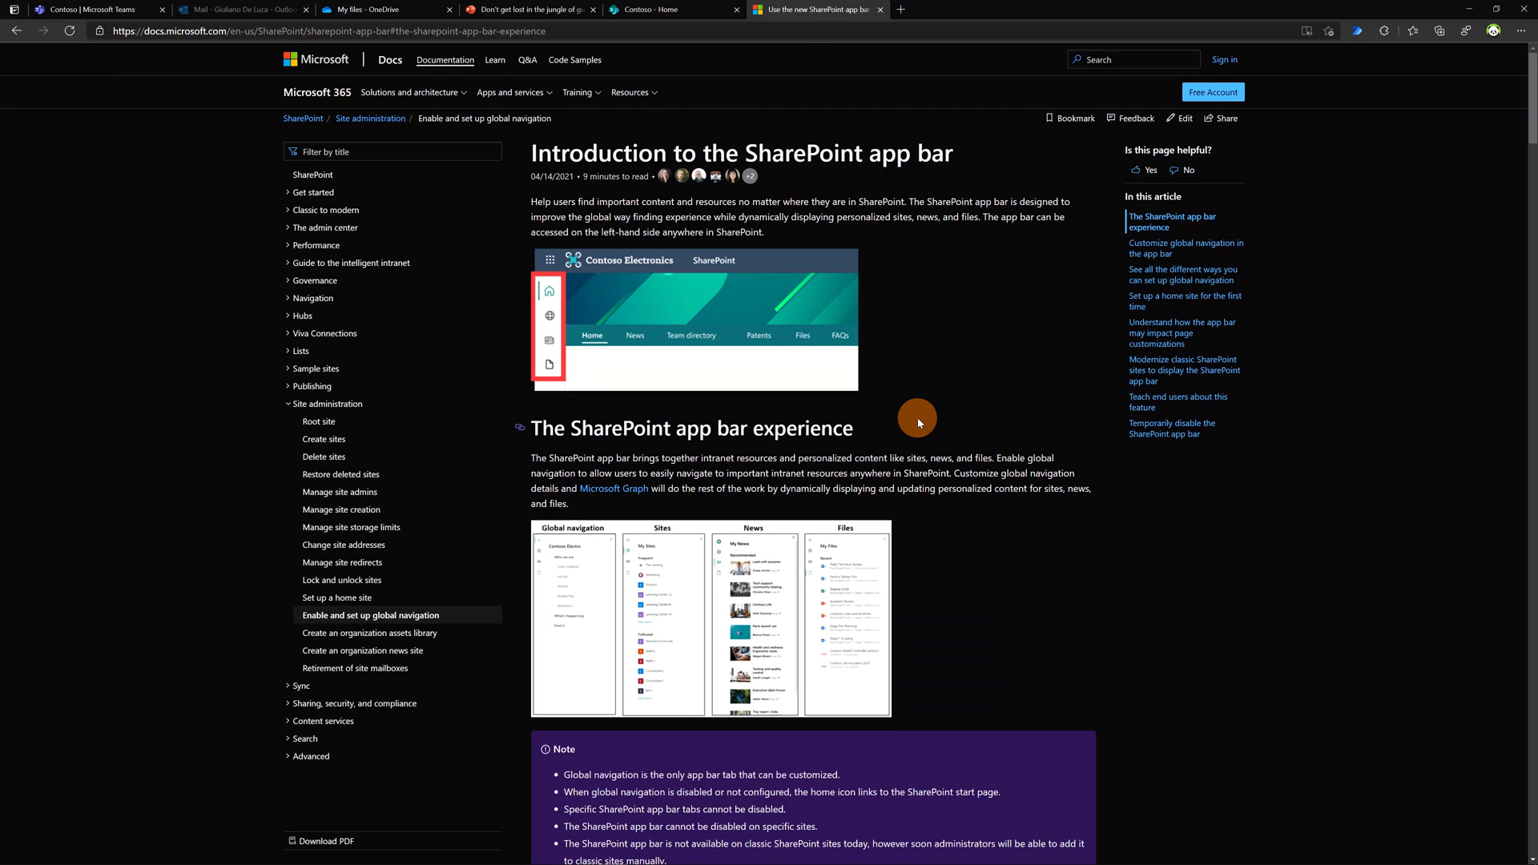
mouse_move(918, 425)
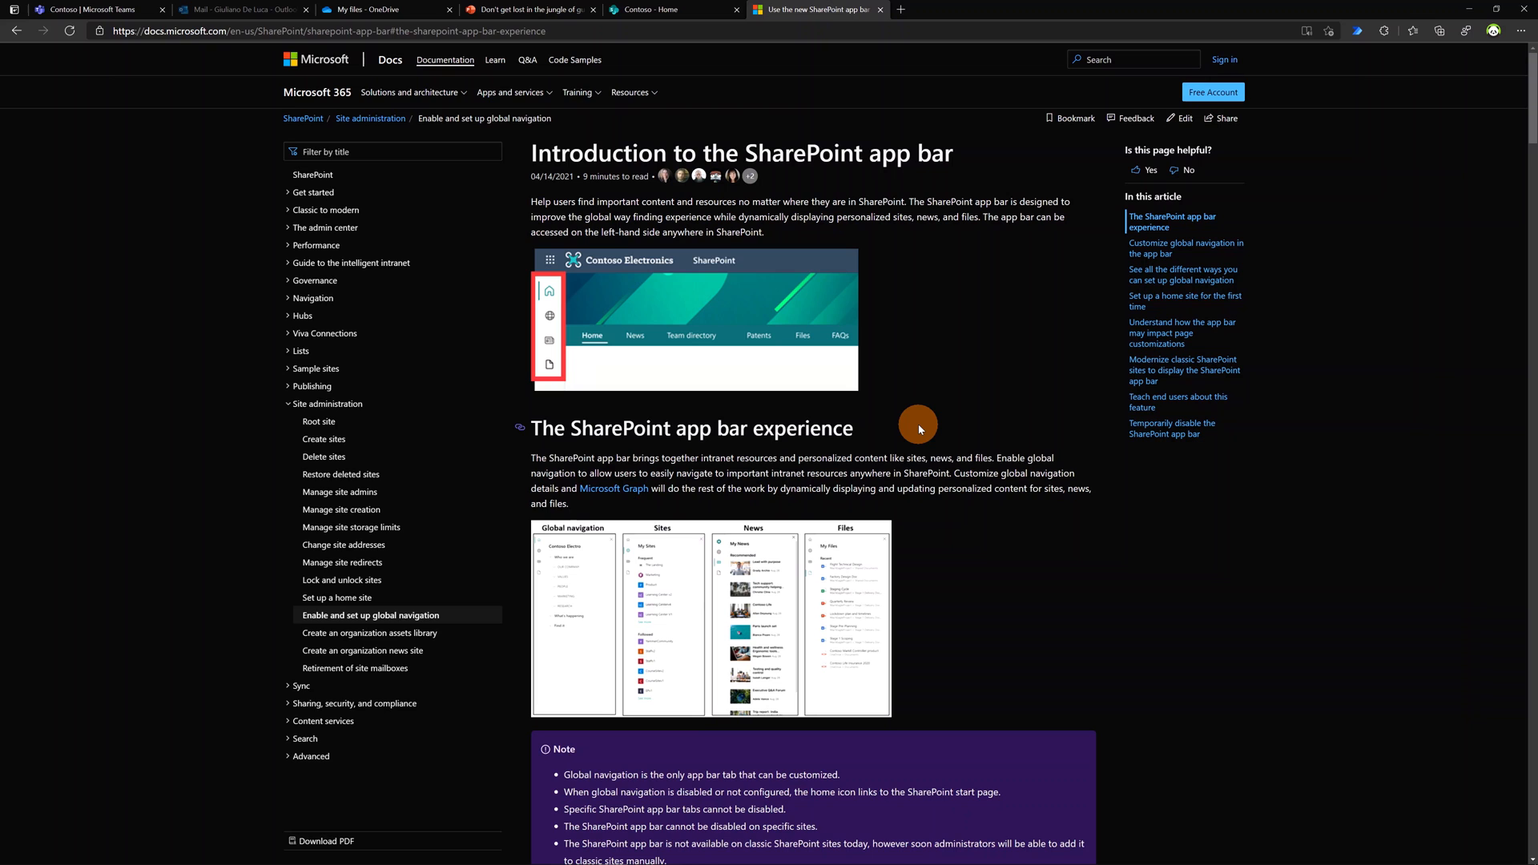
Scroll the SharePoint app bar article to the Customize global navigation notes.
scroll(down, 3)
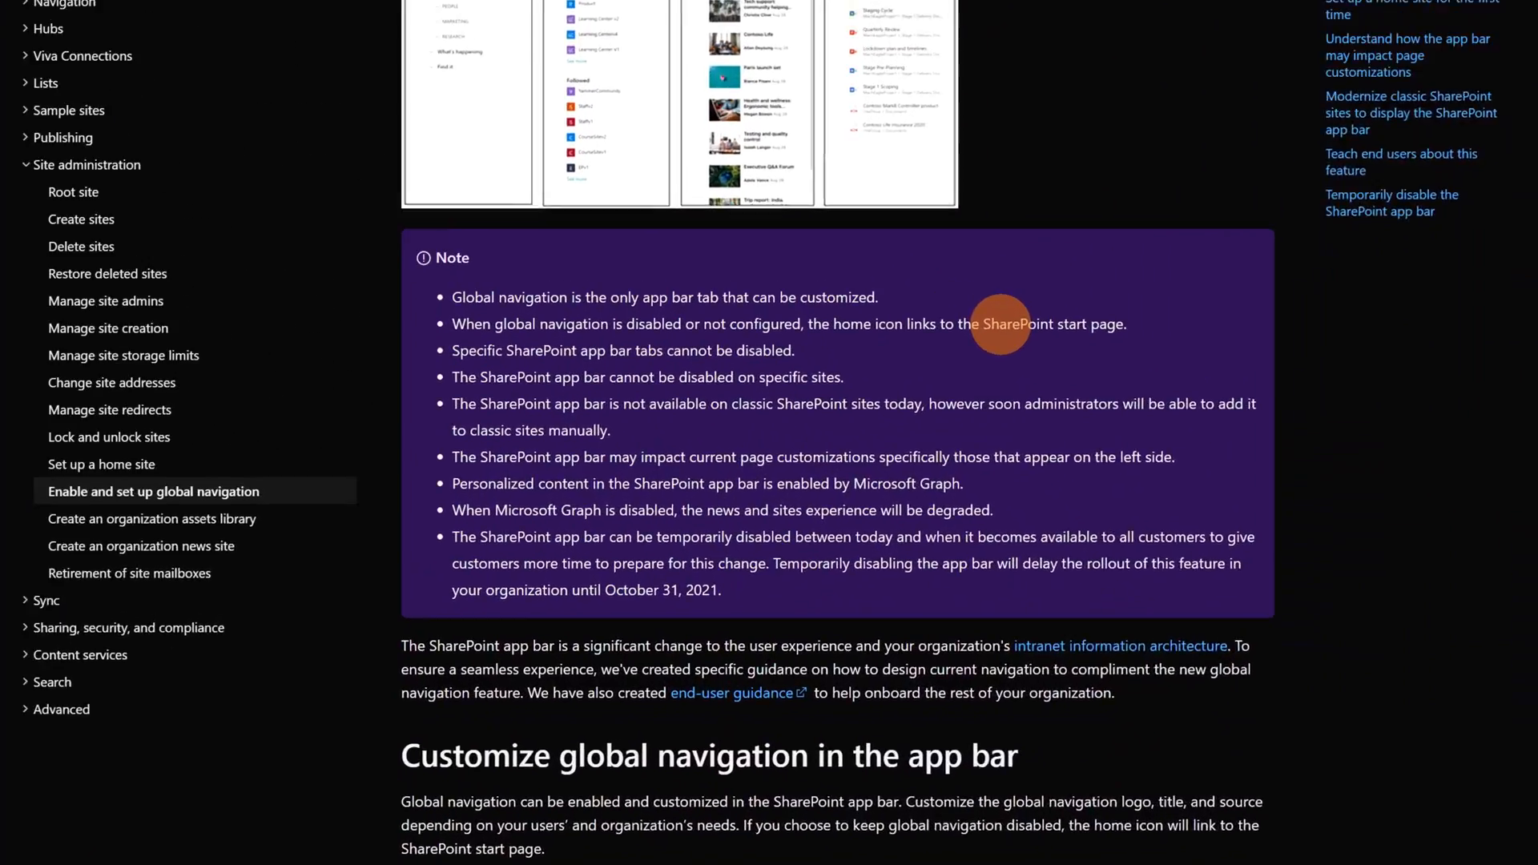
scroll(down, 3)
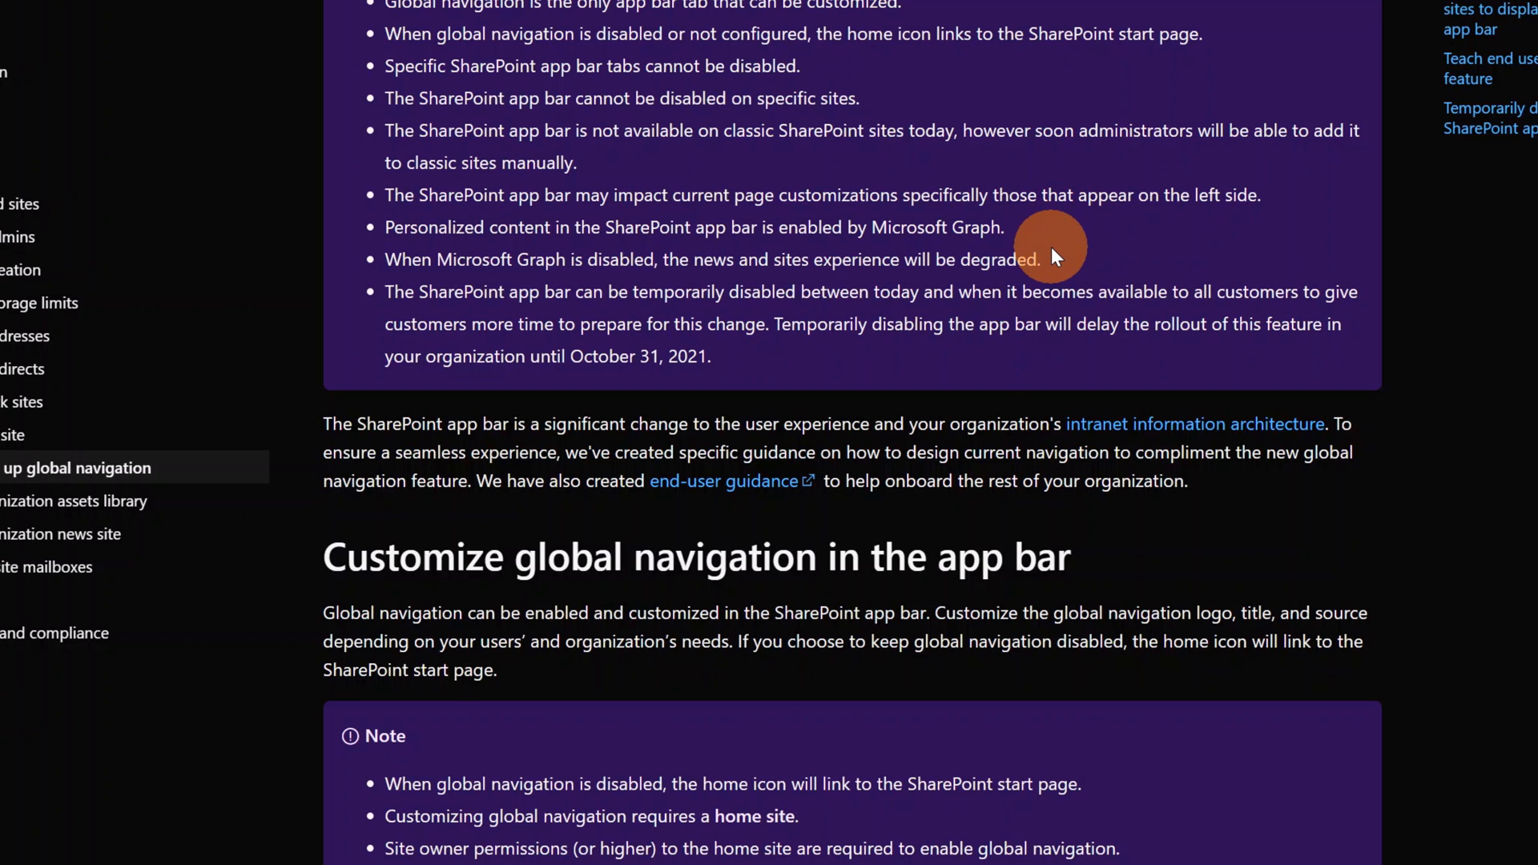
mouse_move(1083, 250)
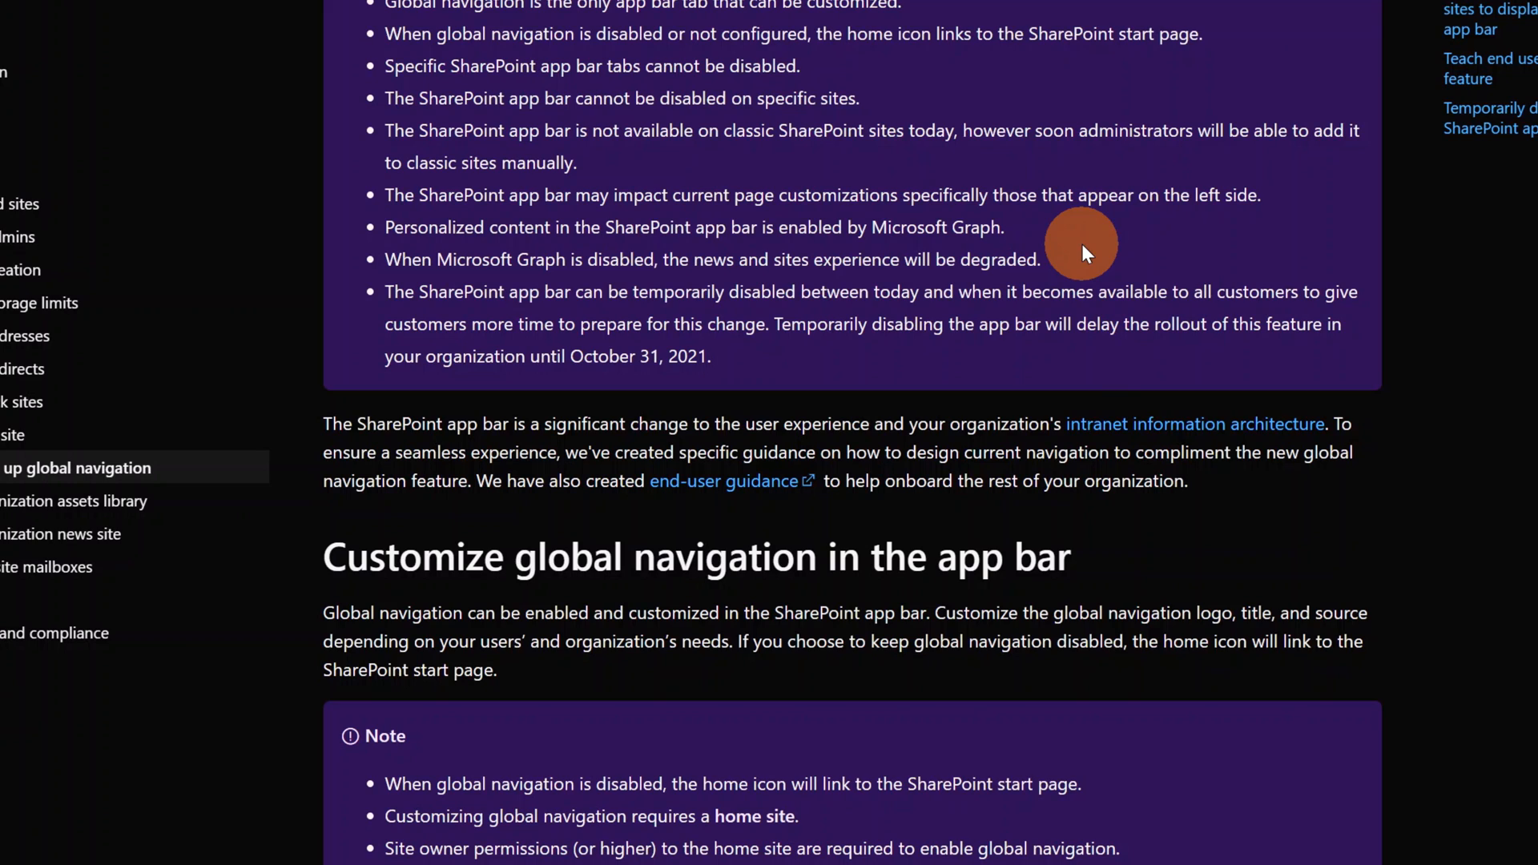
mouse_move(1070, 440)
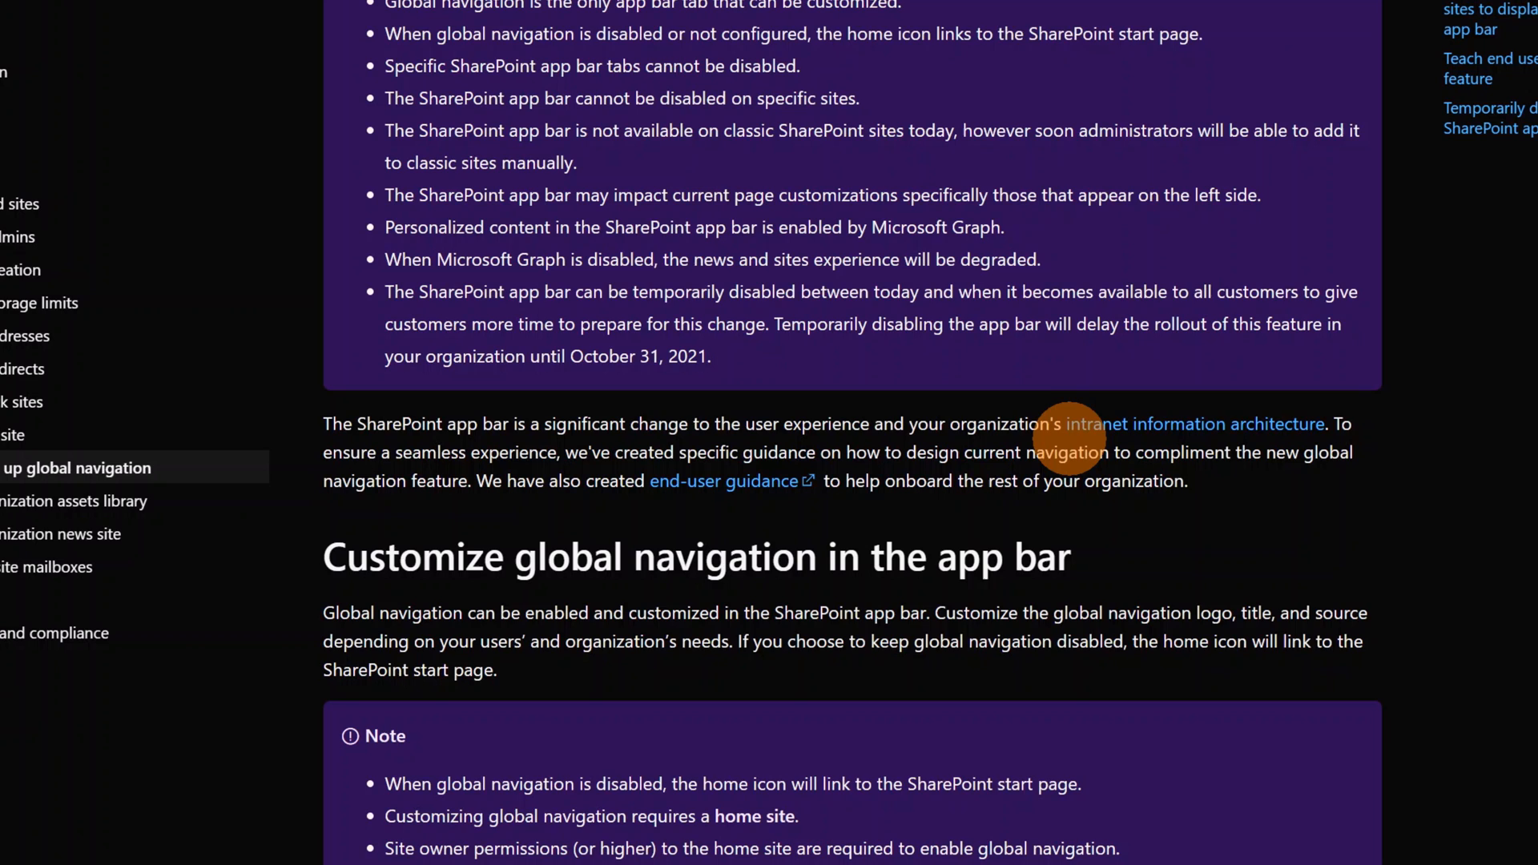
Scroll through steps 4–6: Enable global navigation toggle, logo specifications and title.
scroll(down, 3)
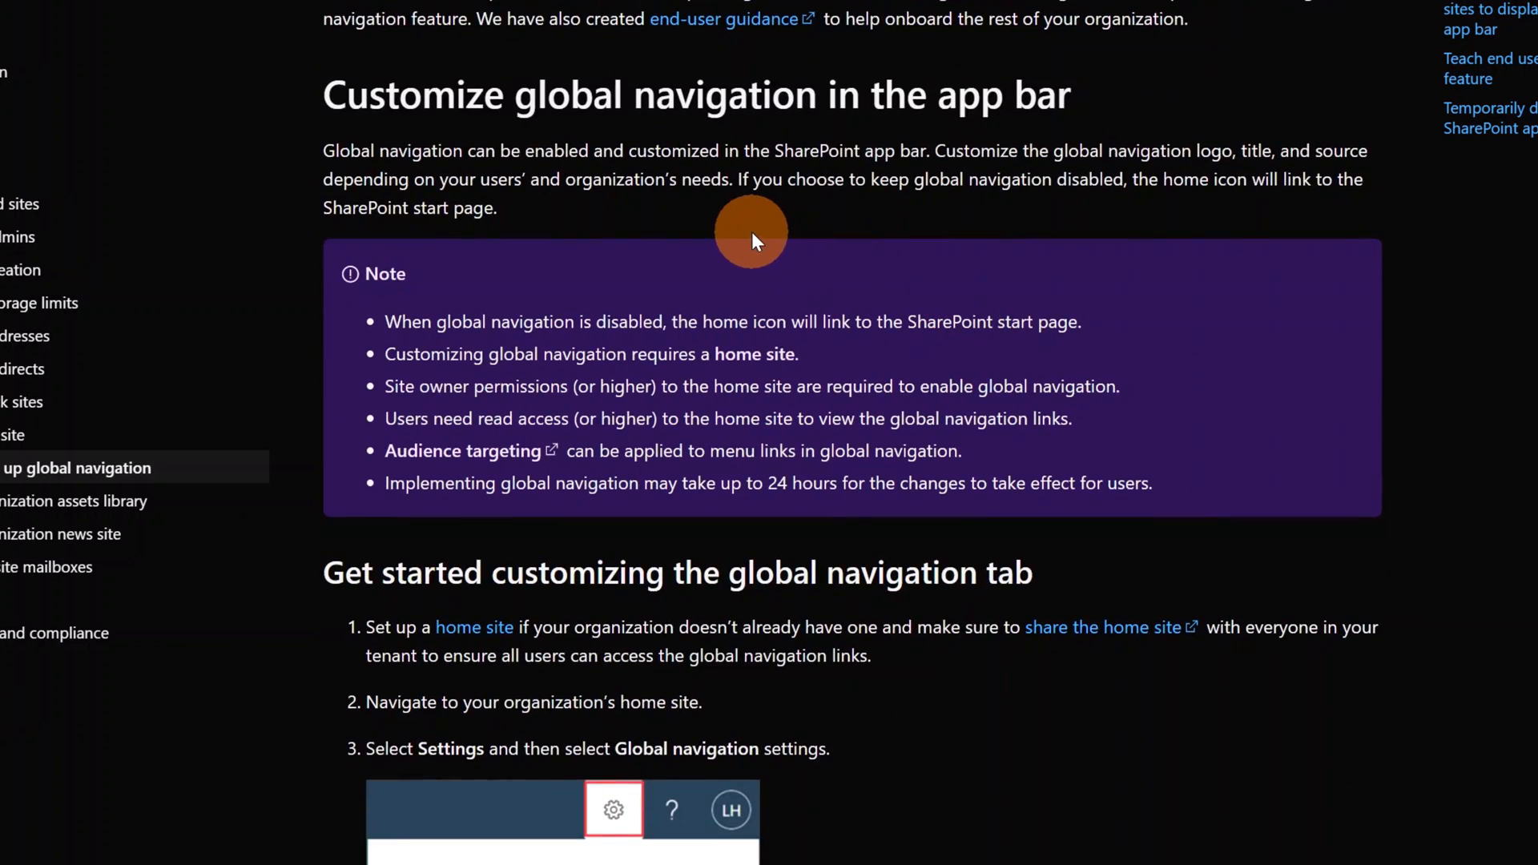
mouse_move(660, 344)
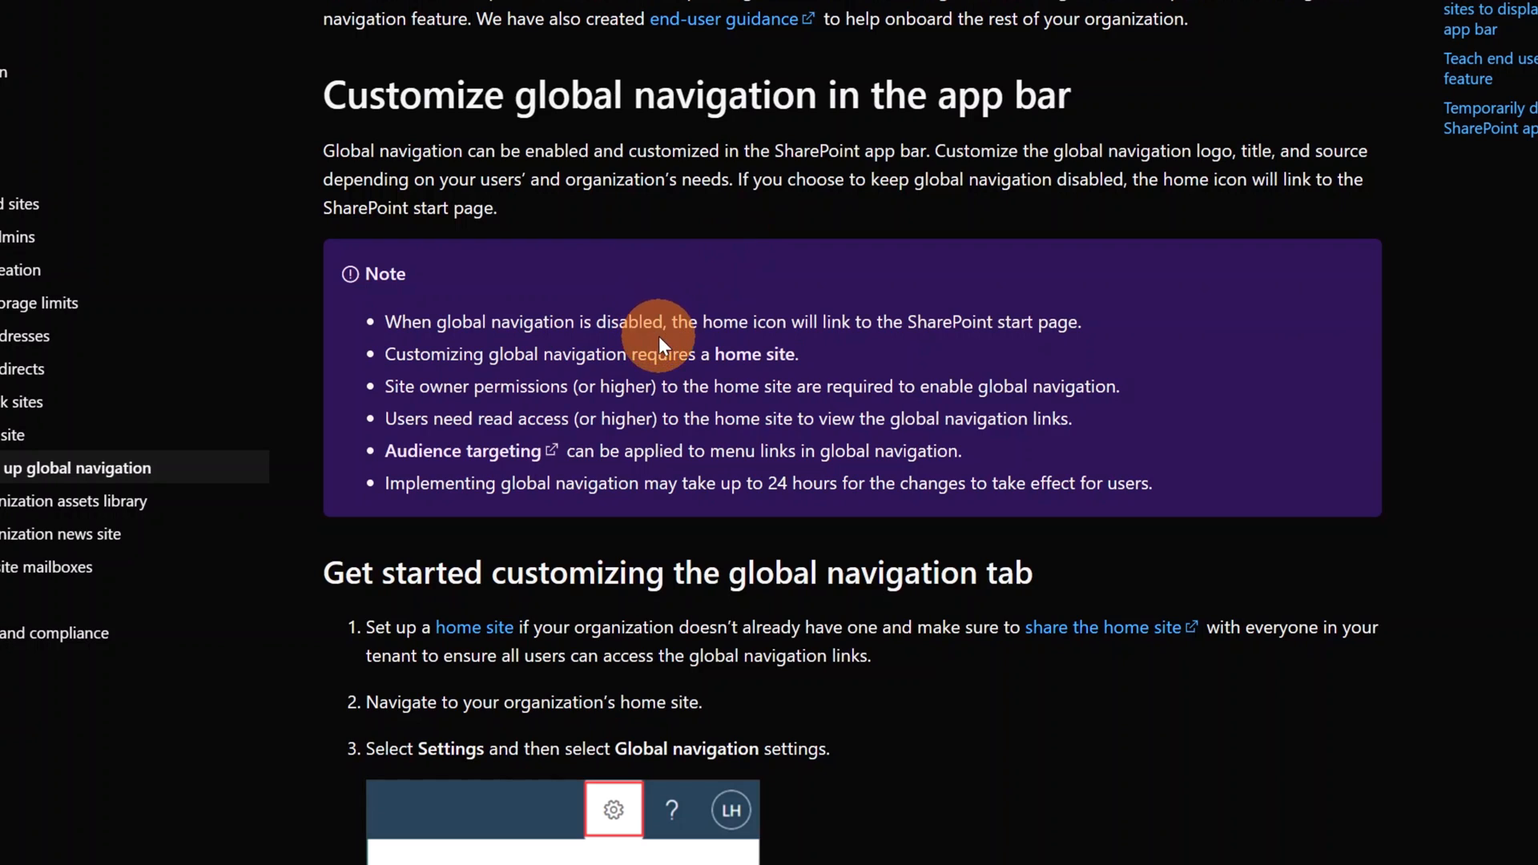
mouse_move(779, 348)
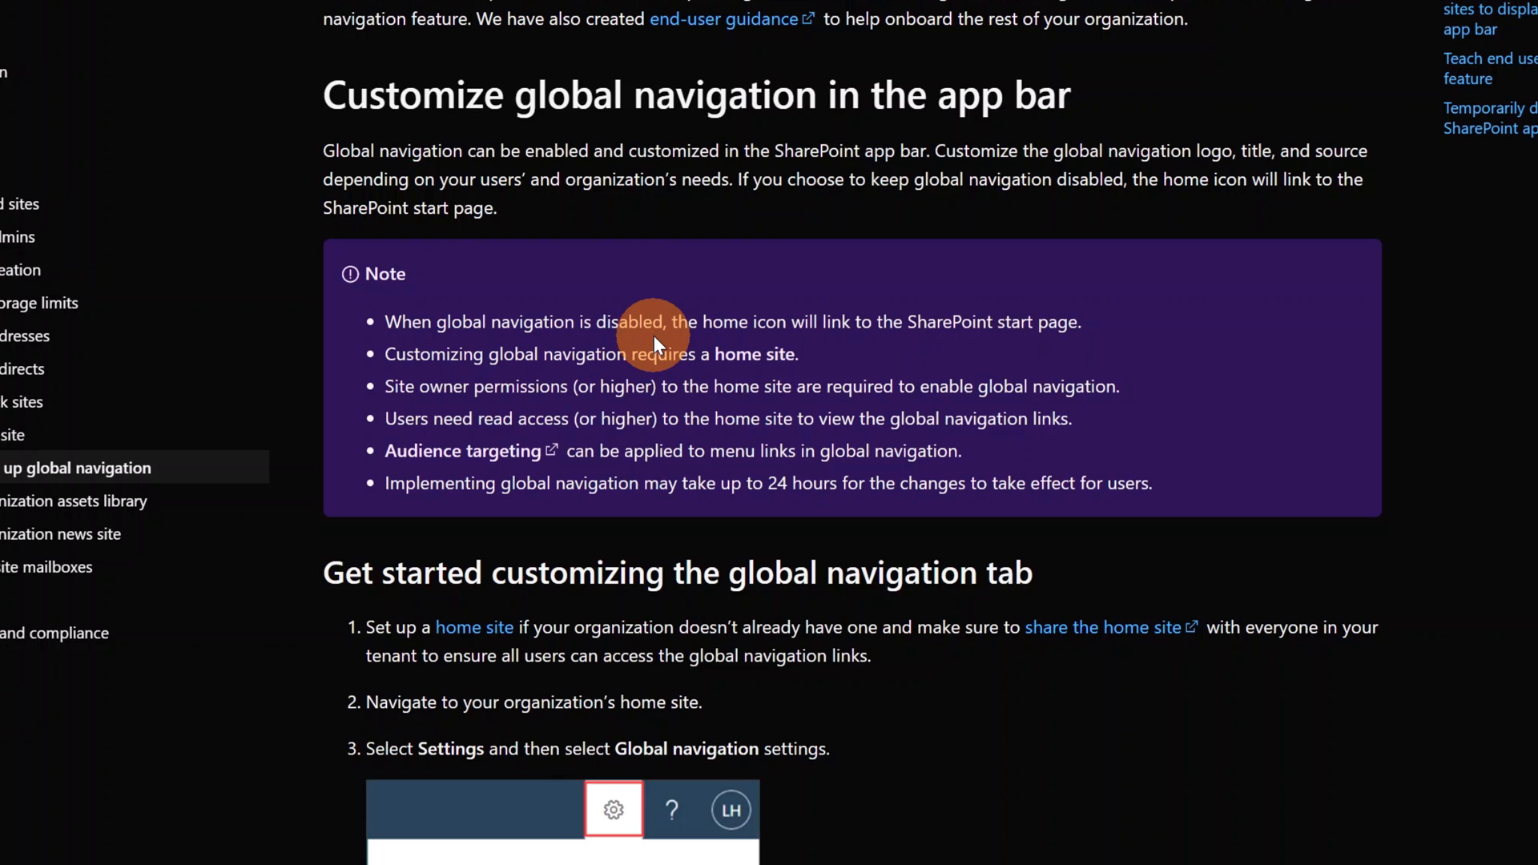
mouse_move(730, 377)
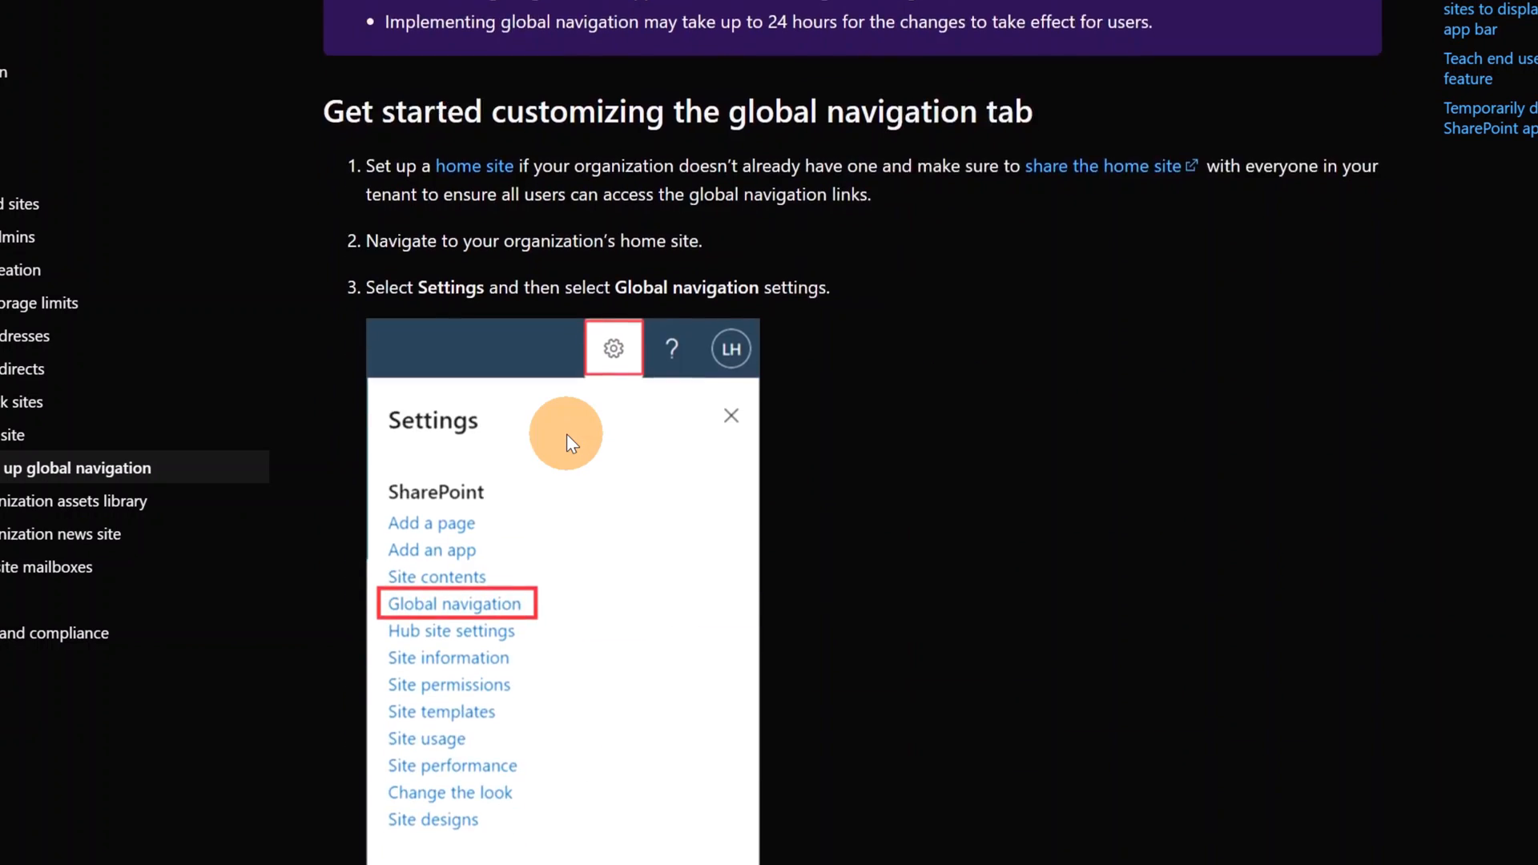
scroll(down, 3)
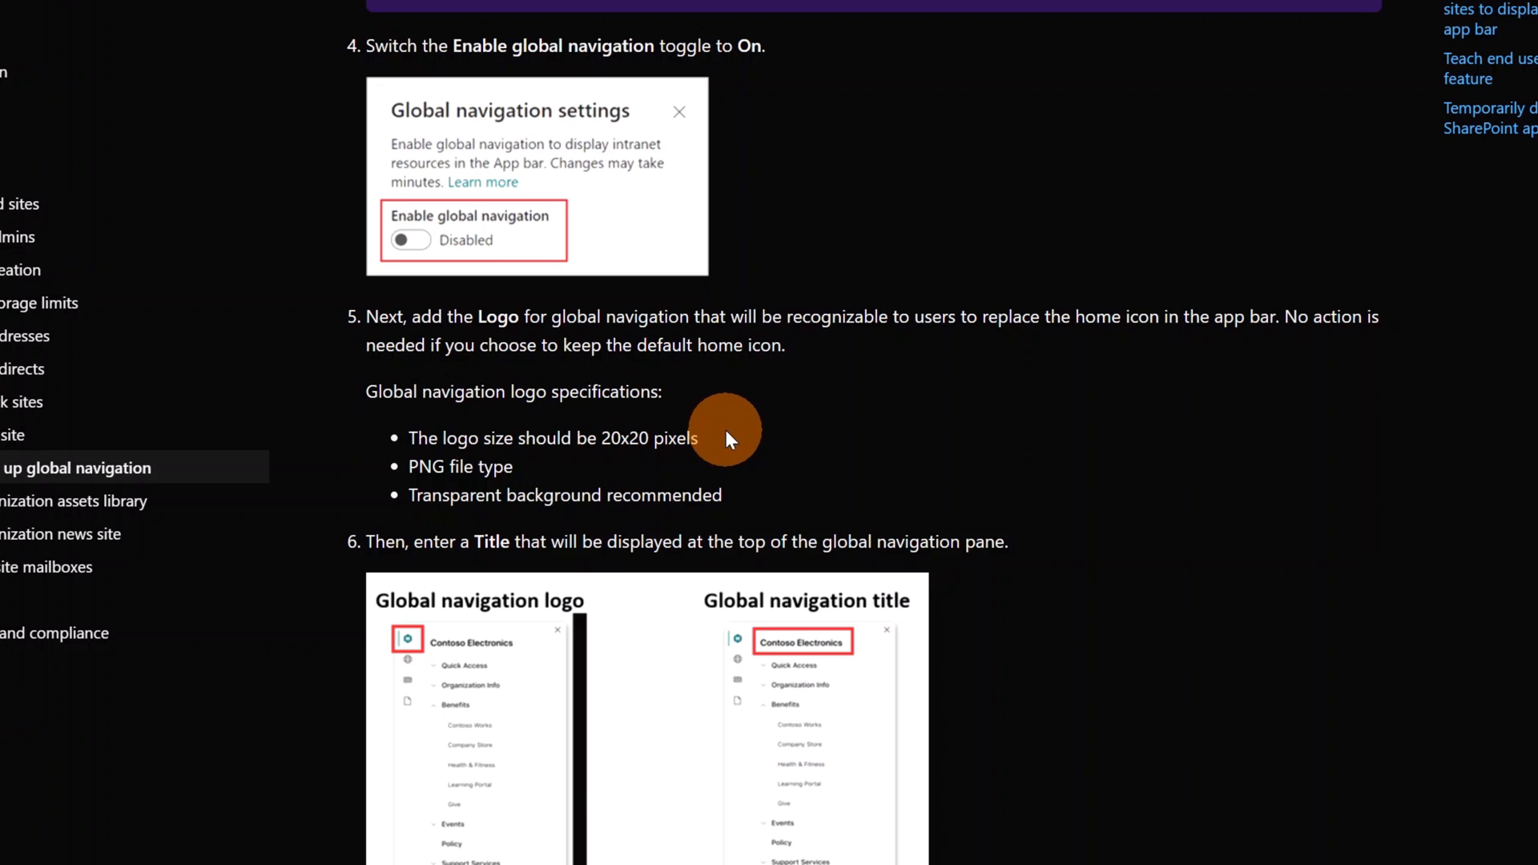
mouse_move(720, 442)
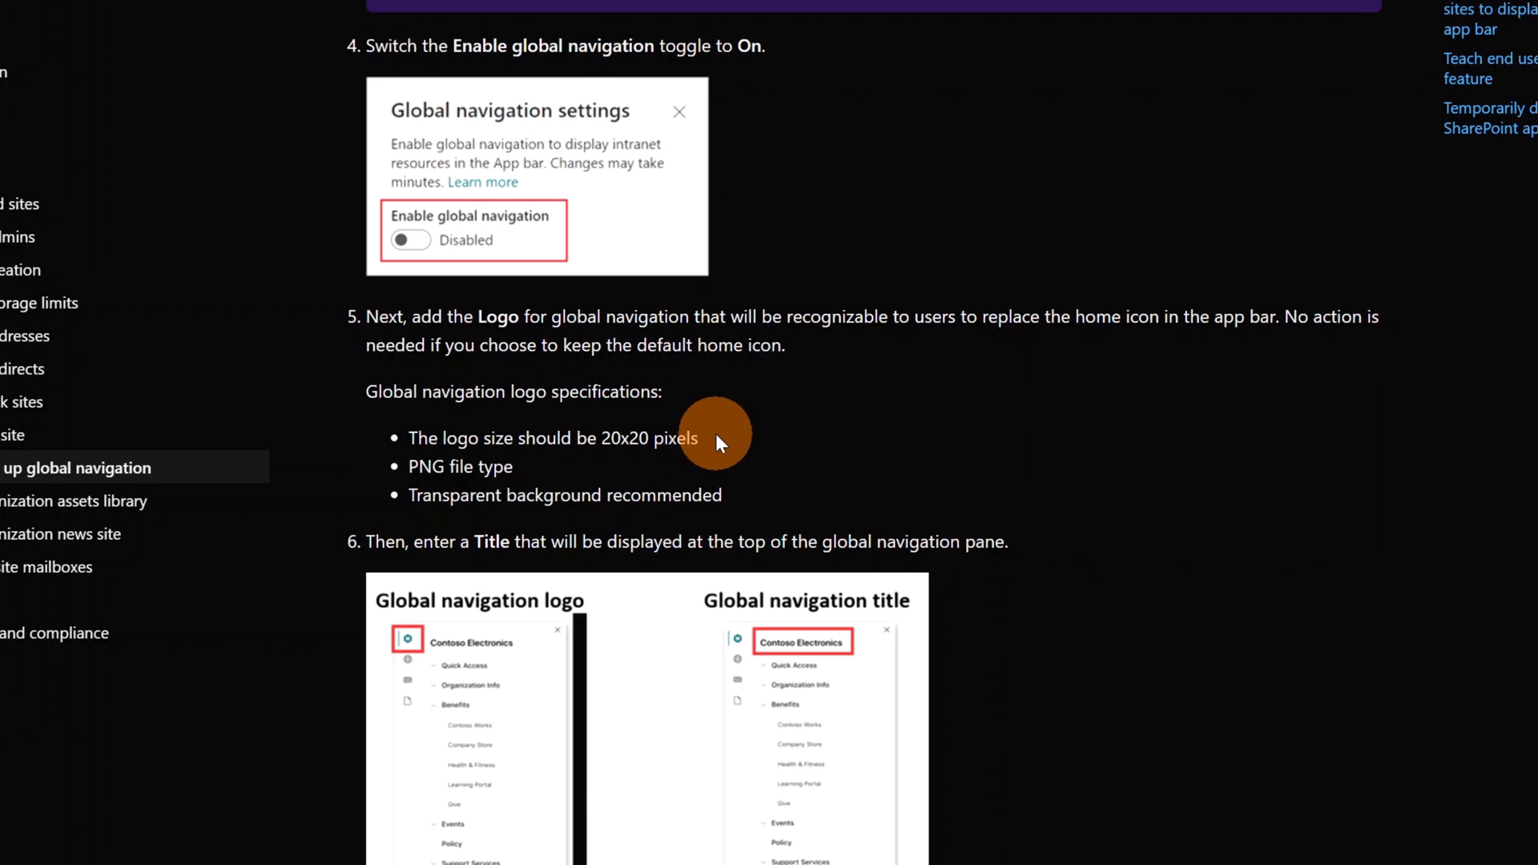
mouse_move(559, 472)
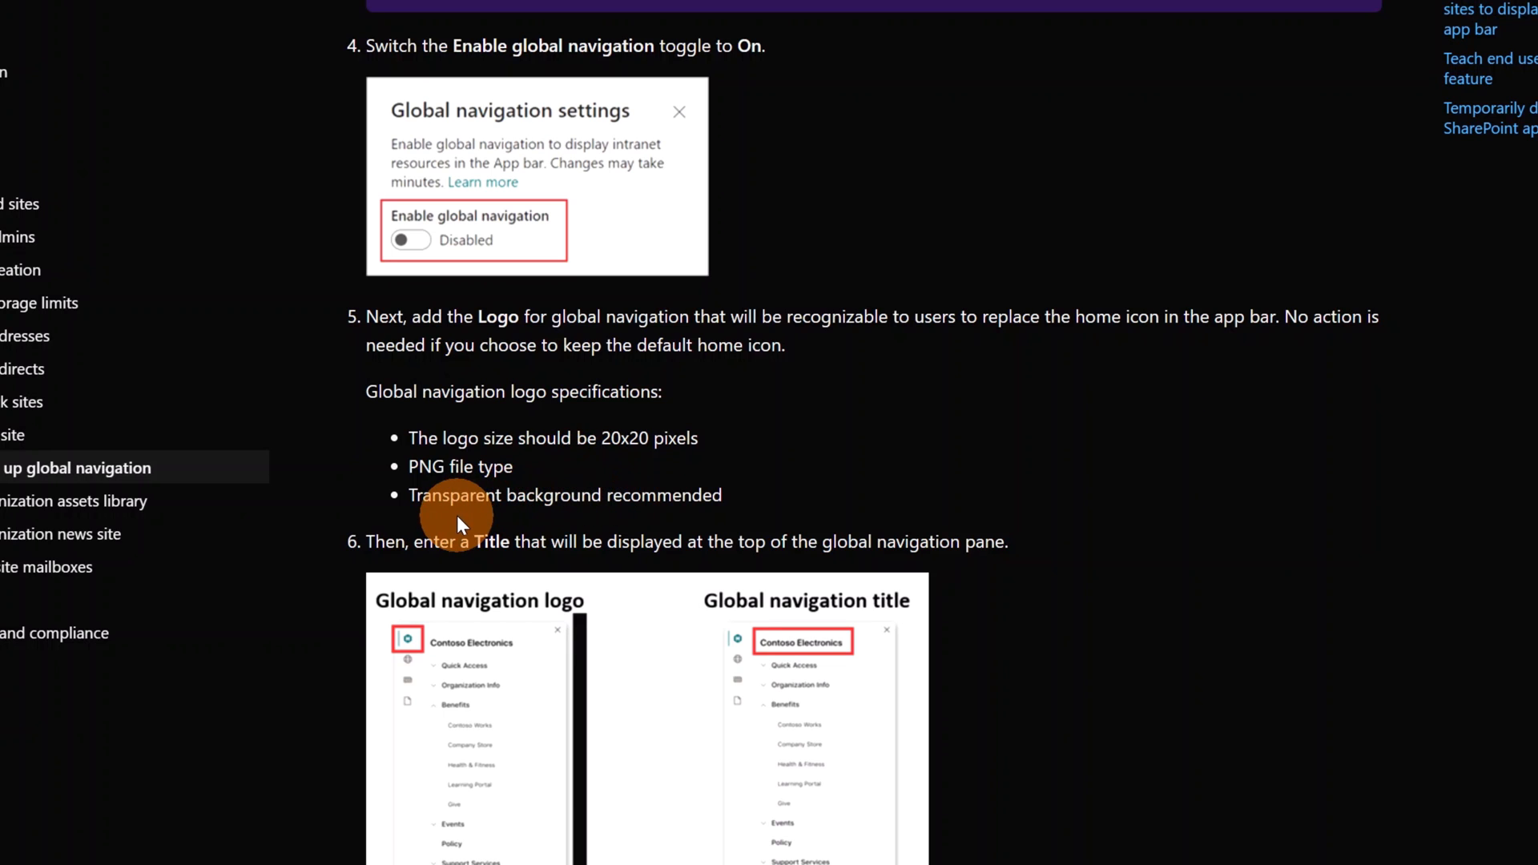
mouse_move(738, 531)
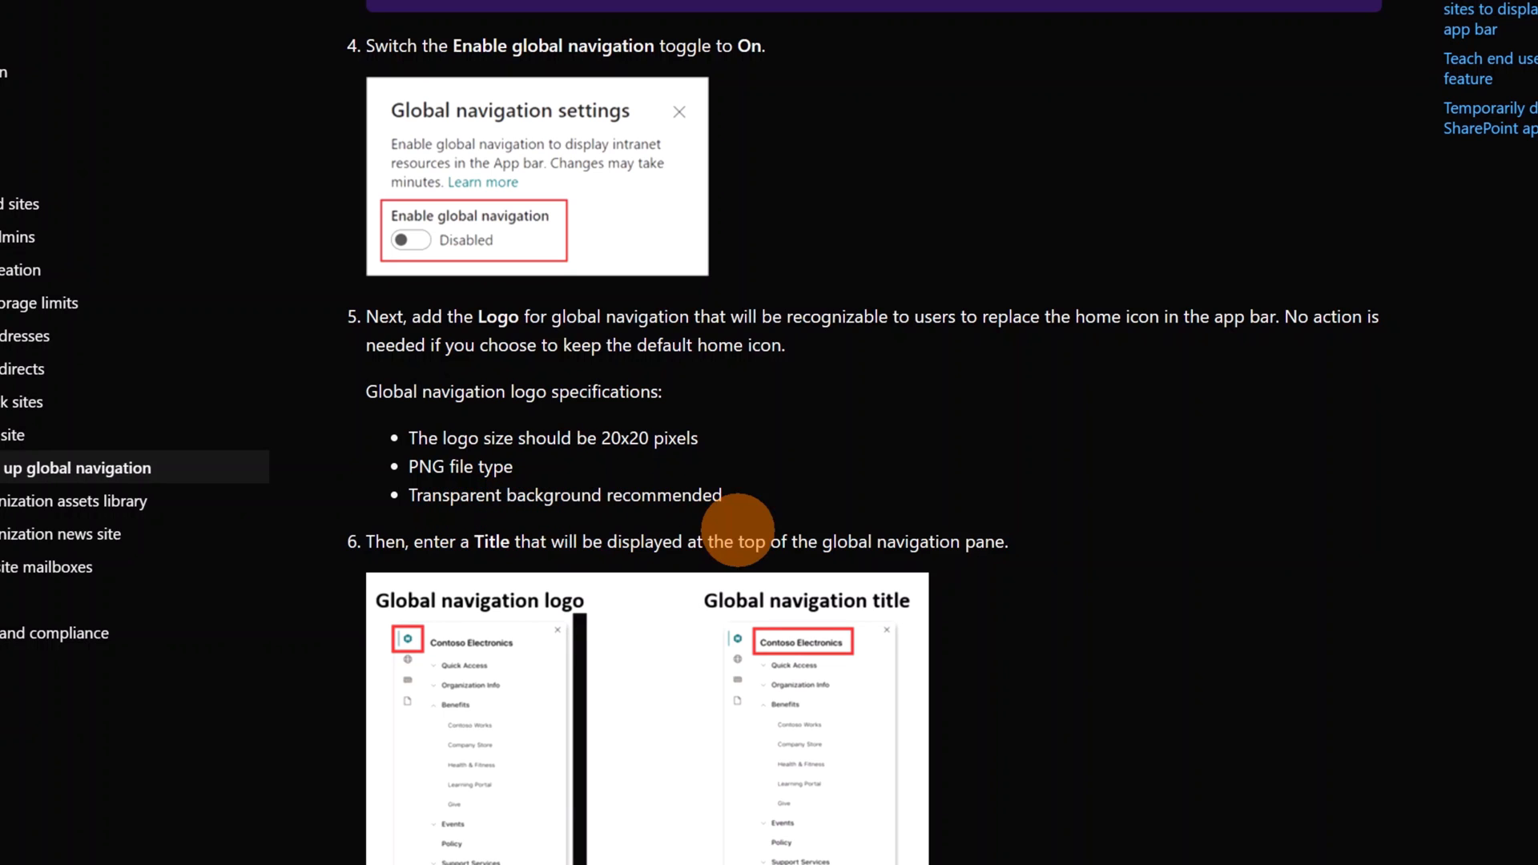
scroll(down, 3)
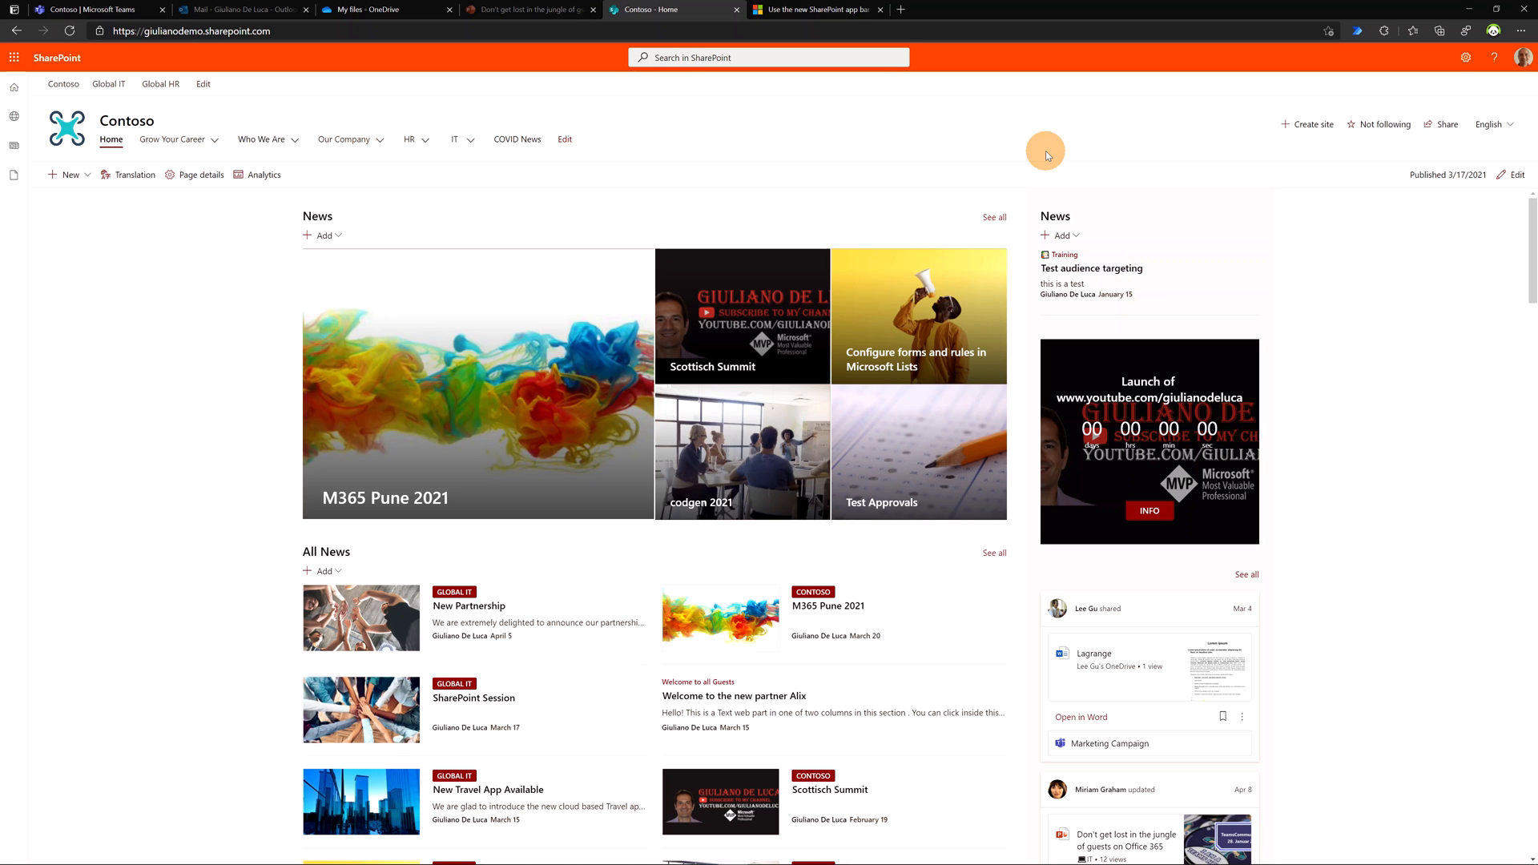
mouse_move(1059, 150)
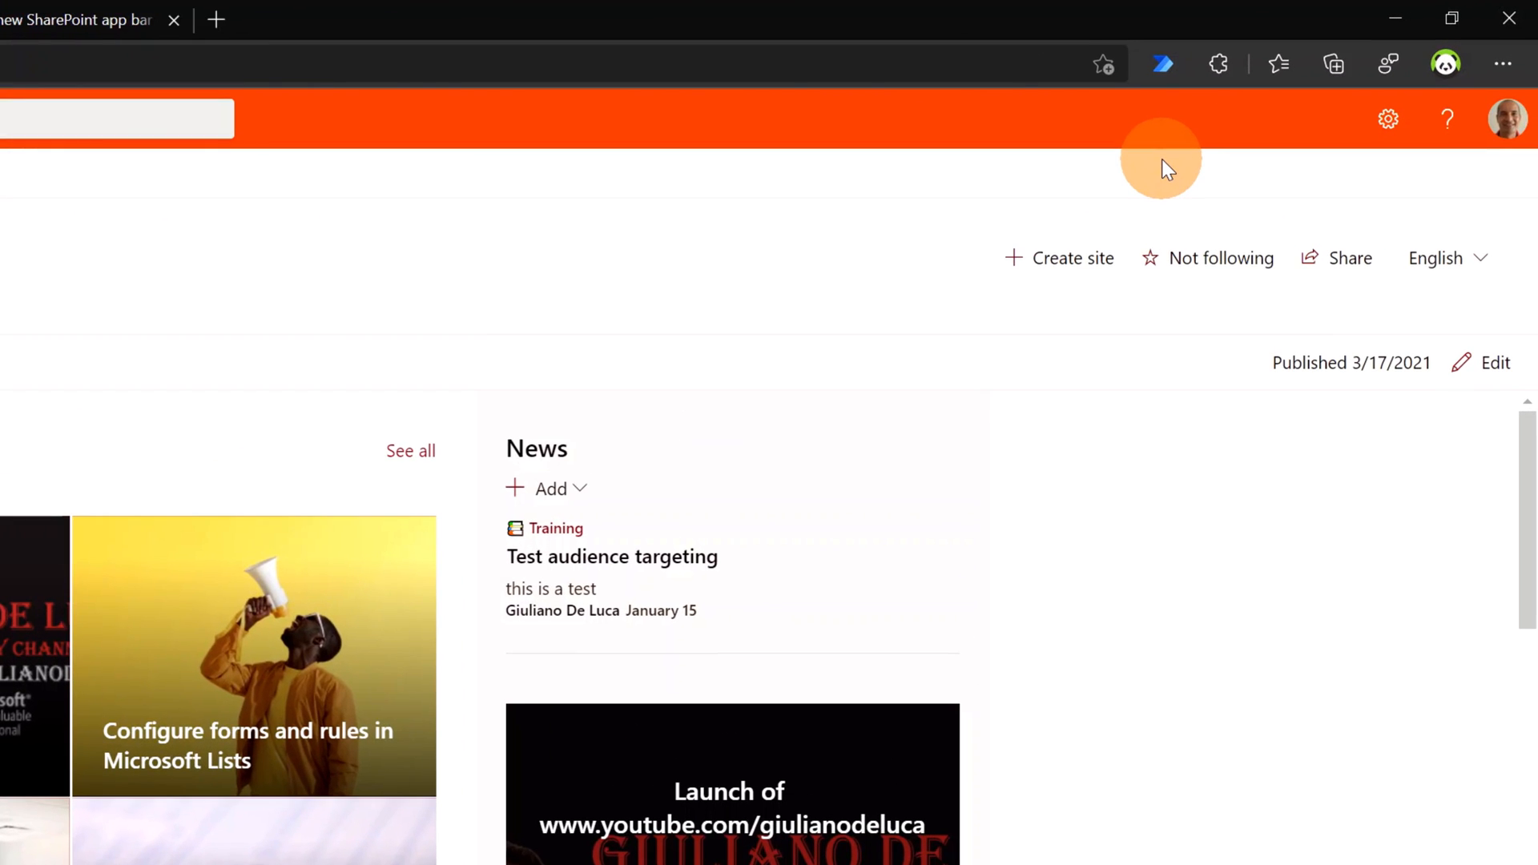
mouse_move(1295, 157)
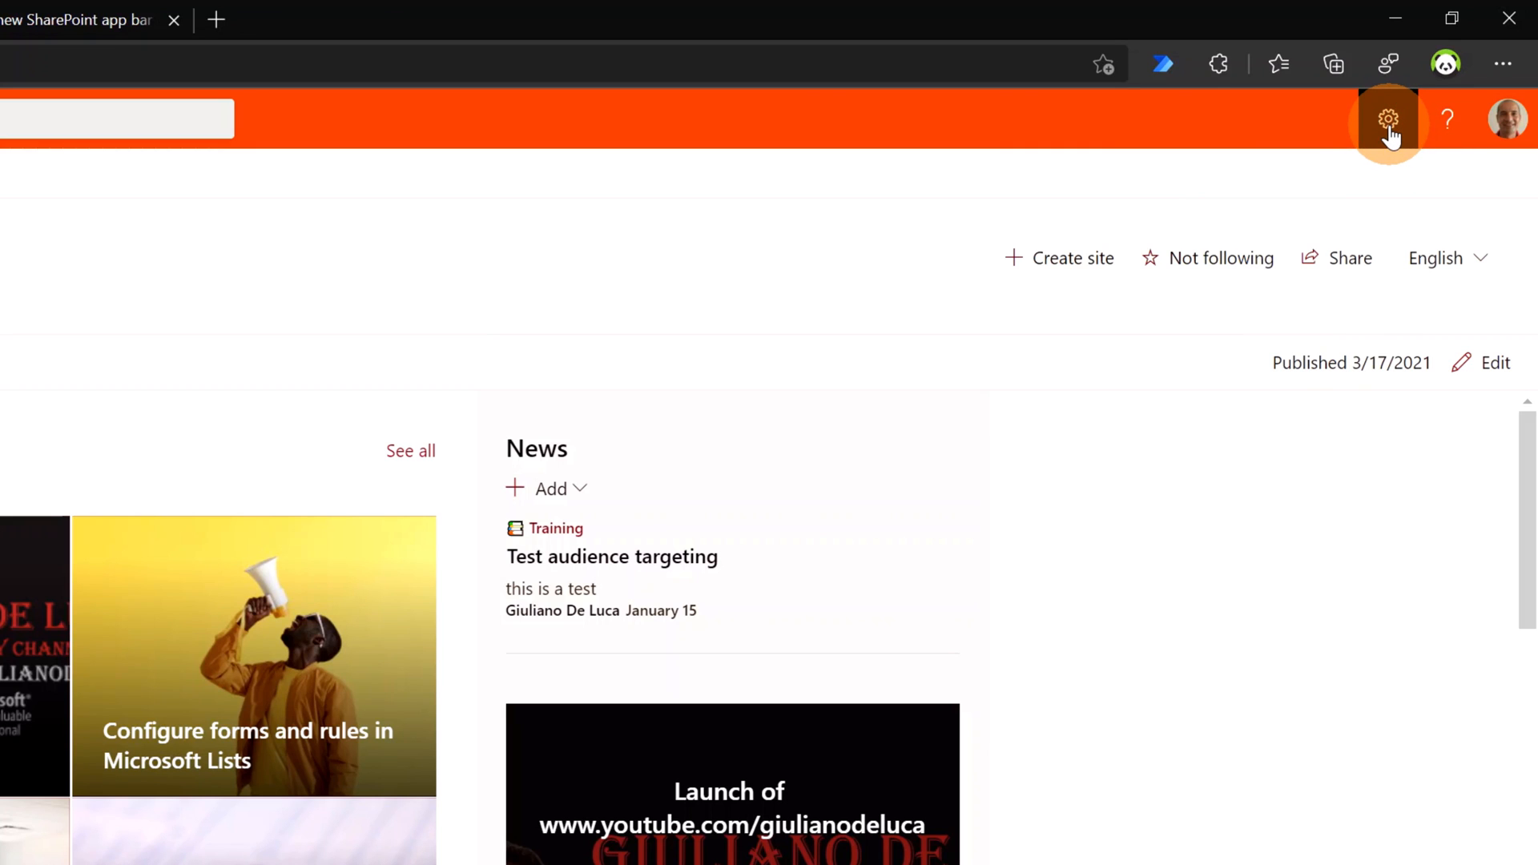
Open Global navigation from the Contoso home site's Settings gear.
click(1387, 118)
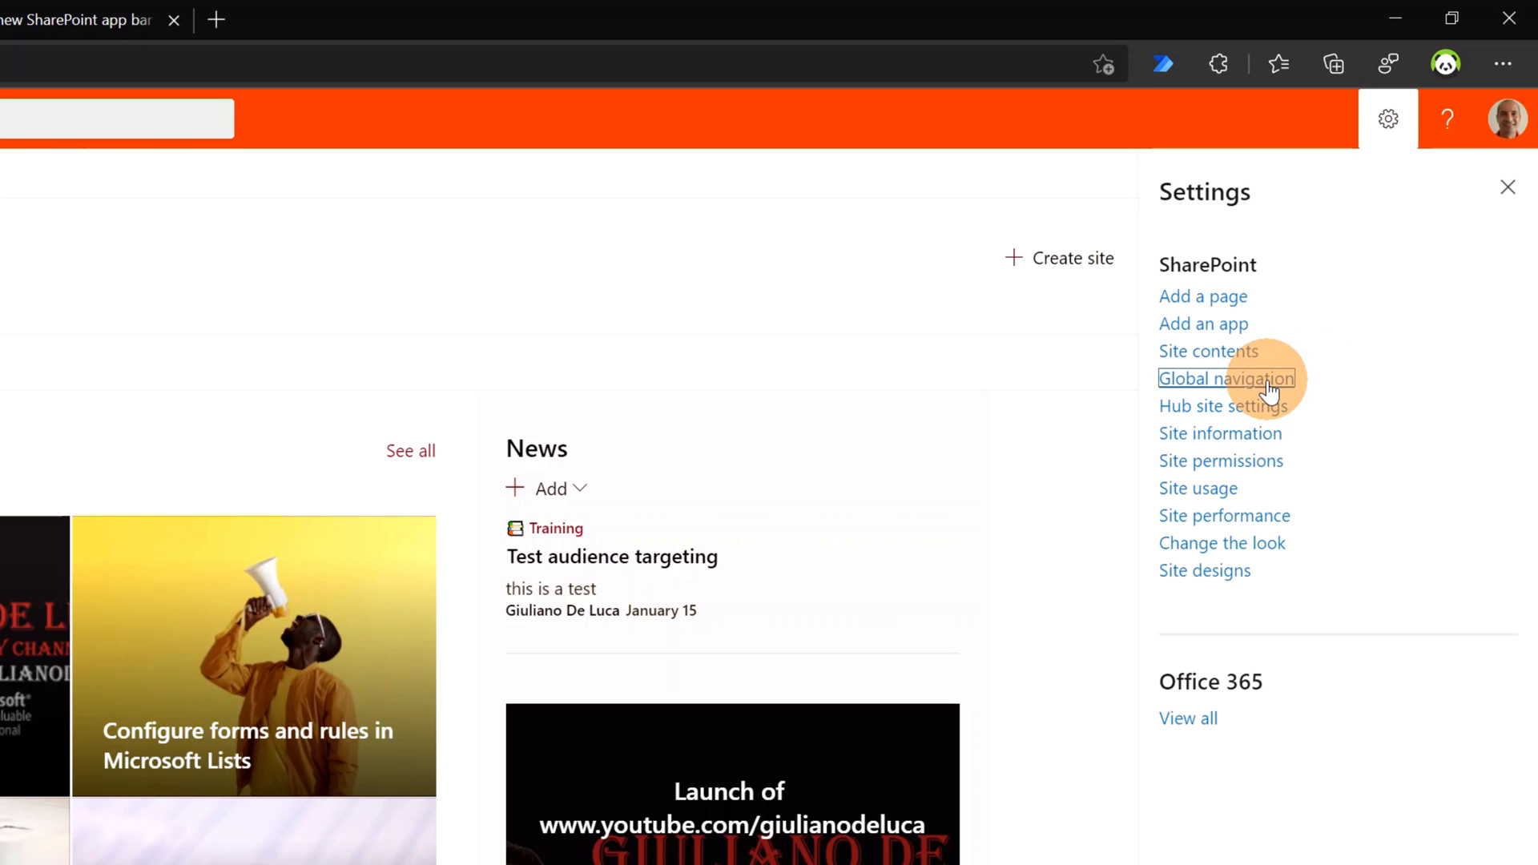
click(1227, 379)
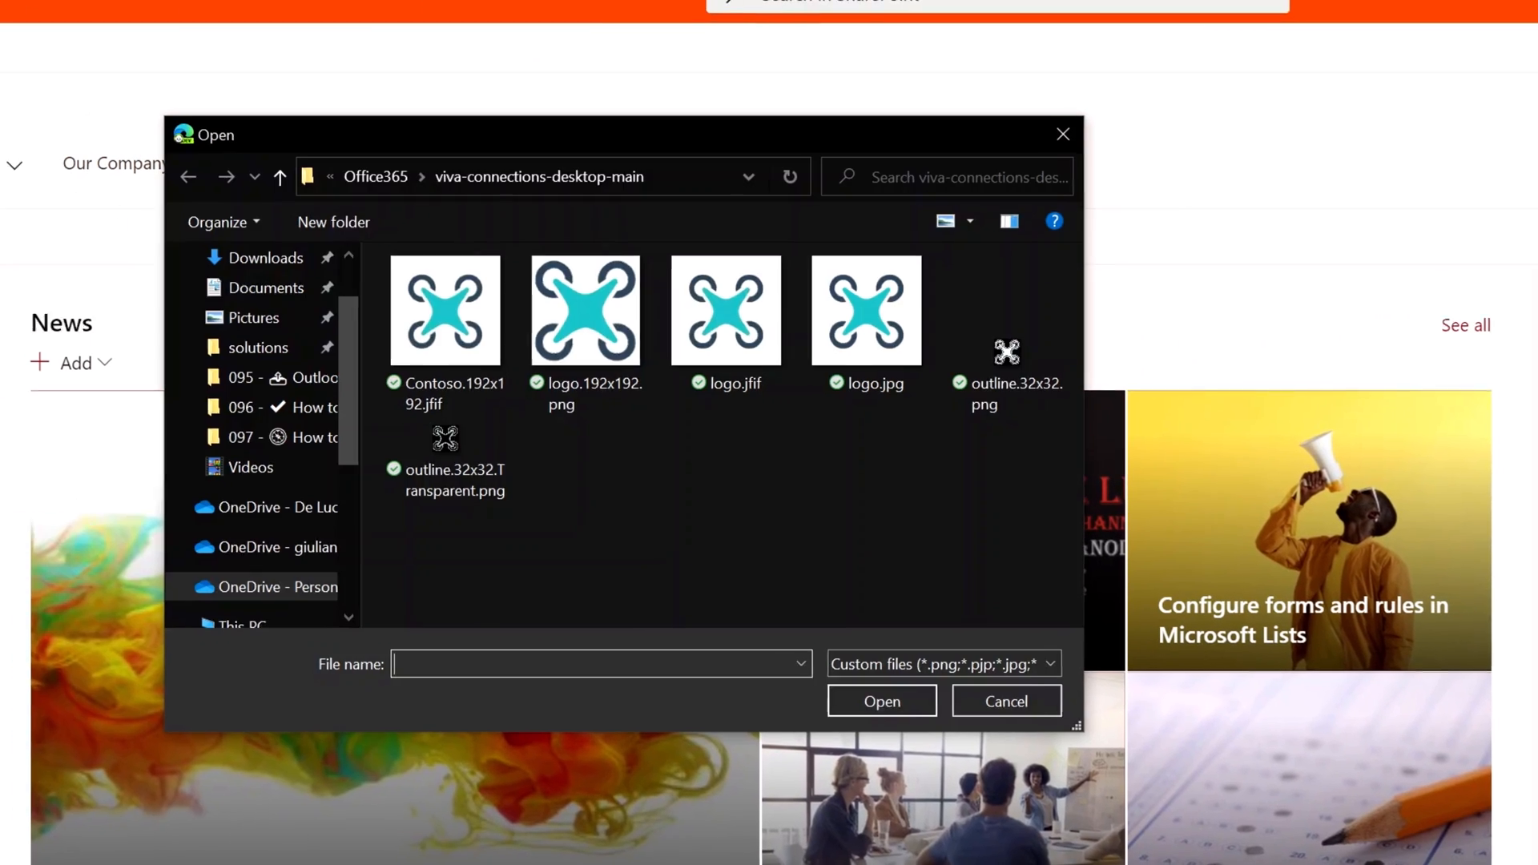
Upload logo.192x192.png as the global navigation logo.
click(595, 310)
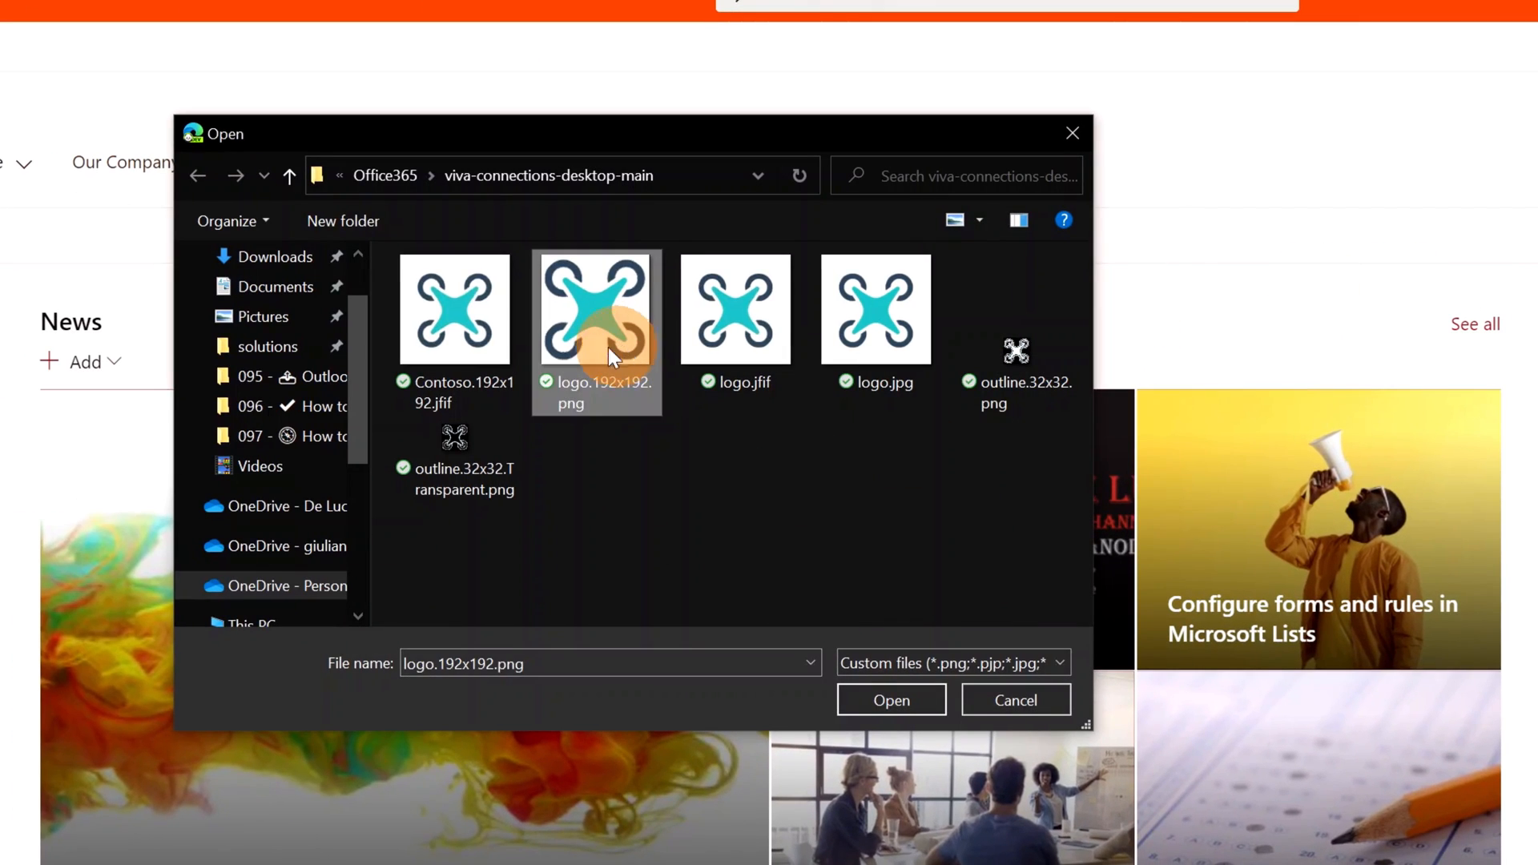
click(890, 700)
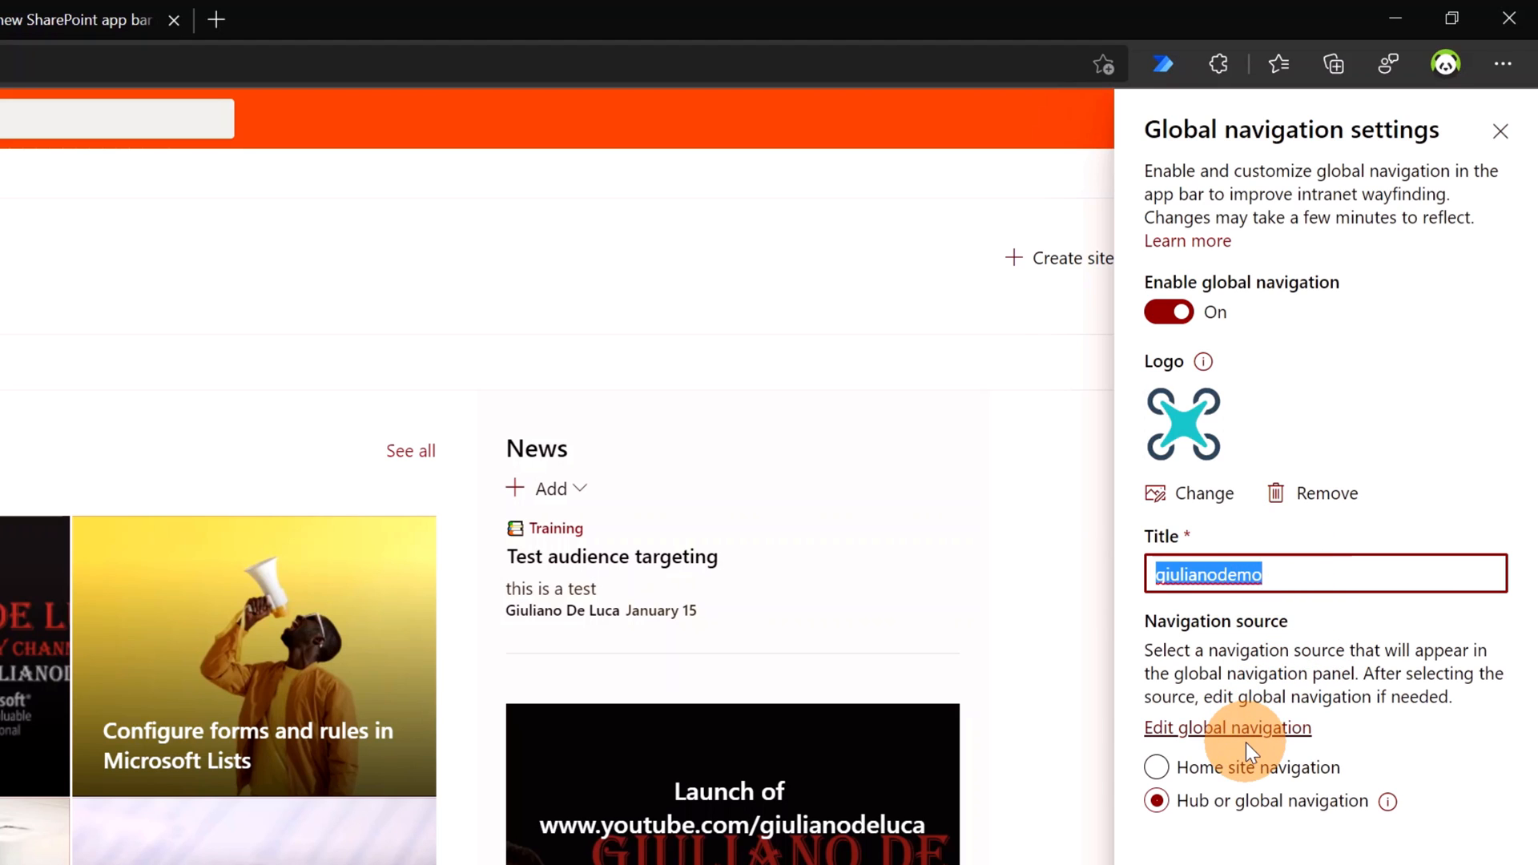
Choose home site navigation as the source for the giulianodemo global navigation.
click(1157, 768)
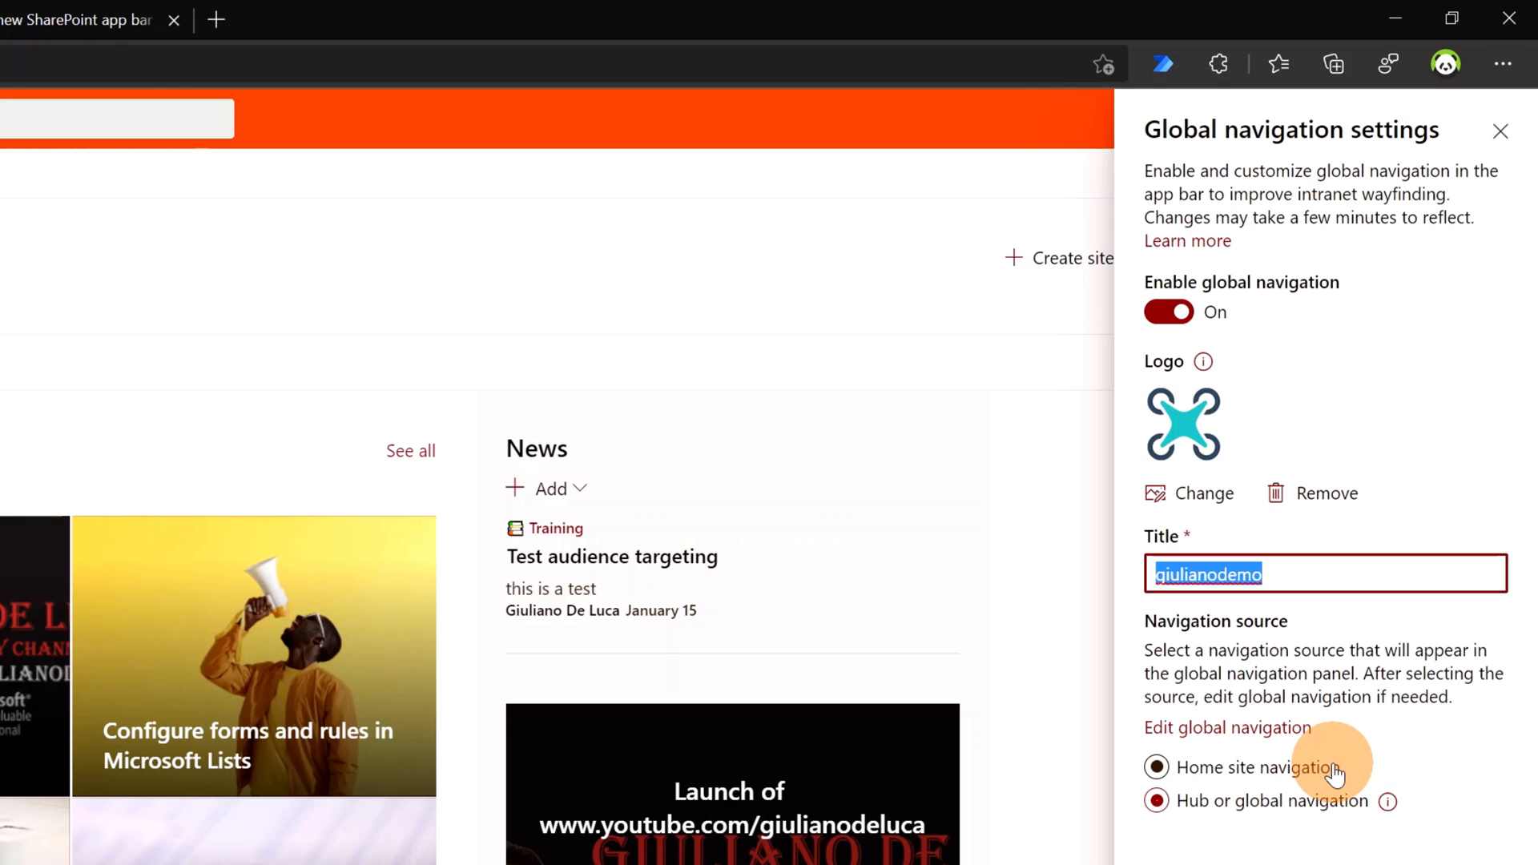
click(1156, 800)
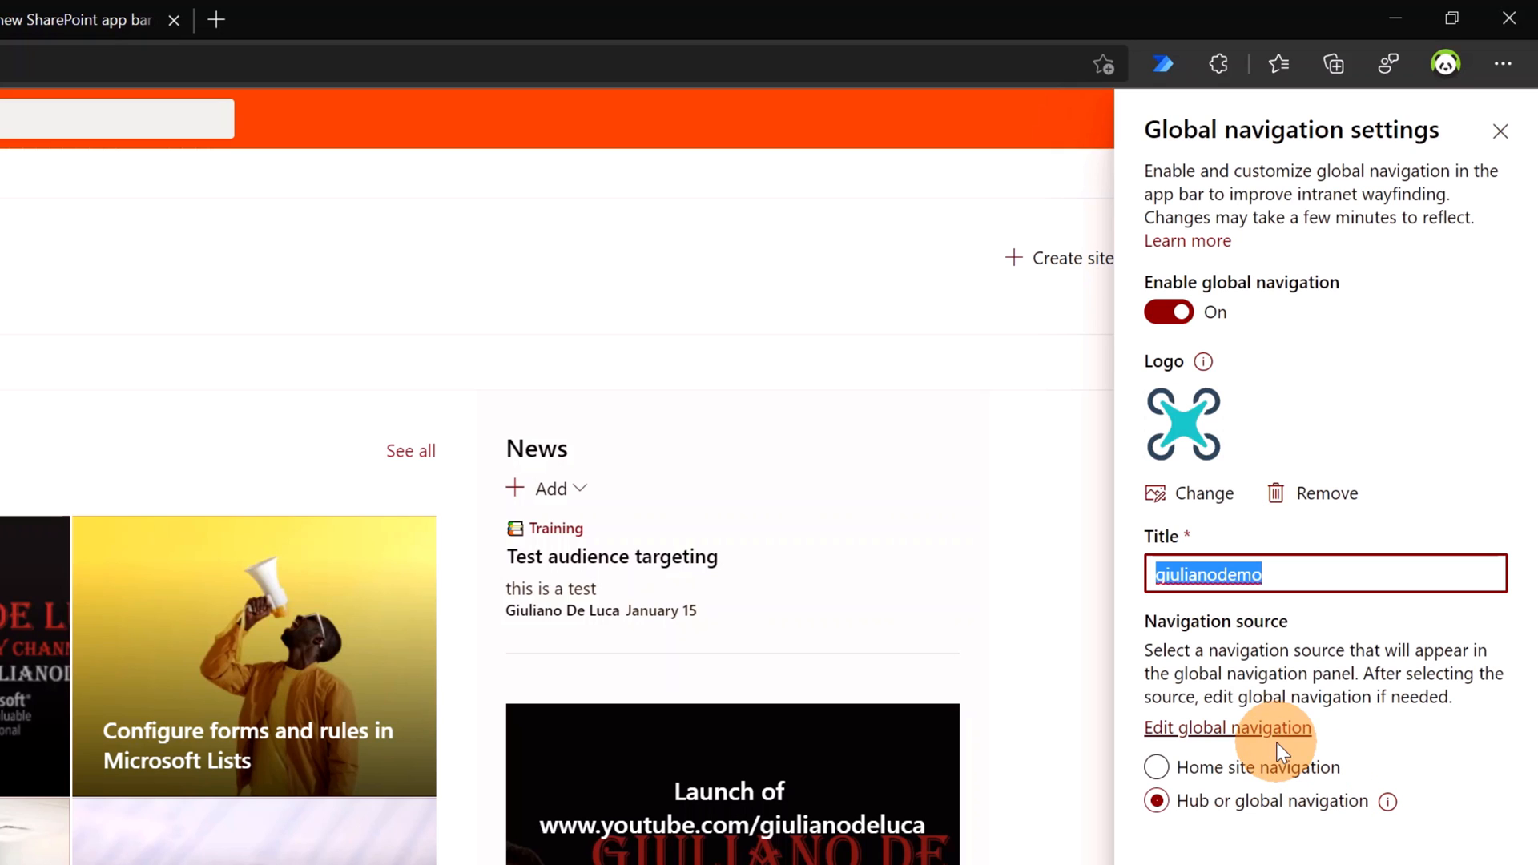
mouse_move(1246, 748)
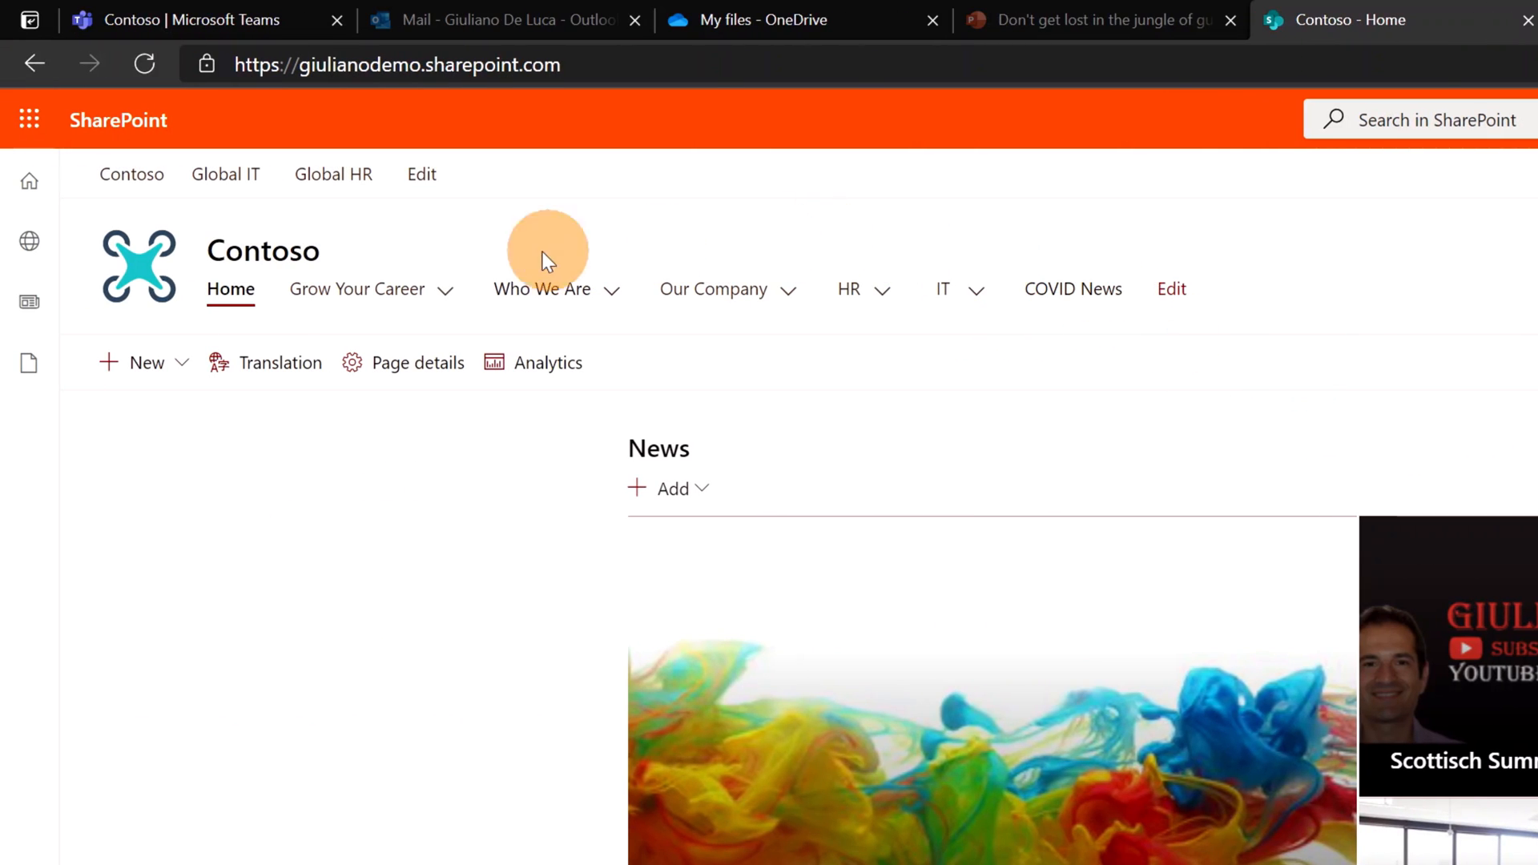
Open the hub bar editor to review the Global IT and Global HR links, then close it.
click(358, 288)
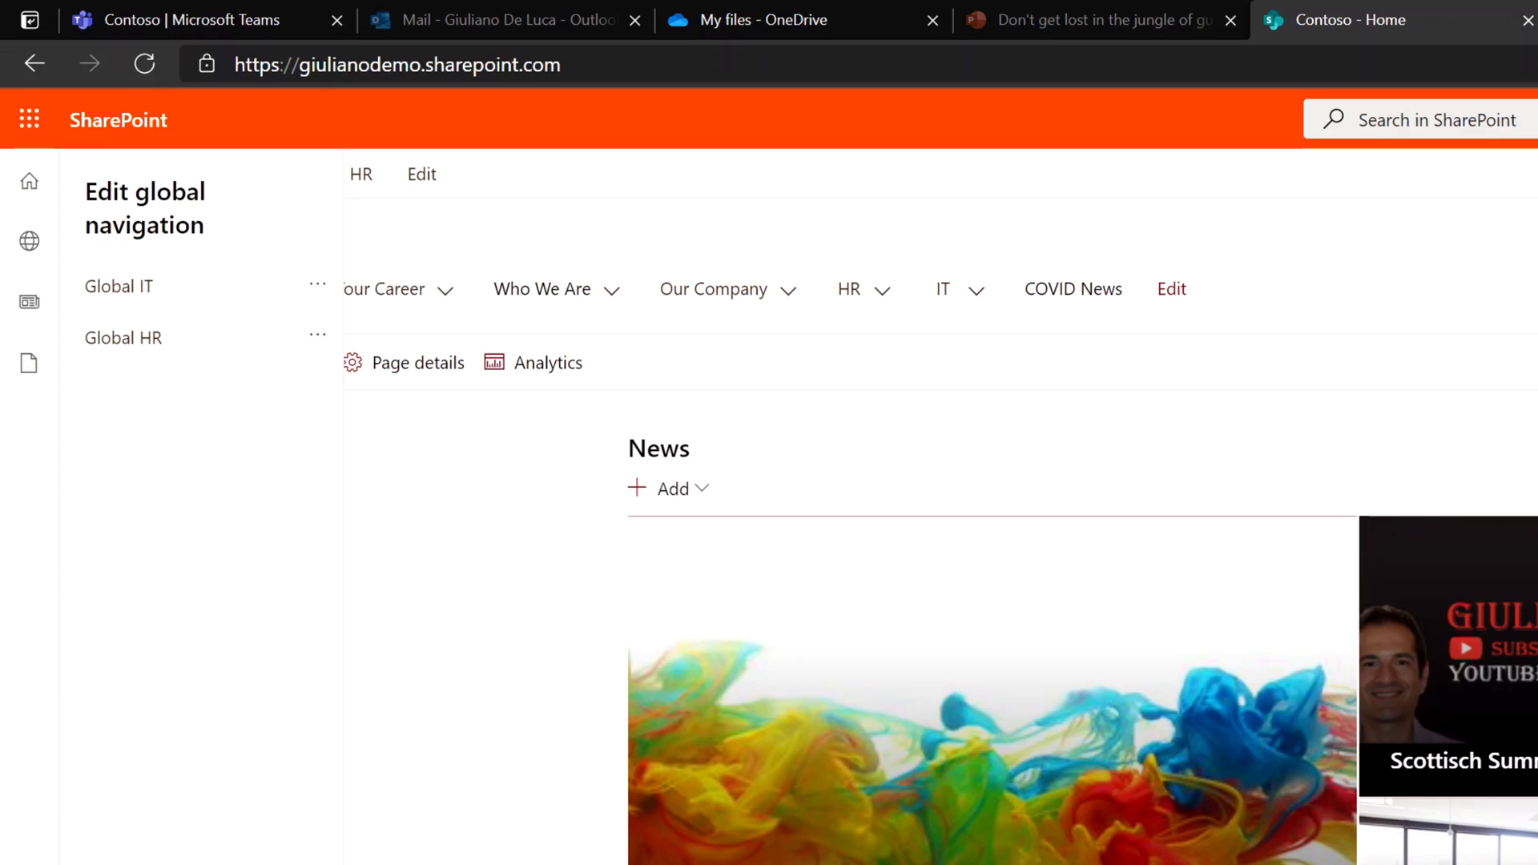
click(358, 289)
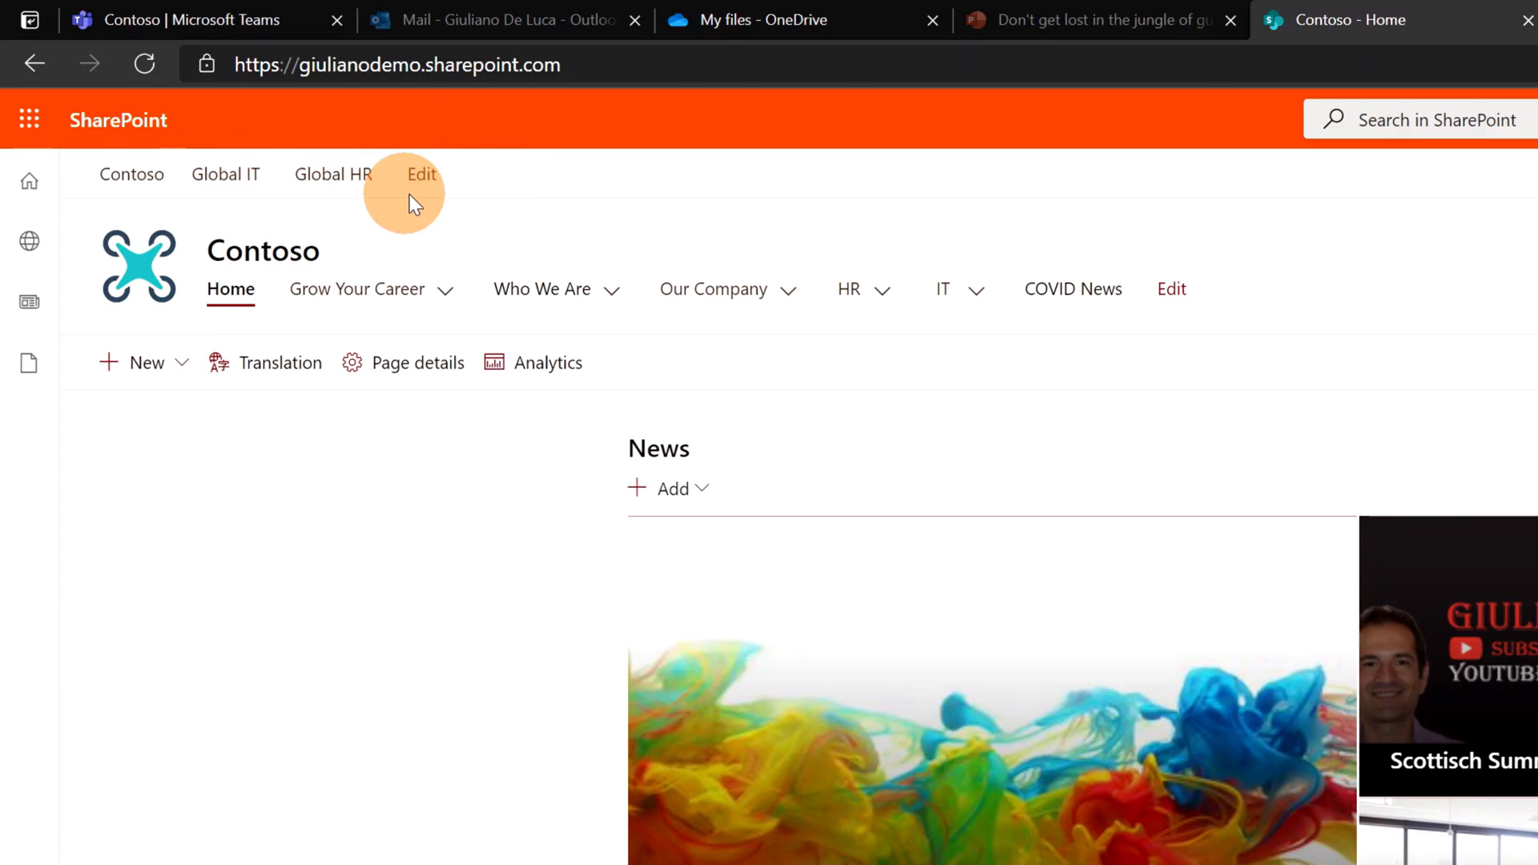
mouse_move(427, 152)
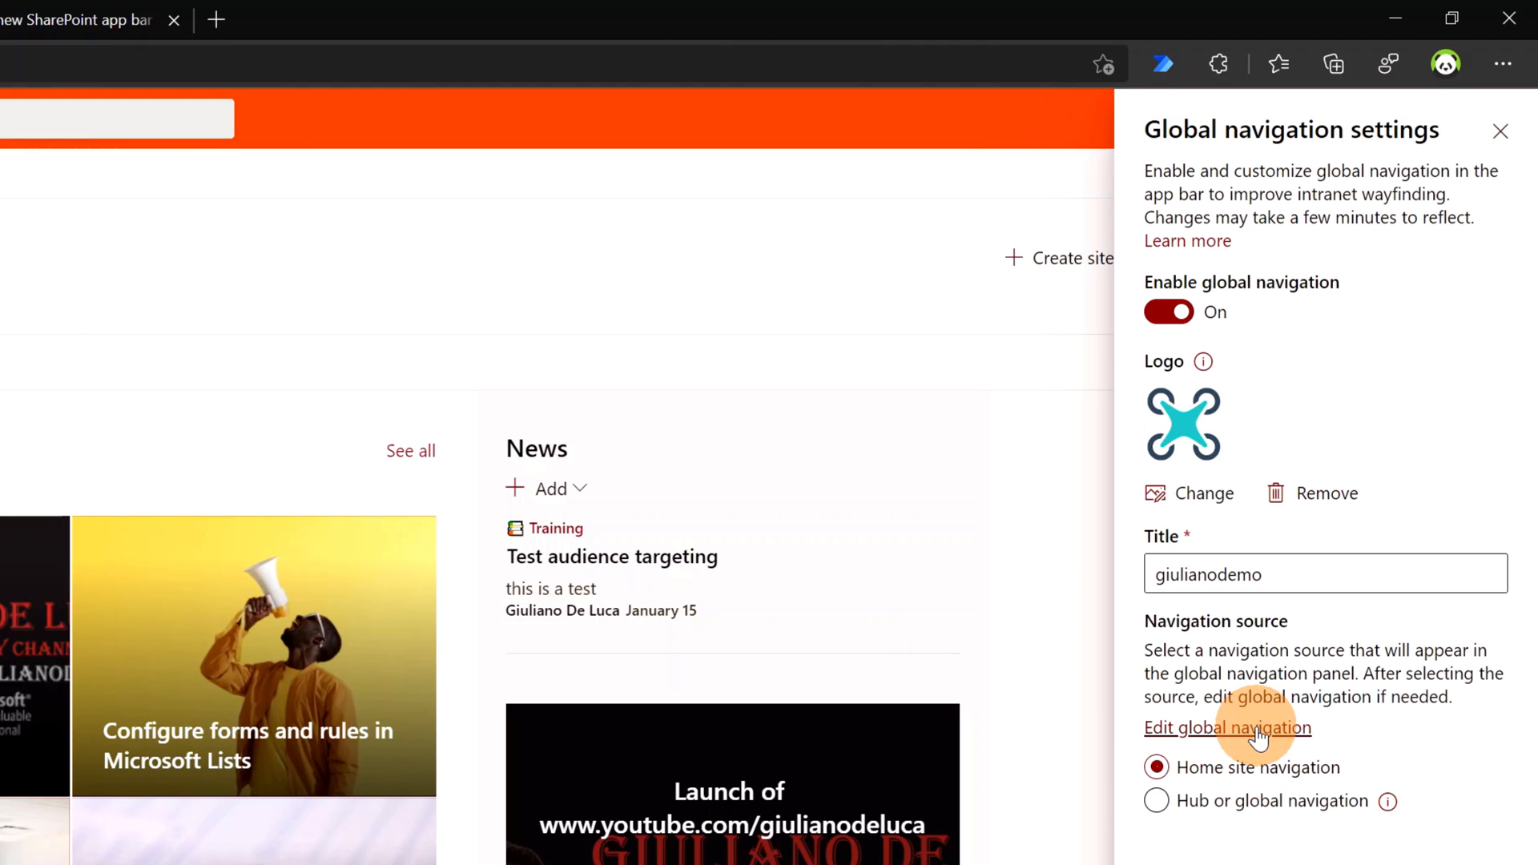
Save the global navigation settings with home site navigation as the source.
click(1228, 729)
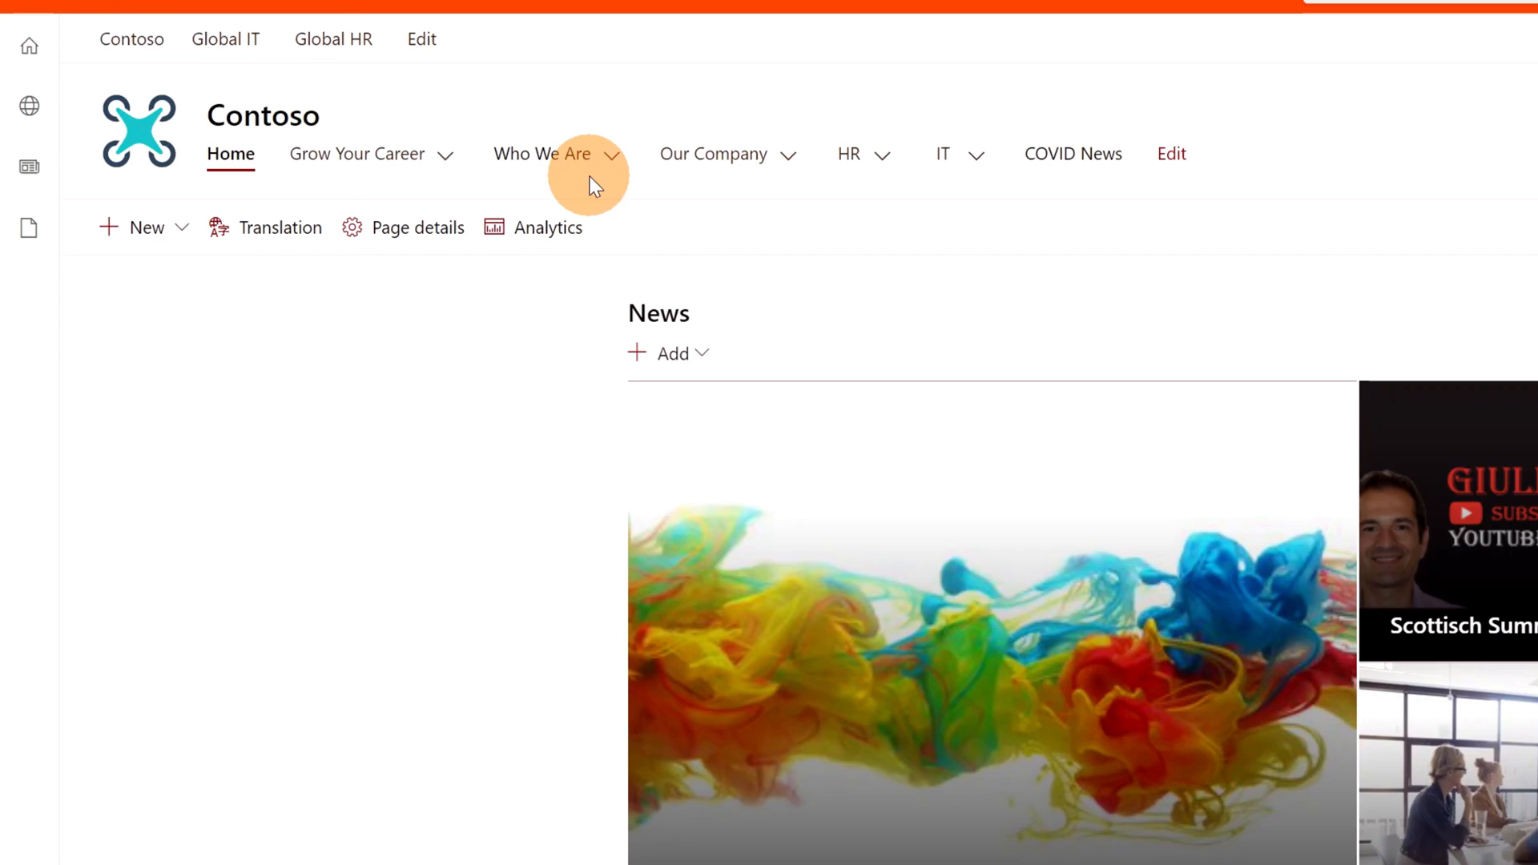
mouse_move(714, 186)
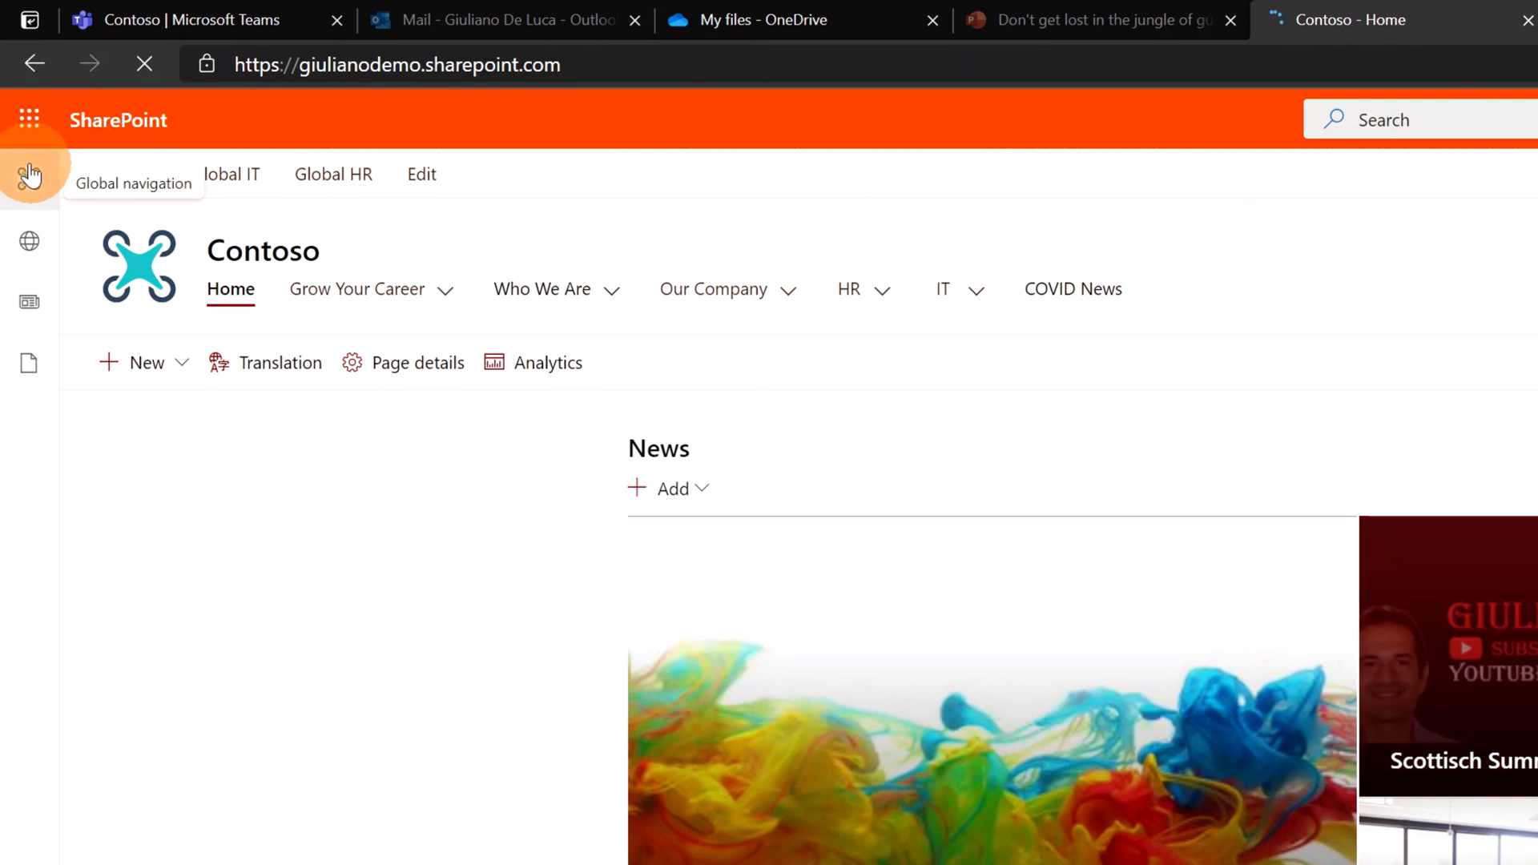
Check the giulianodemo global navigation pane, return Home, then go to the Global IT site.
click(30, 187)
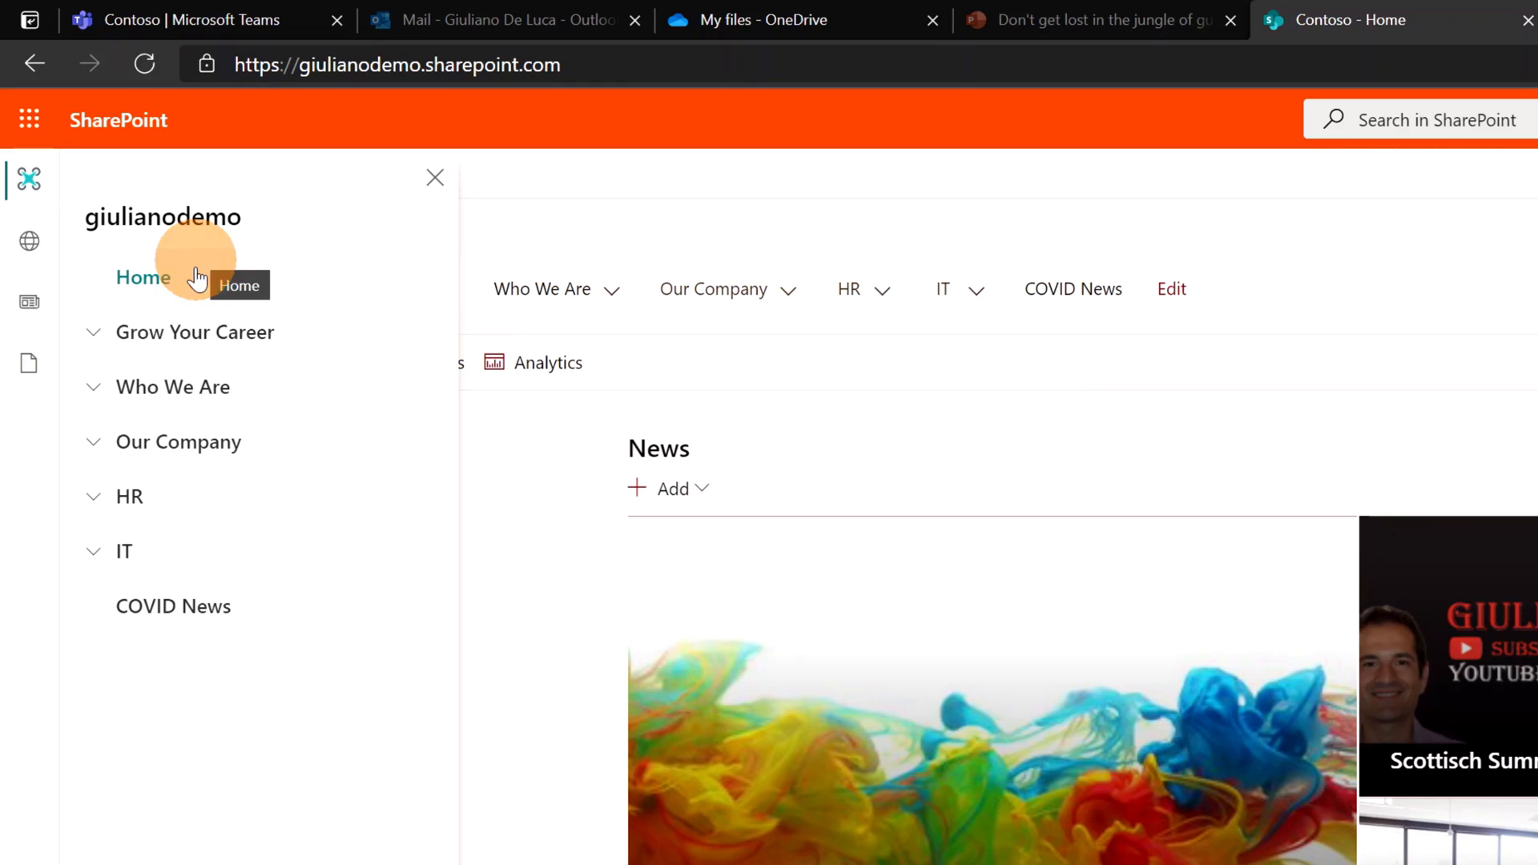
click(434, 178)
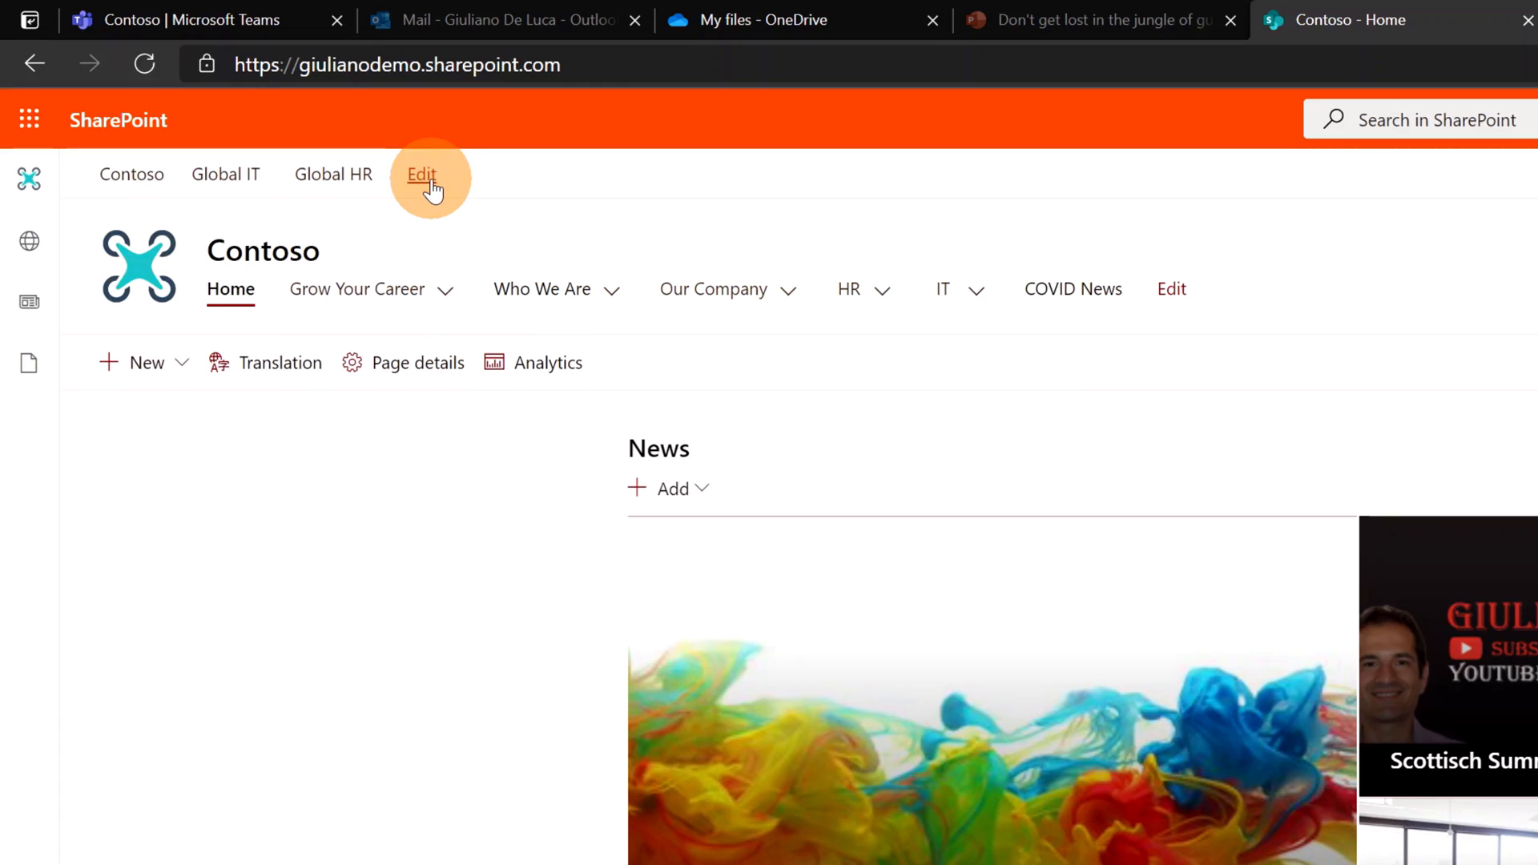
click(224, 173)
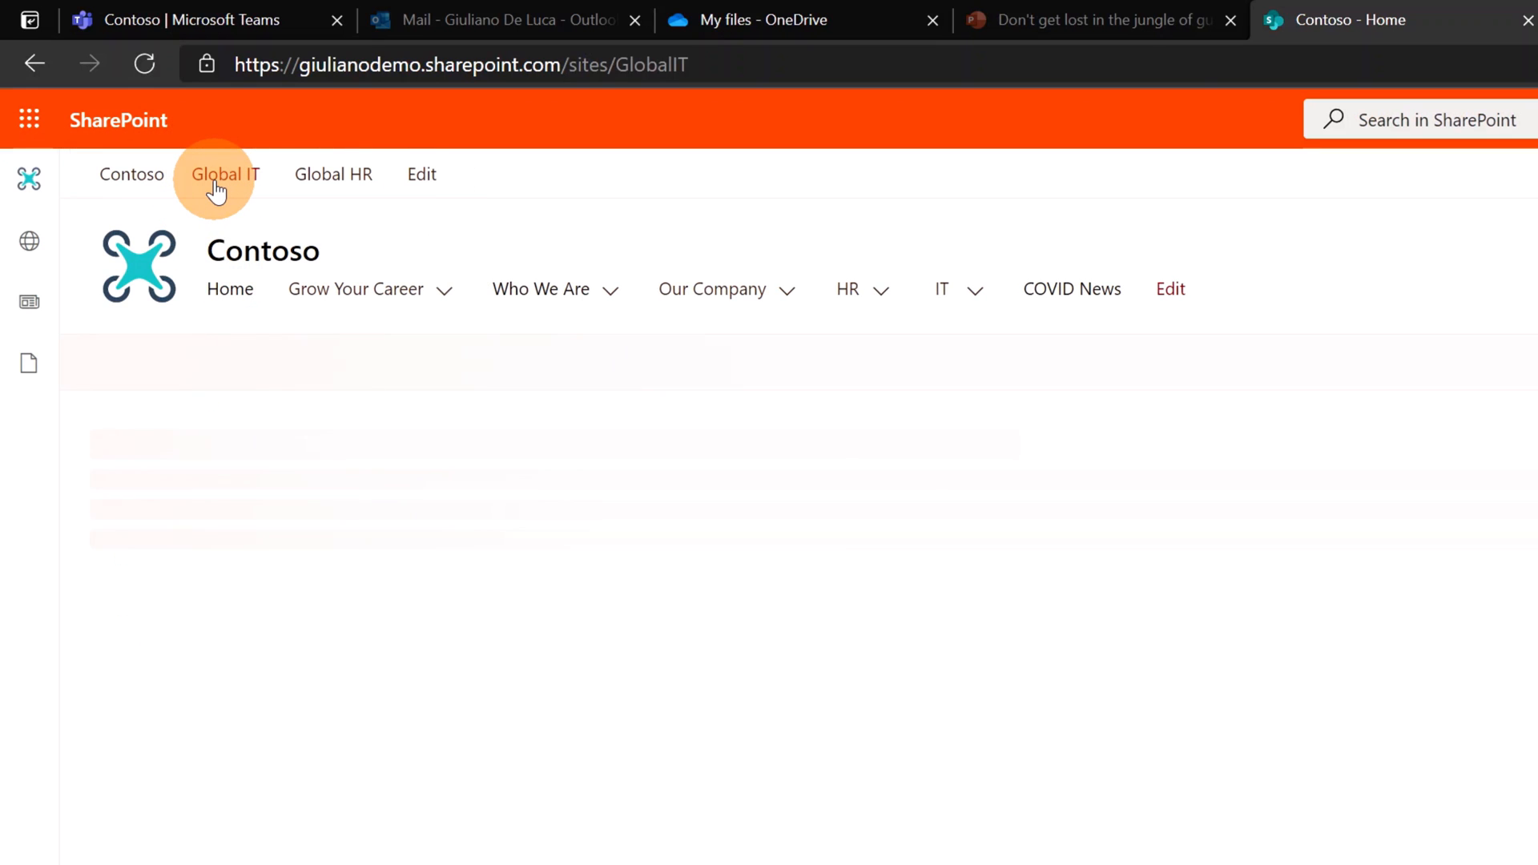
From Global IT, open the giulianodemo global navigation and return to its Home page.
click(223, 174)
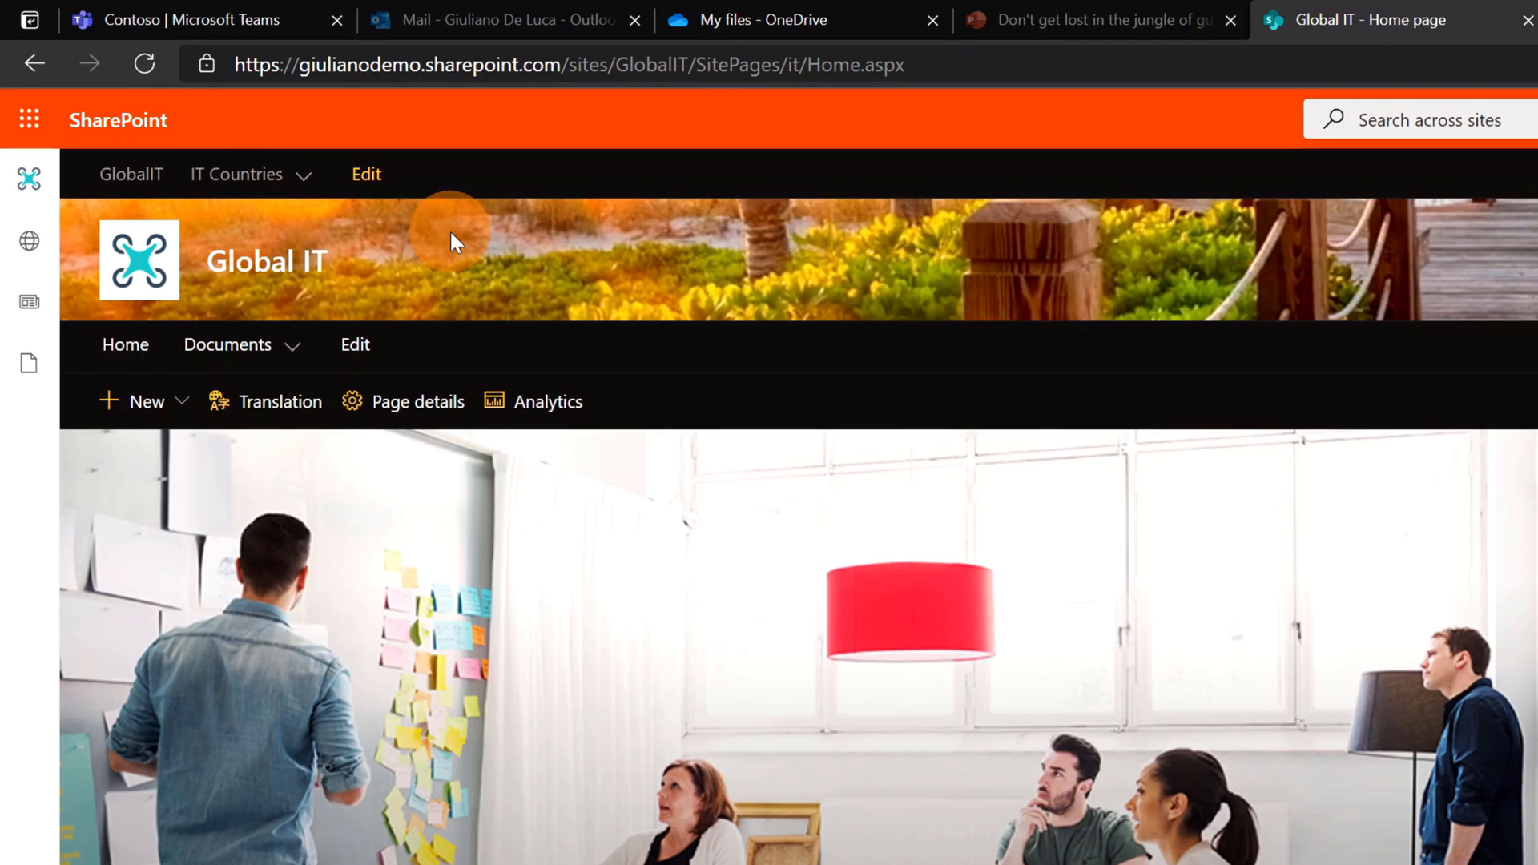
mouse_move(83, 201)
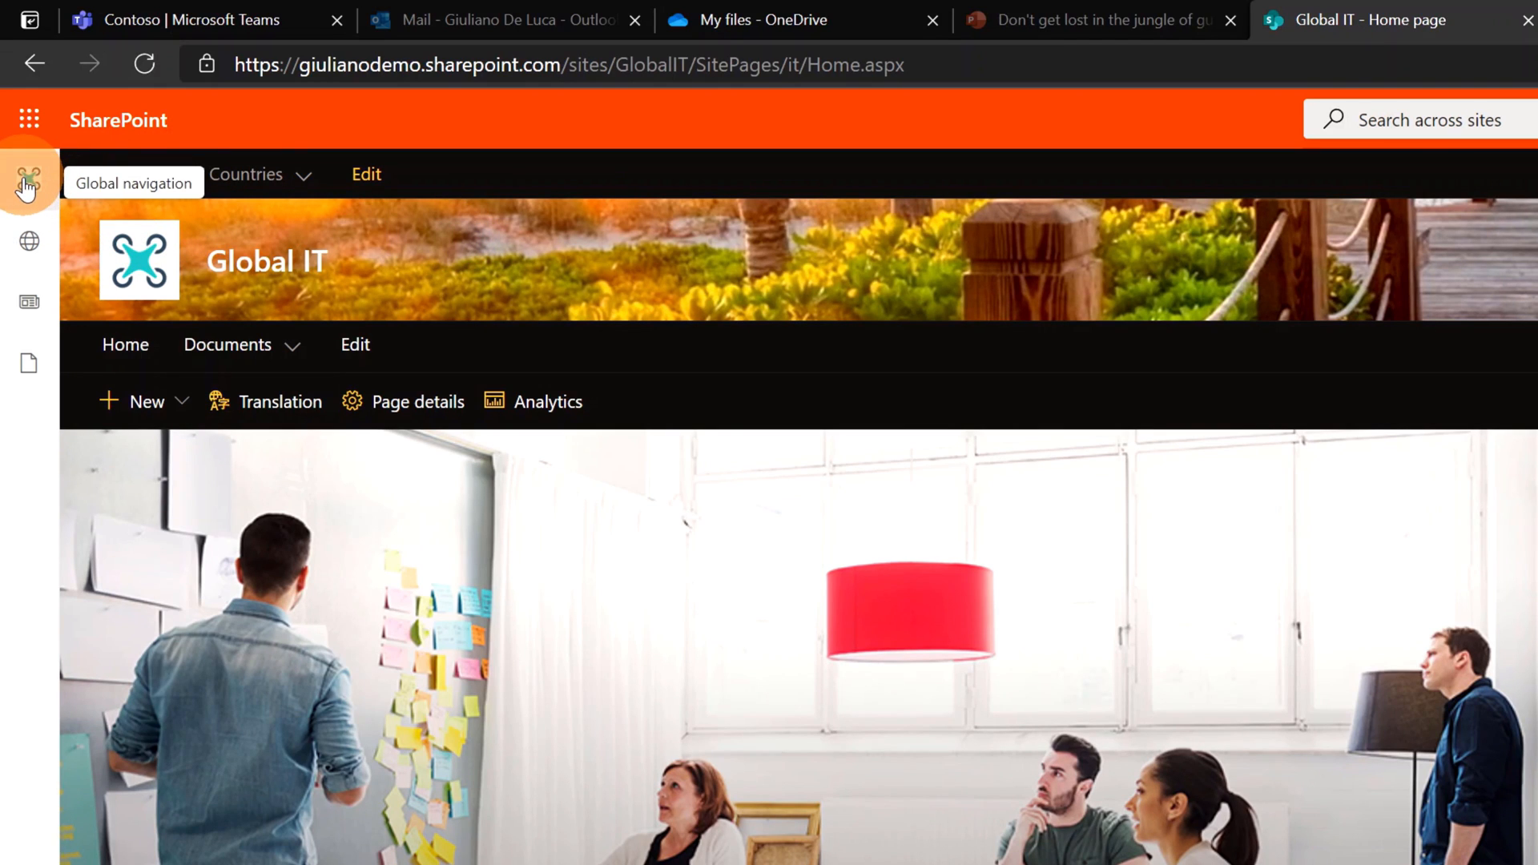
click(29, 184)
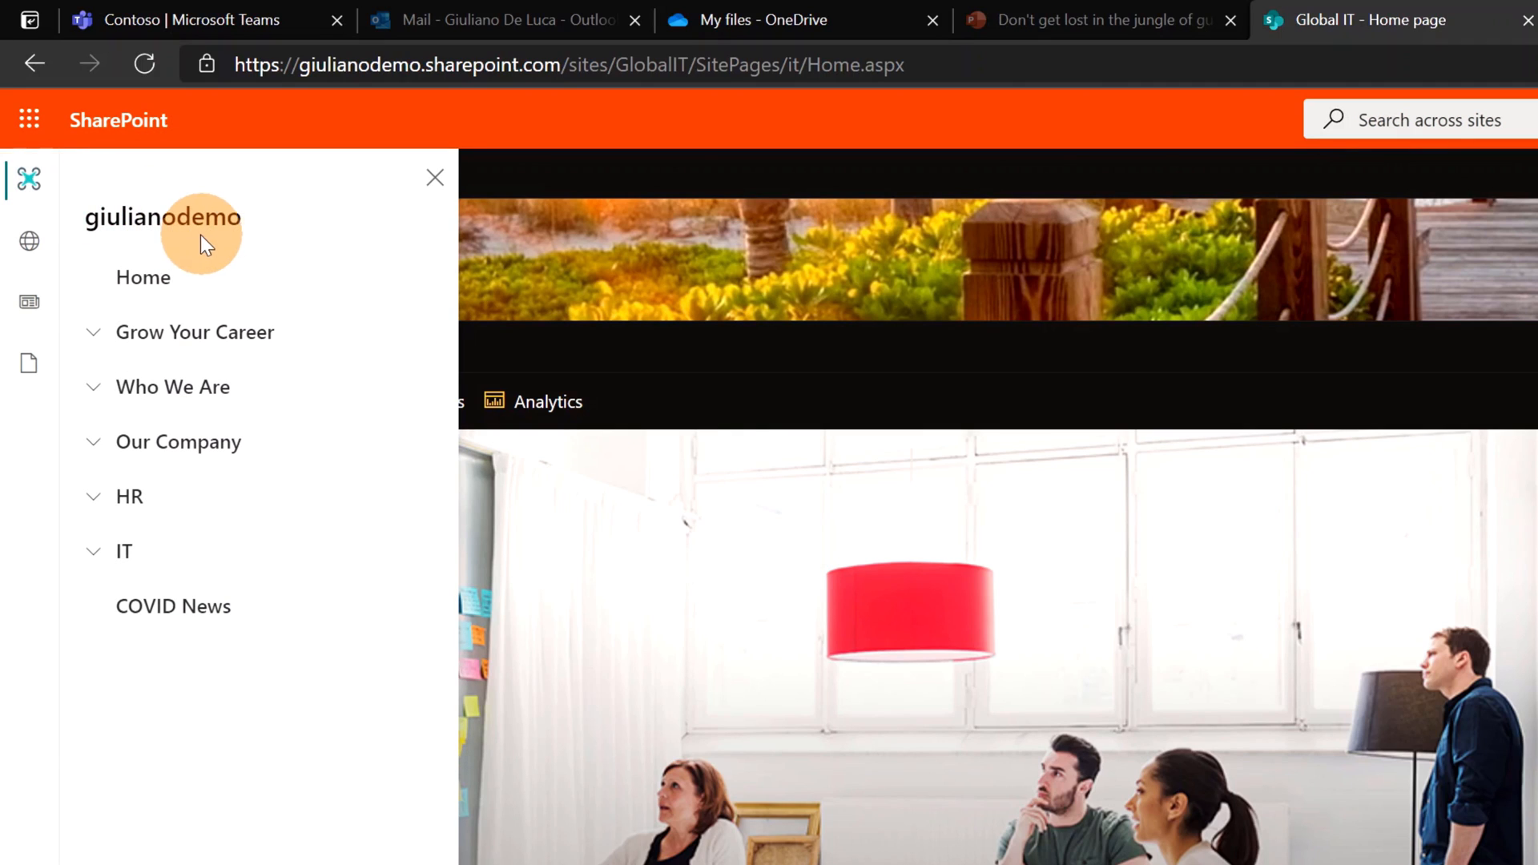
click(93, 331)
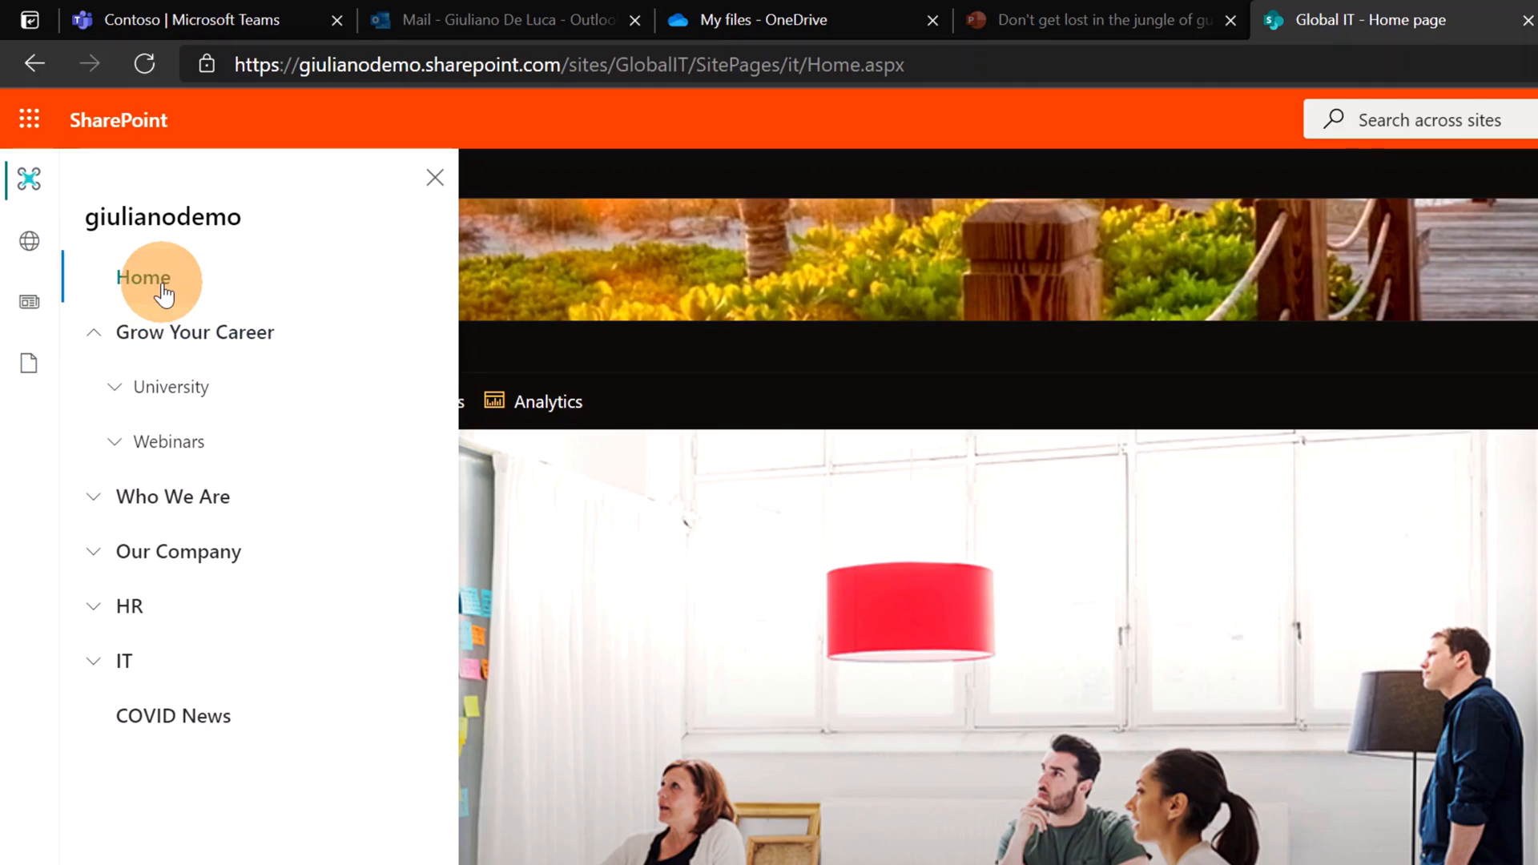
click(145, 278)
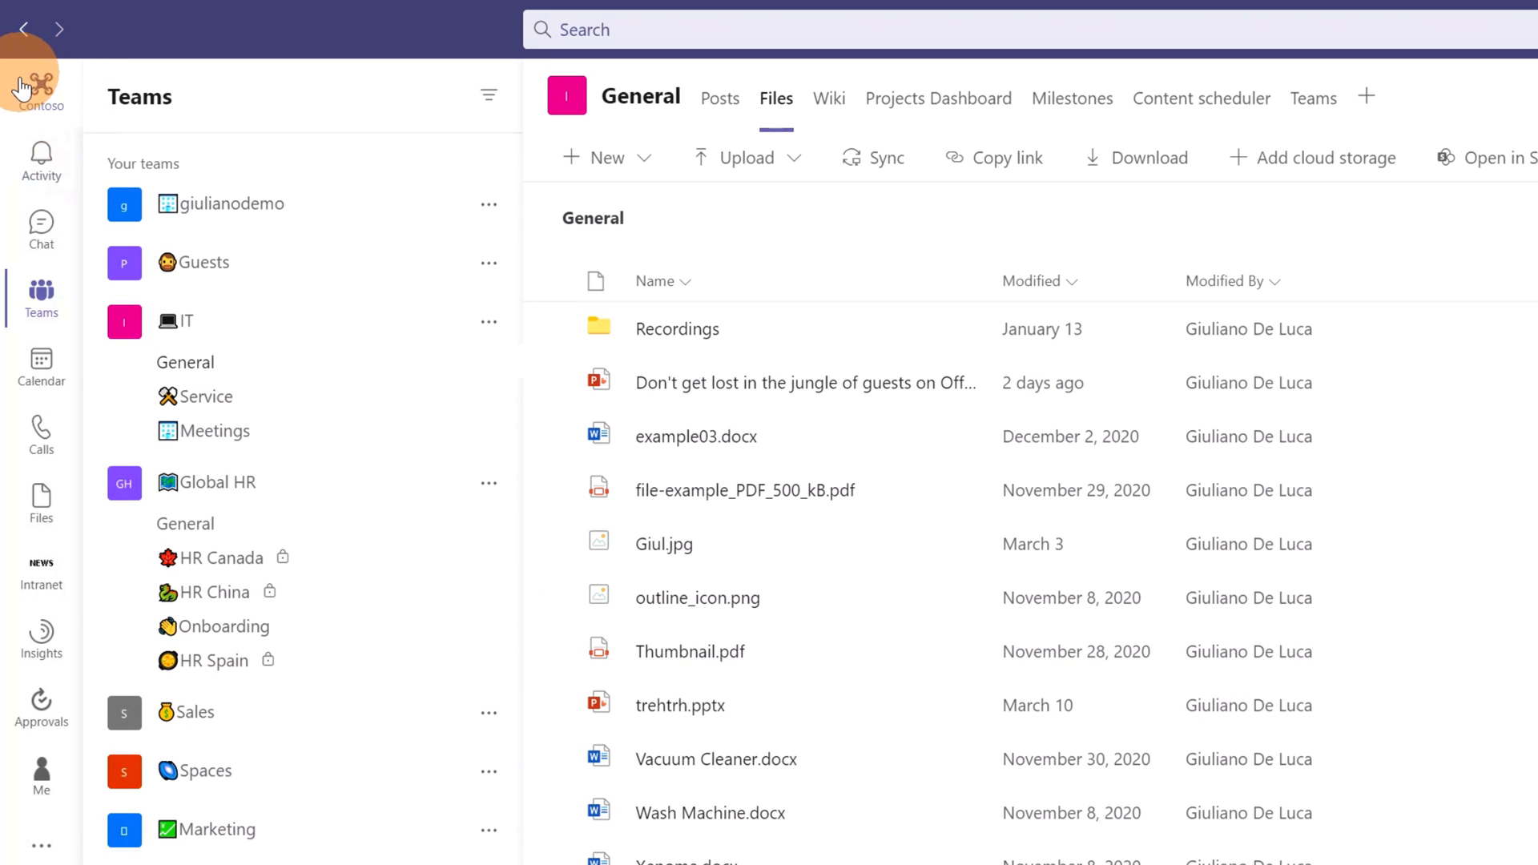
Open the Contoso intranet app in Teams and show its full global navigation list.
click(40, 89)
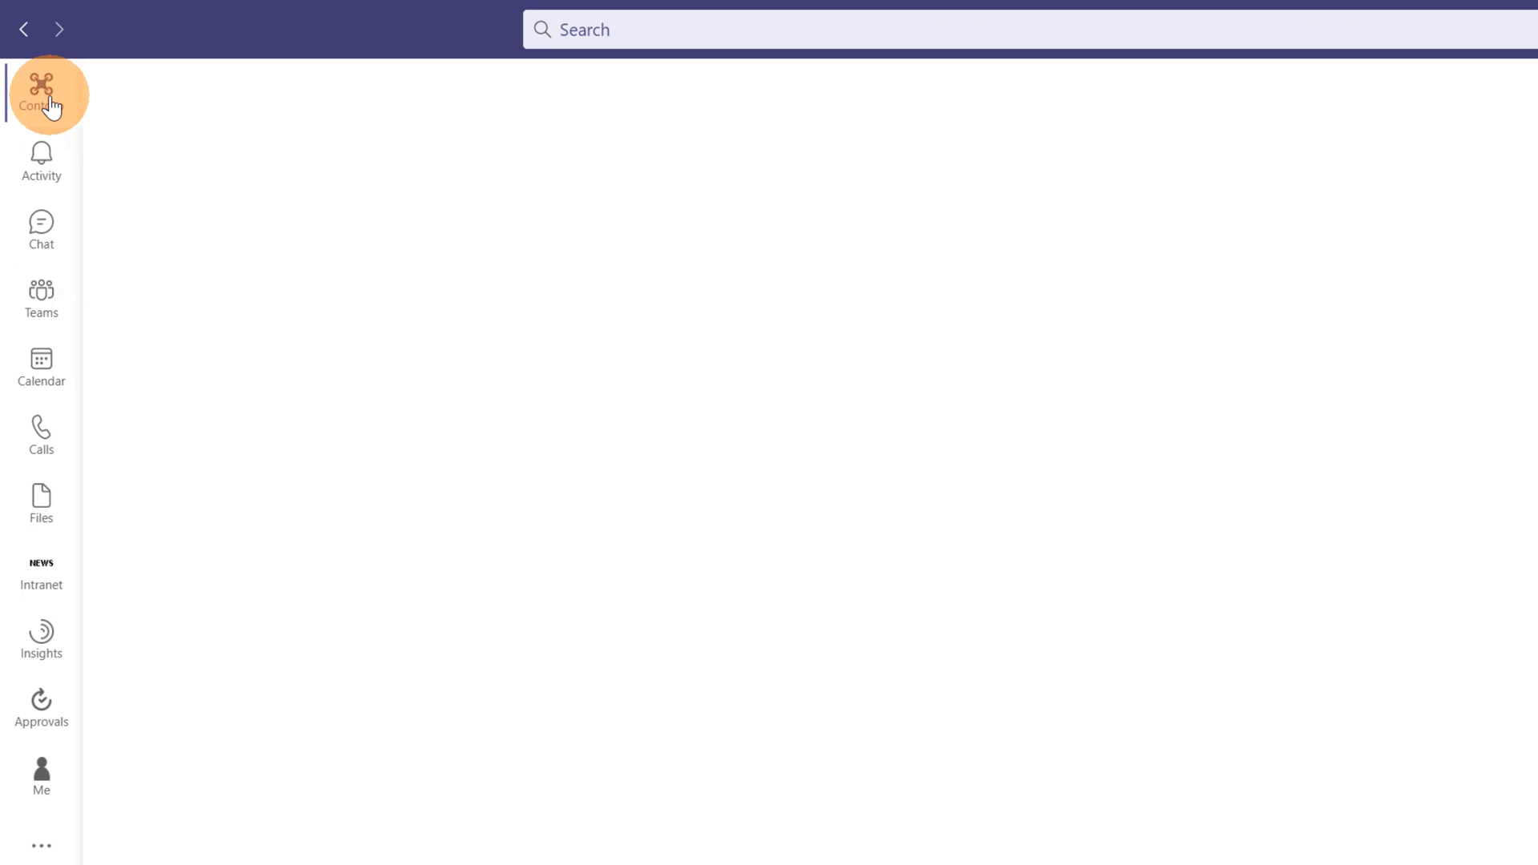
click(41, 95)
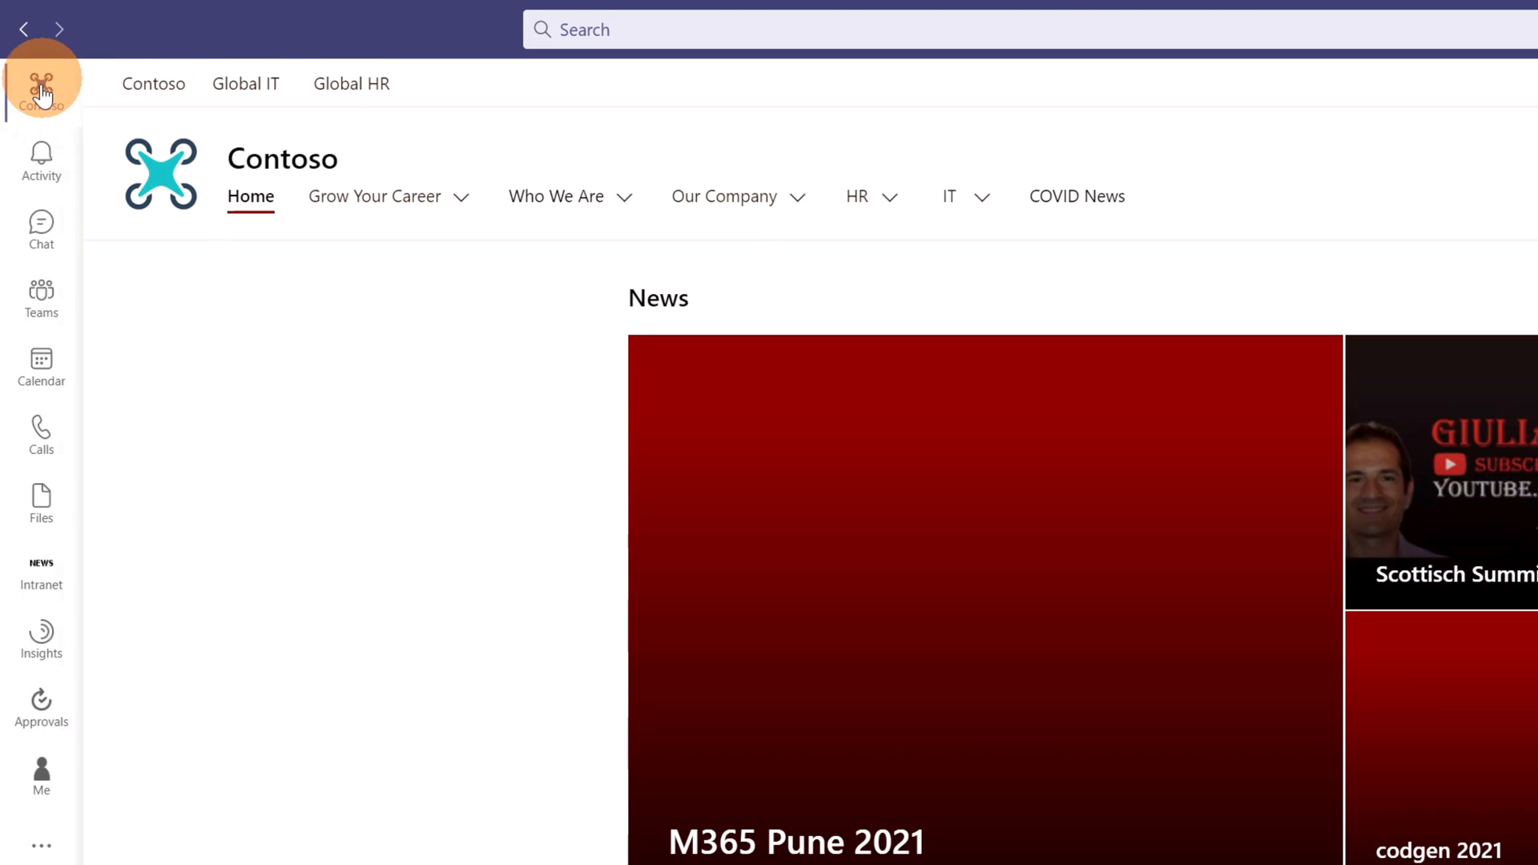
click(40, 83)
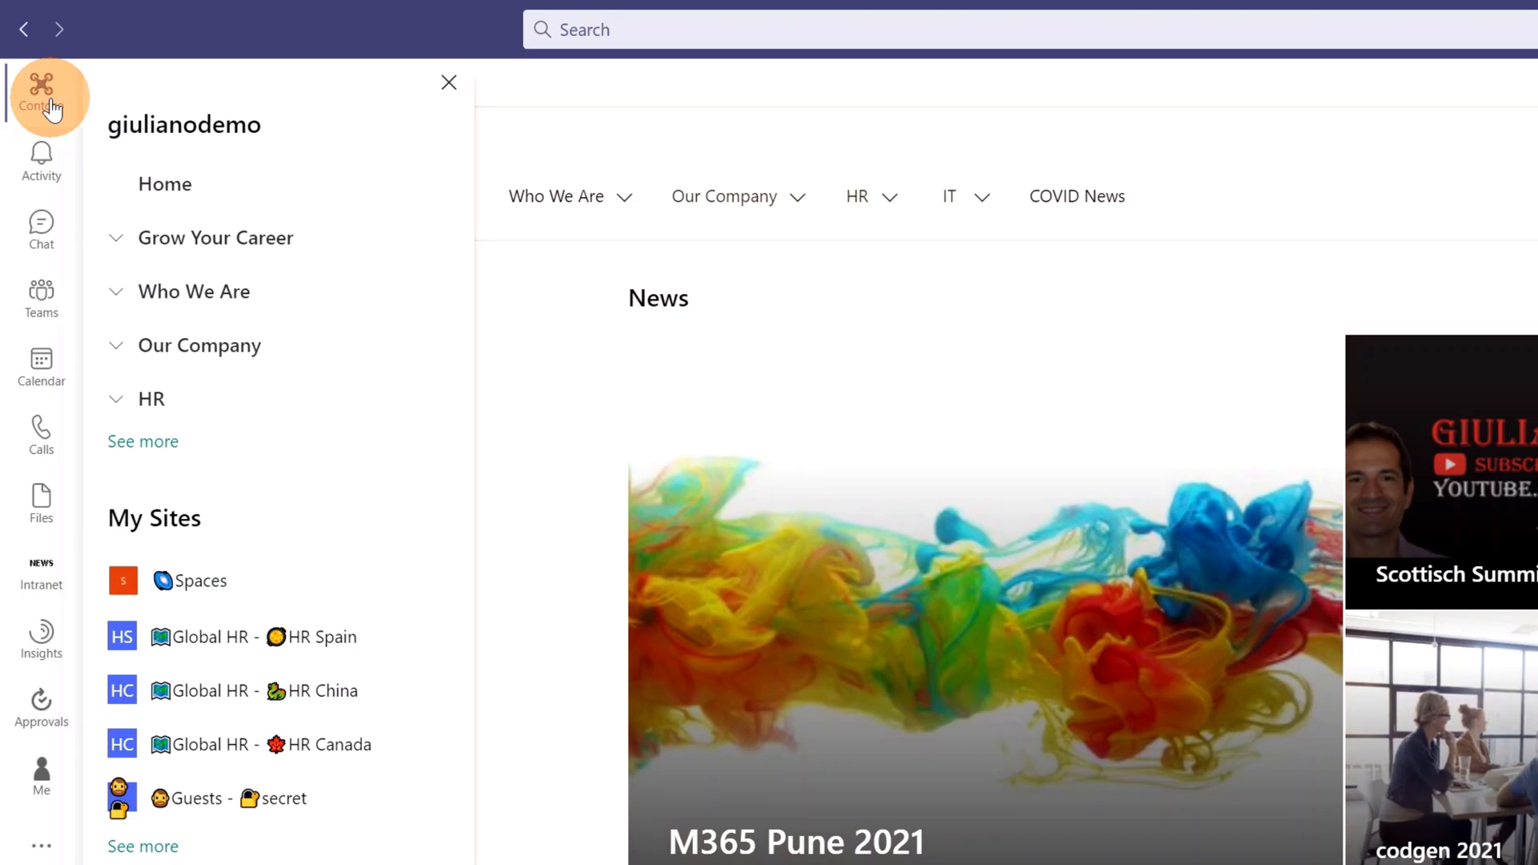
click(143, 442)
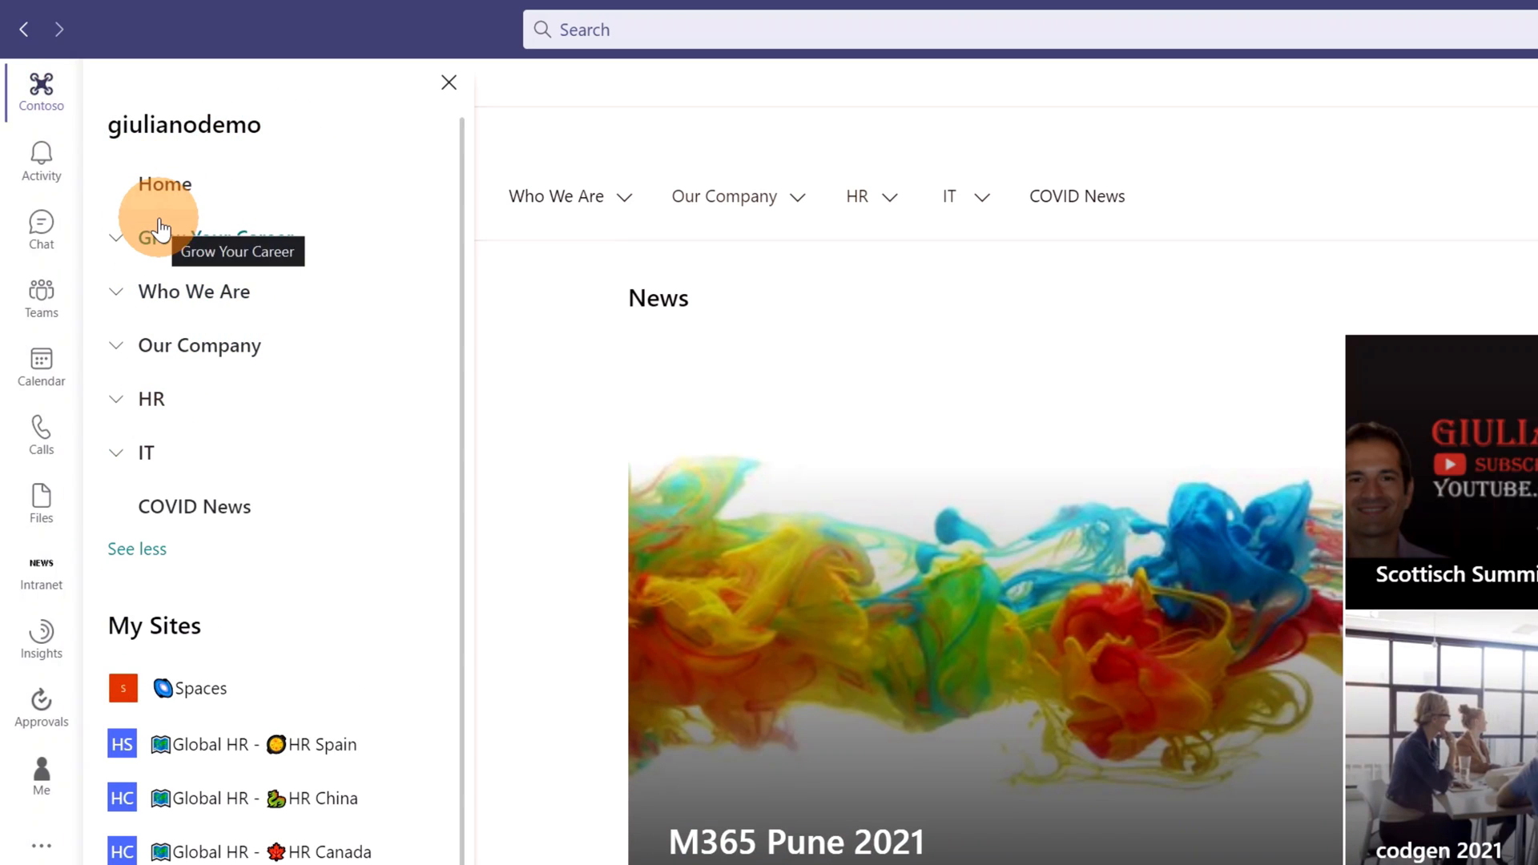
mouse_move(137, 452)
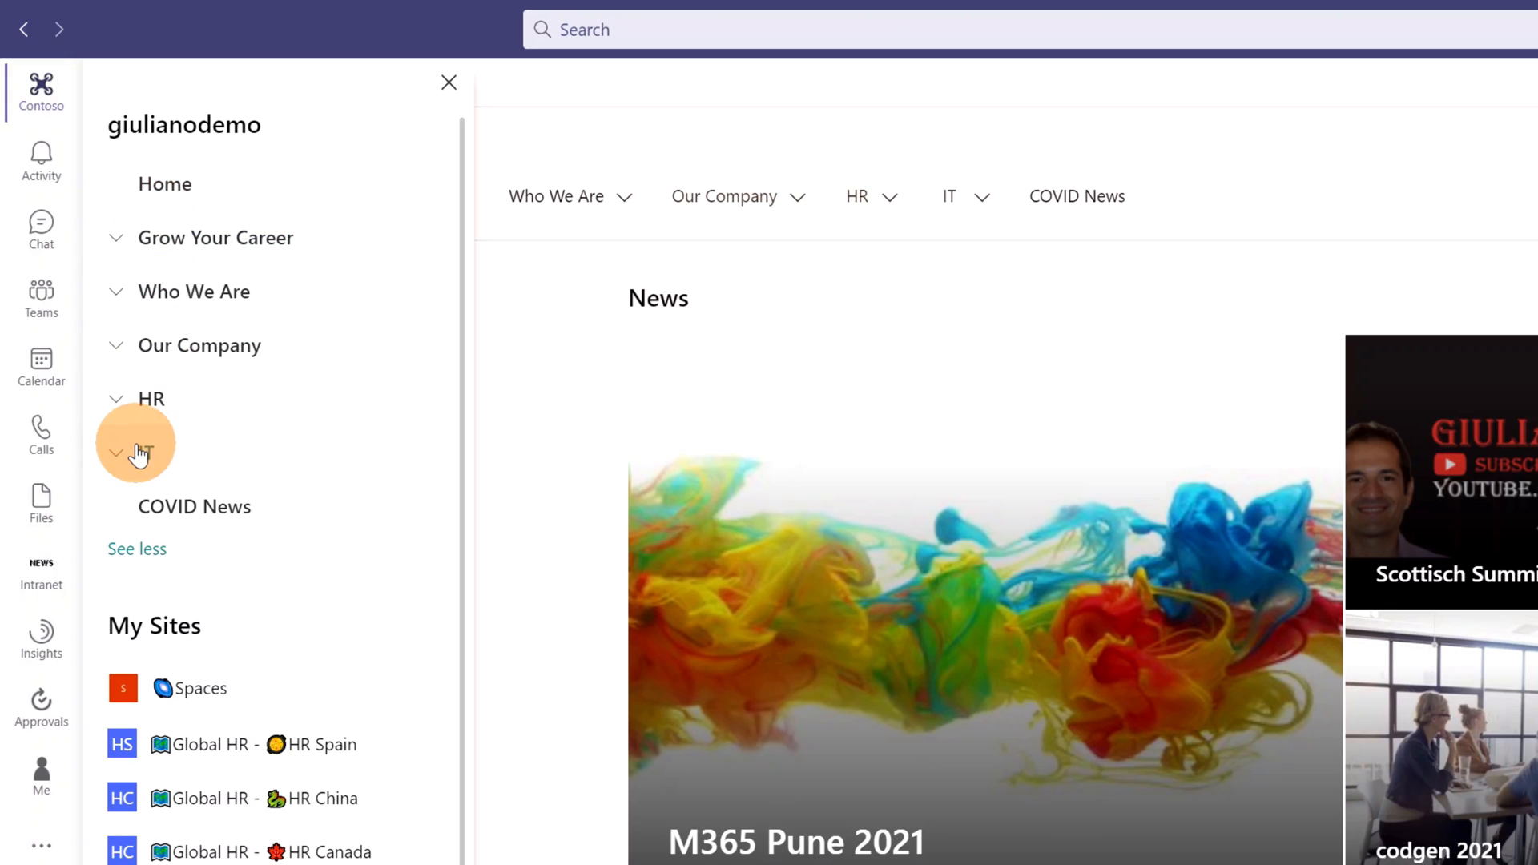
Expand the IT and Grow Your Career sections, close navigation, and open Global HR.
click(115, 450)
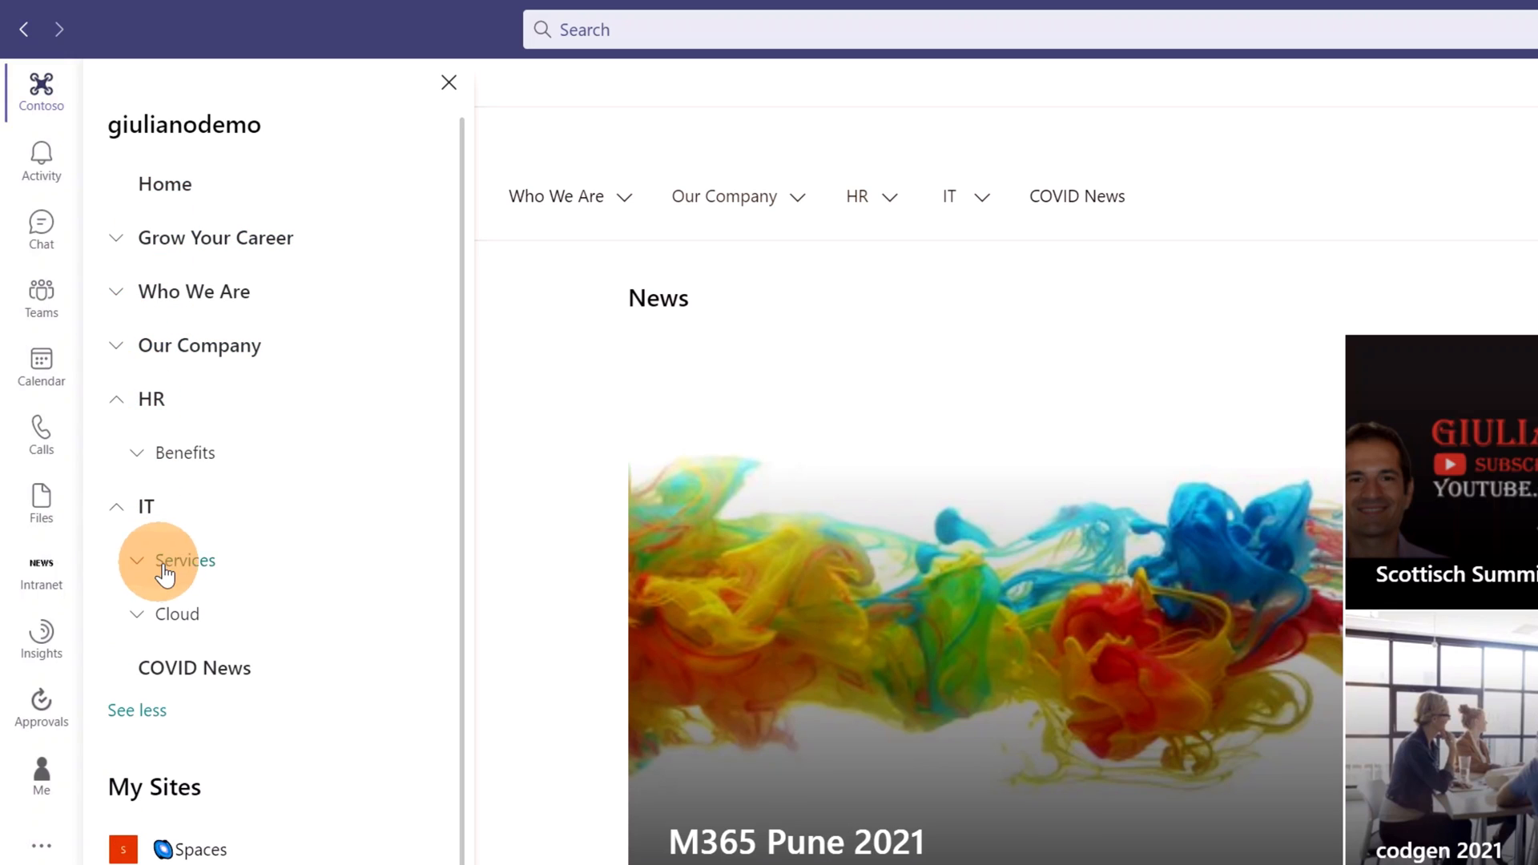
scroll(down, 3)
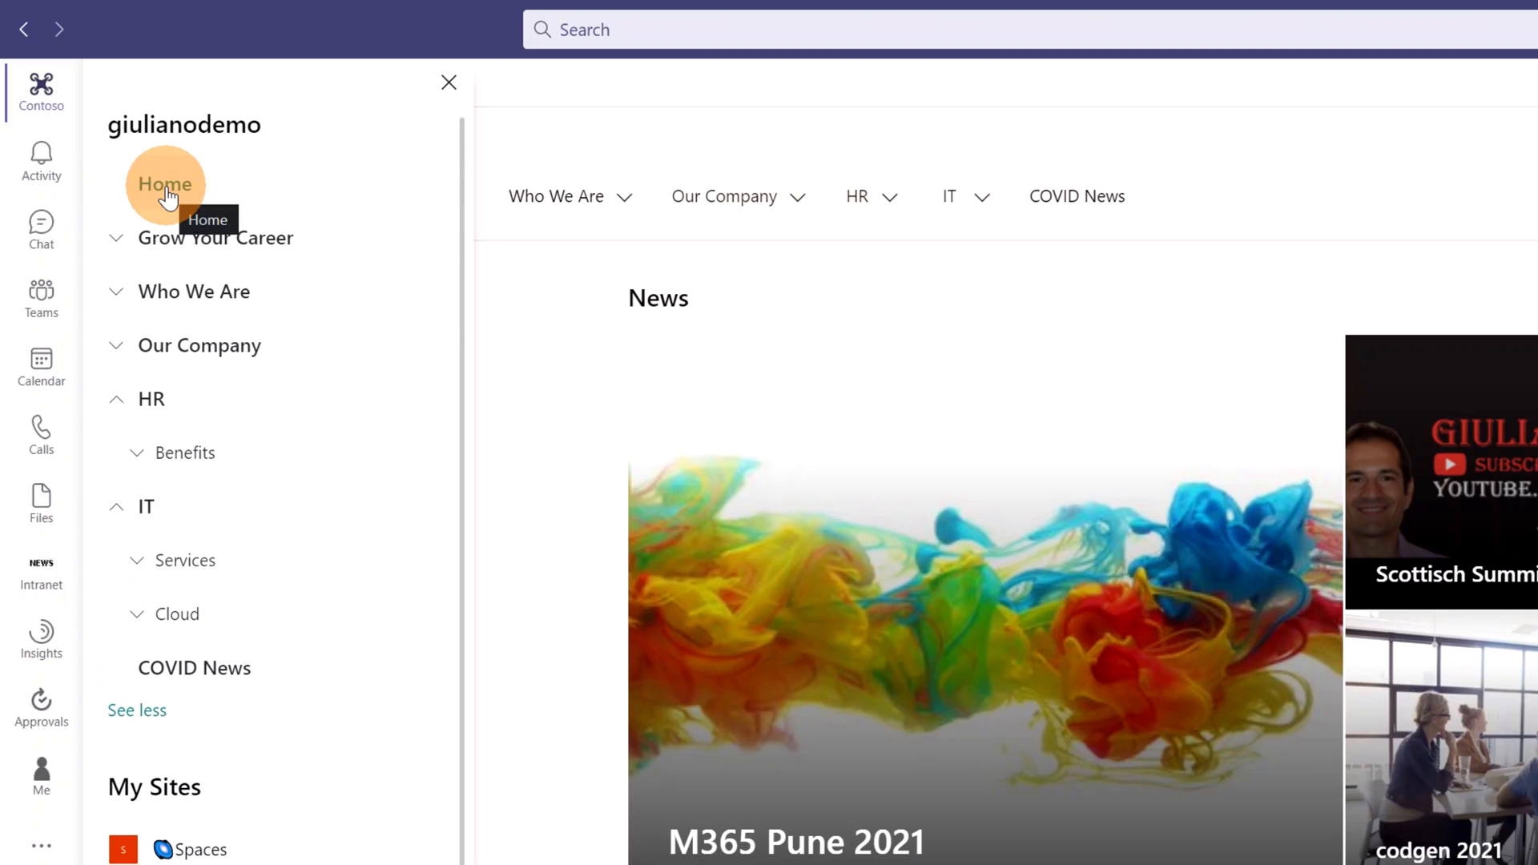
click(216, 237)
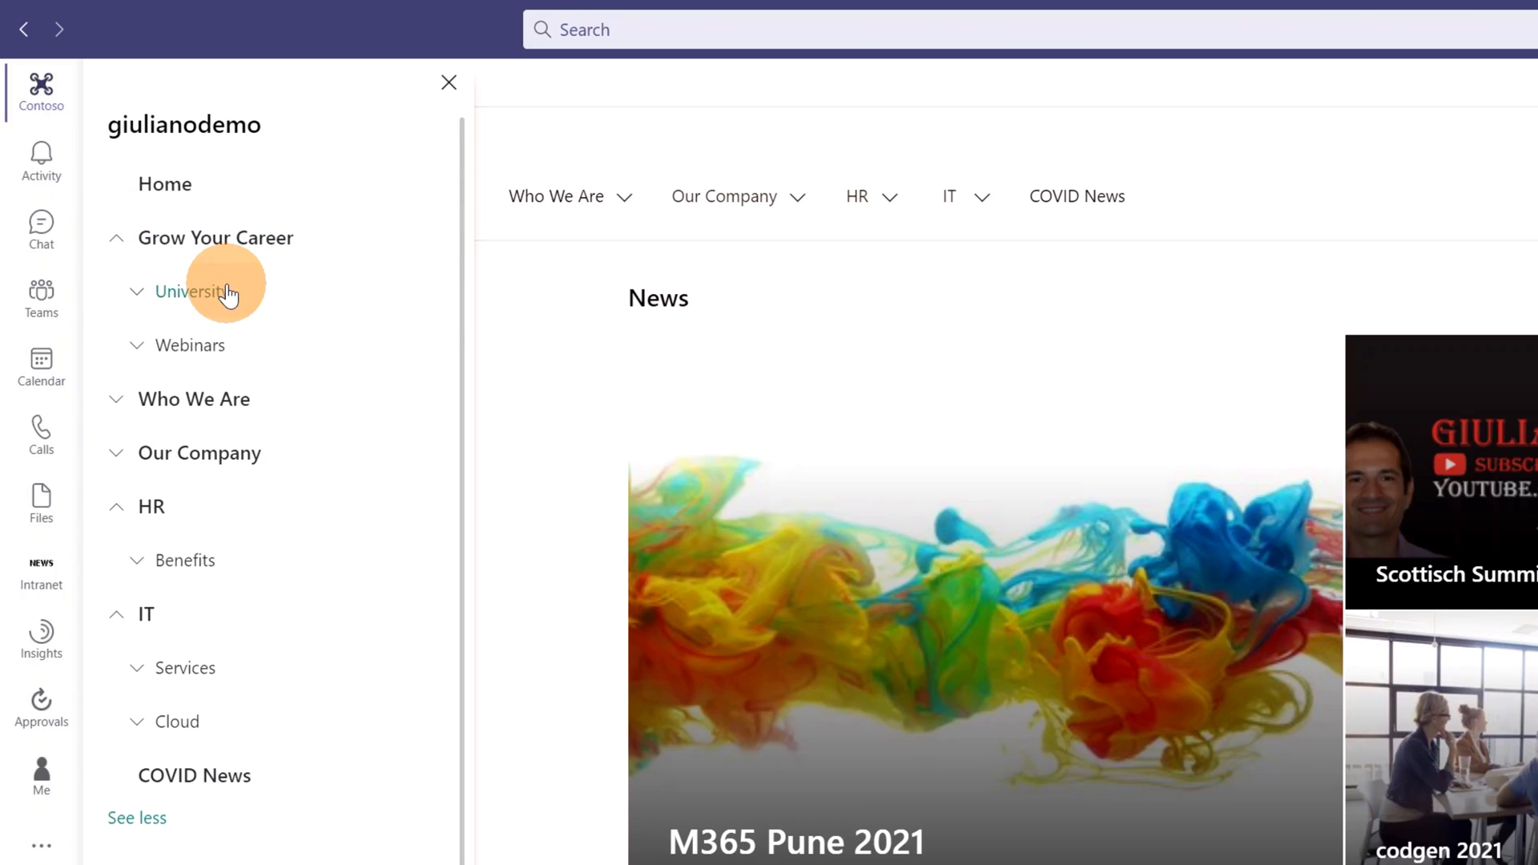
click(197, 292)
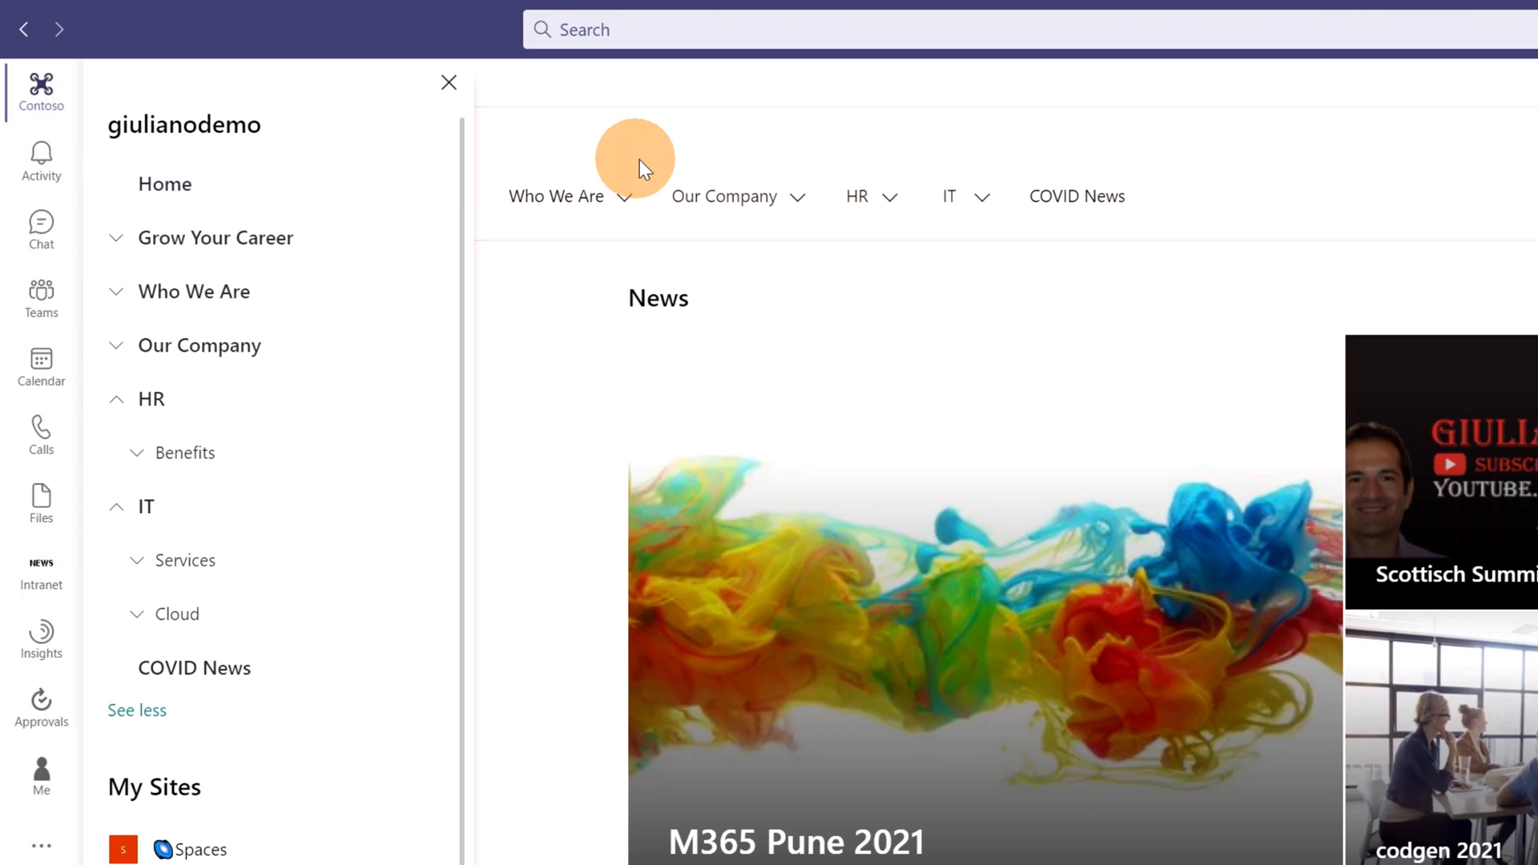
click(449, 83)
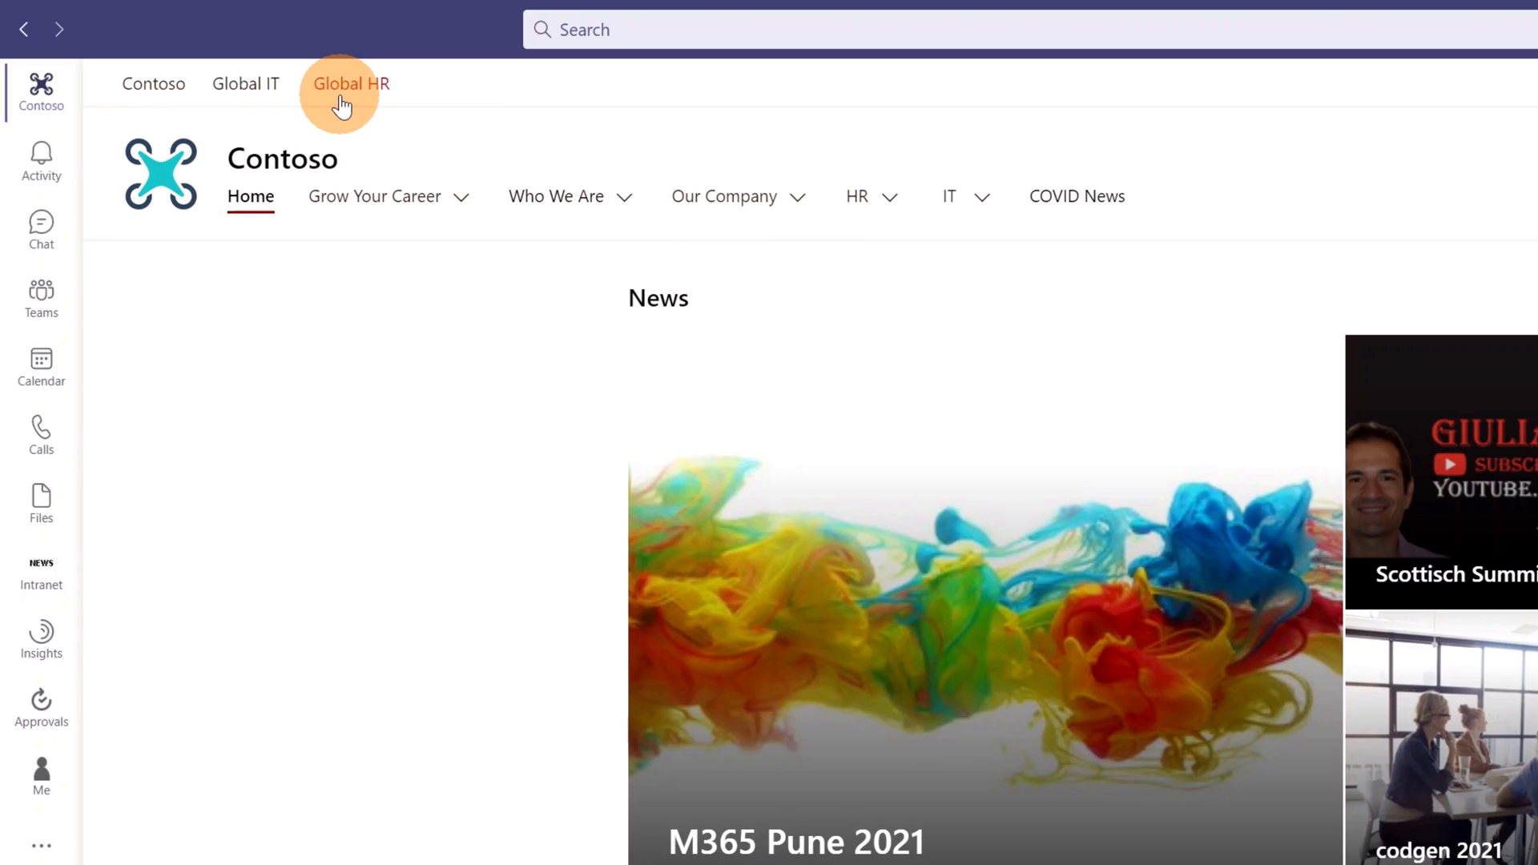
click(349, 83)
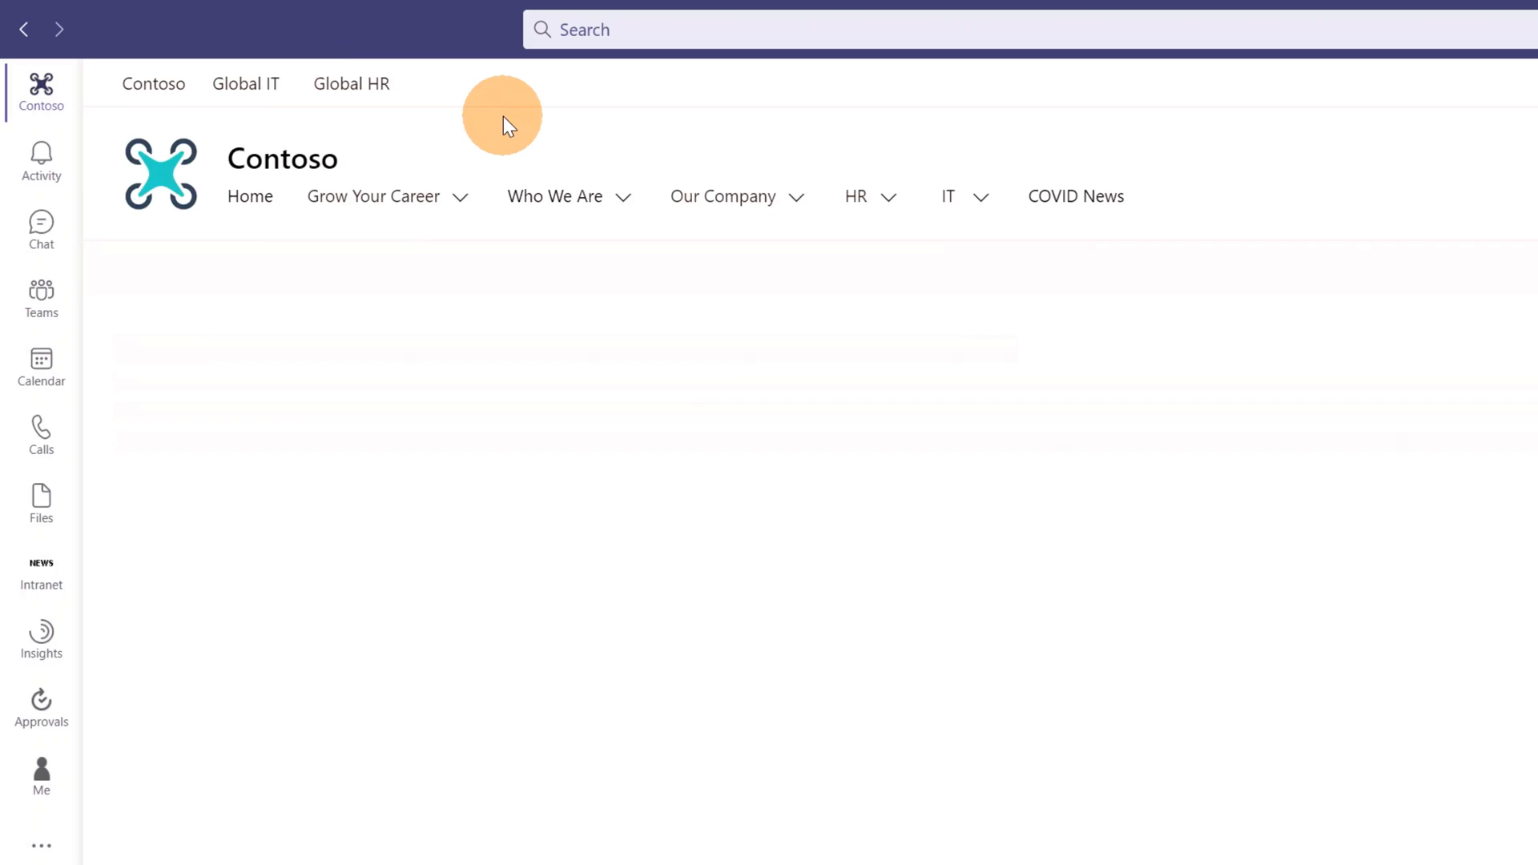
click(350, 84)
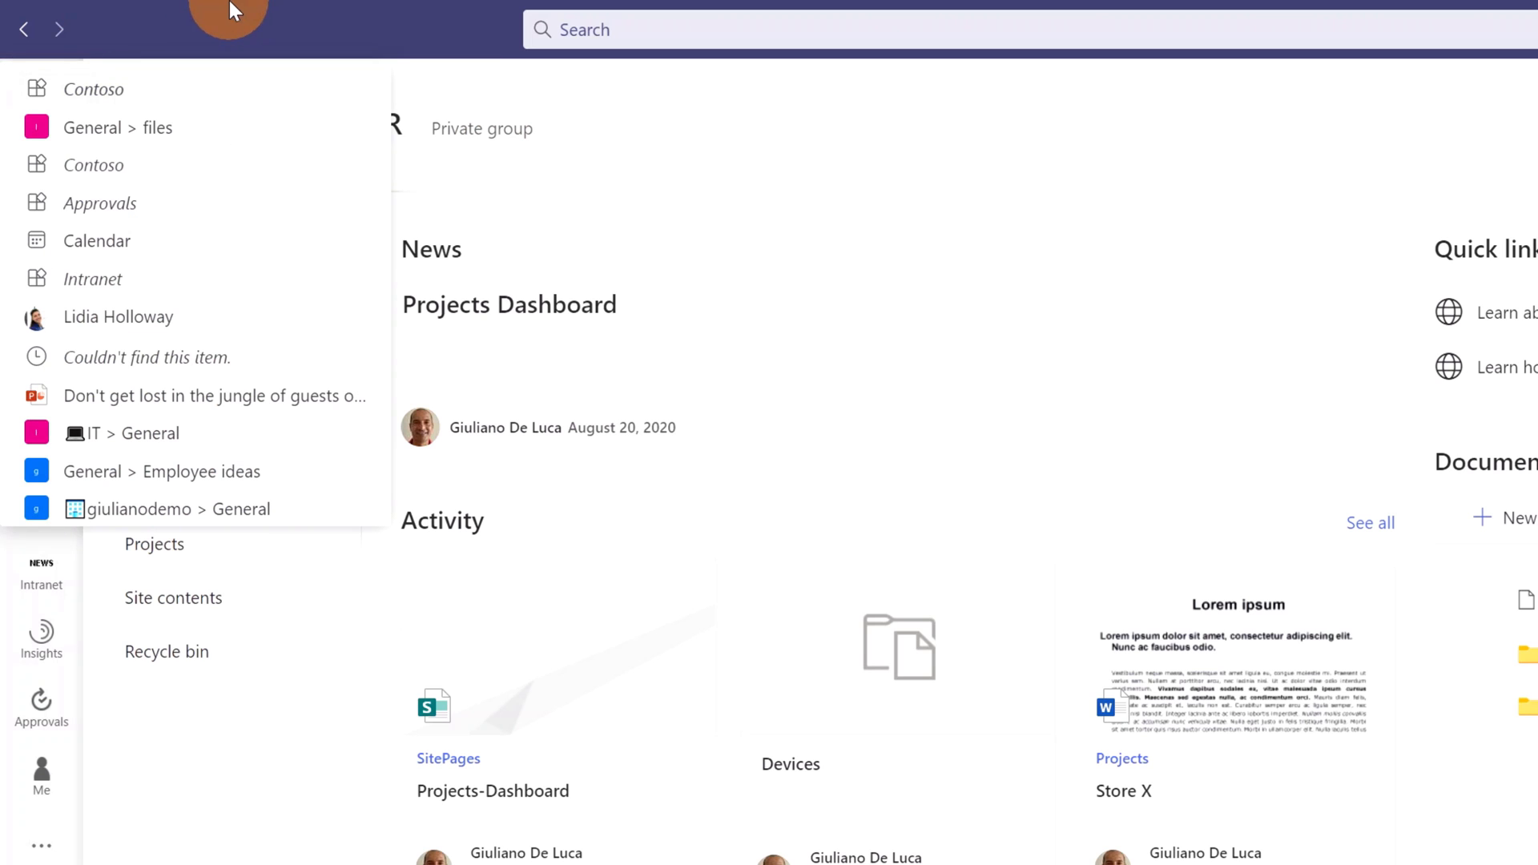
Leave Global HR via the Teams history menu for the Contoso SharePoint home site.
click(41, 95)
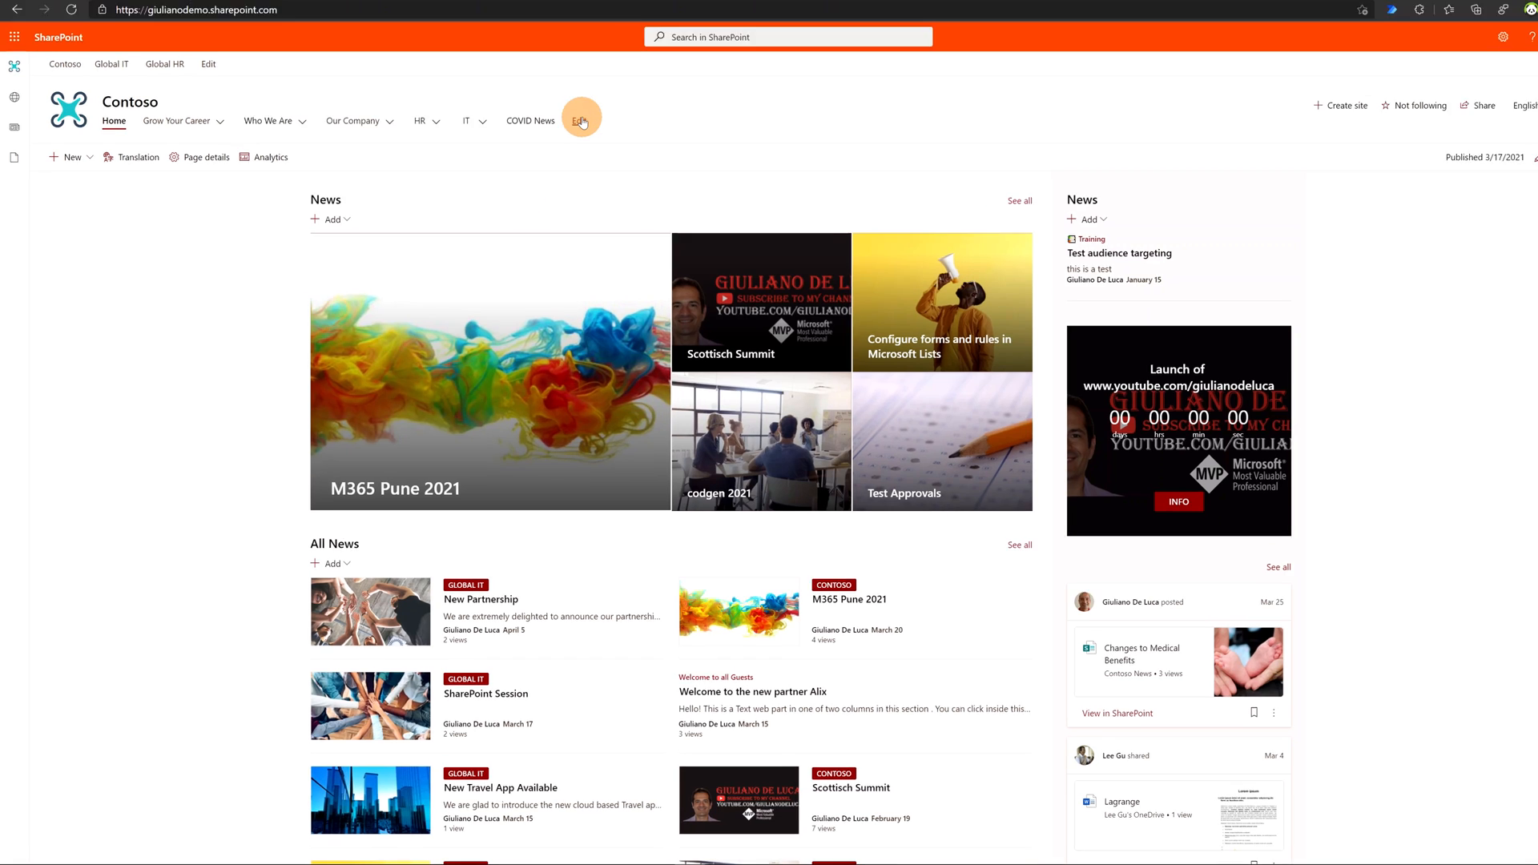
click(580, 121)
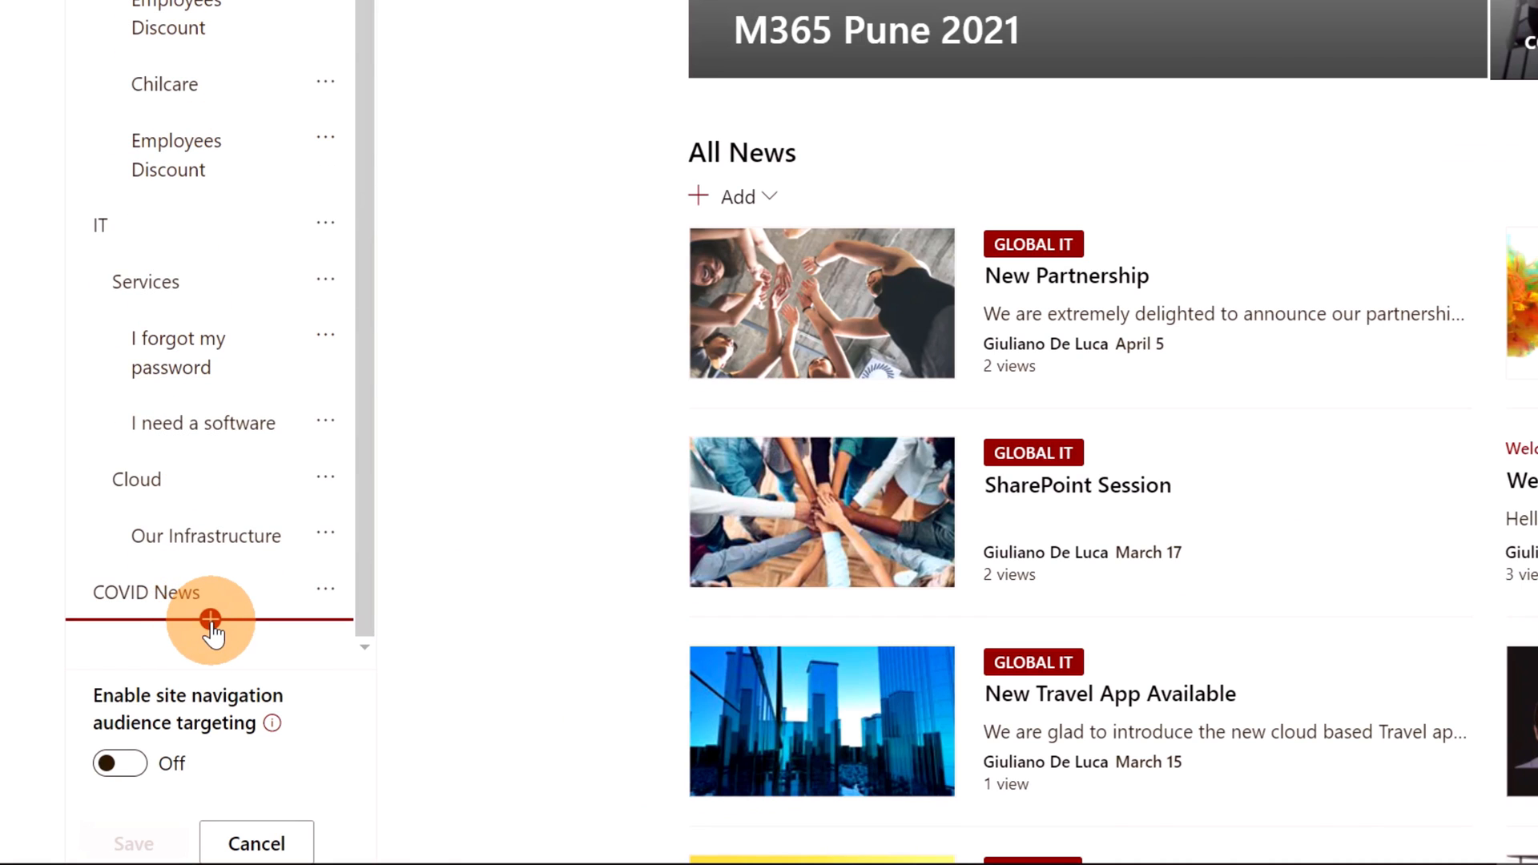
click(210, 620)
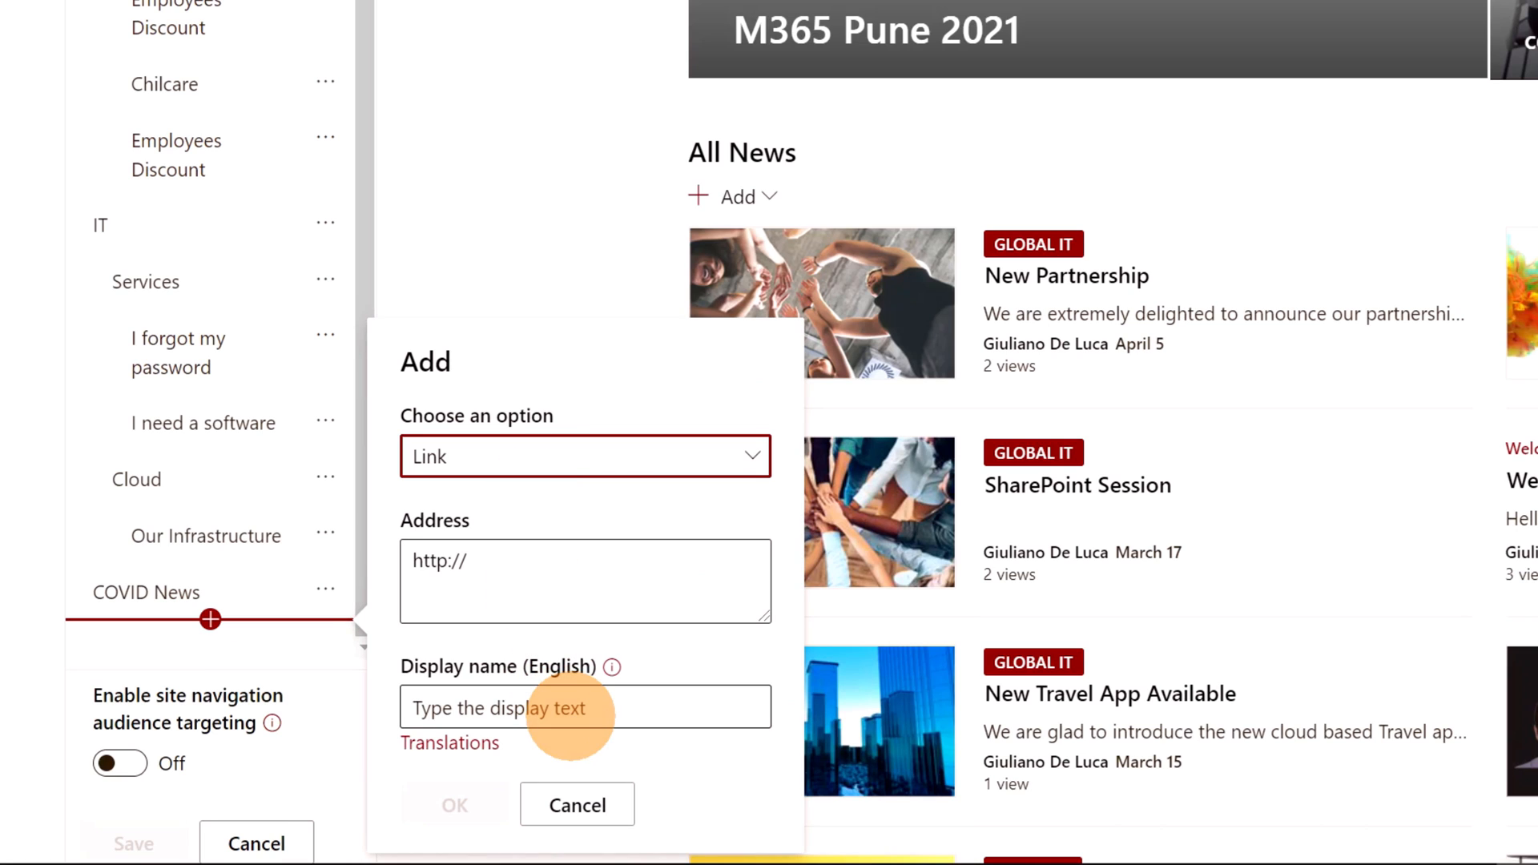
text(Admi)
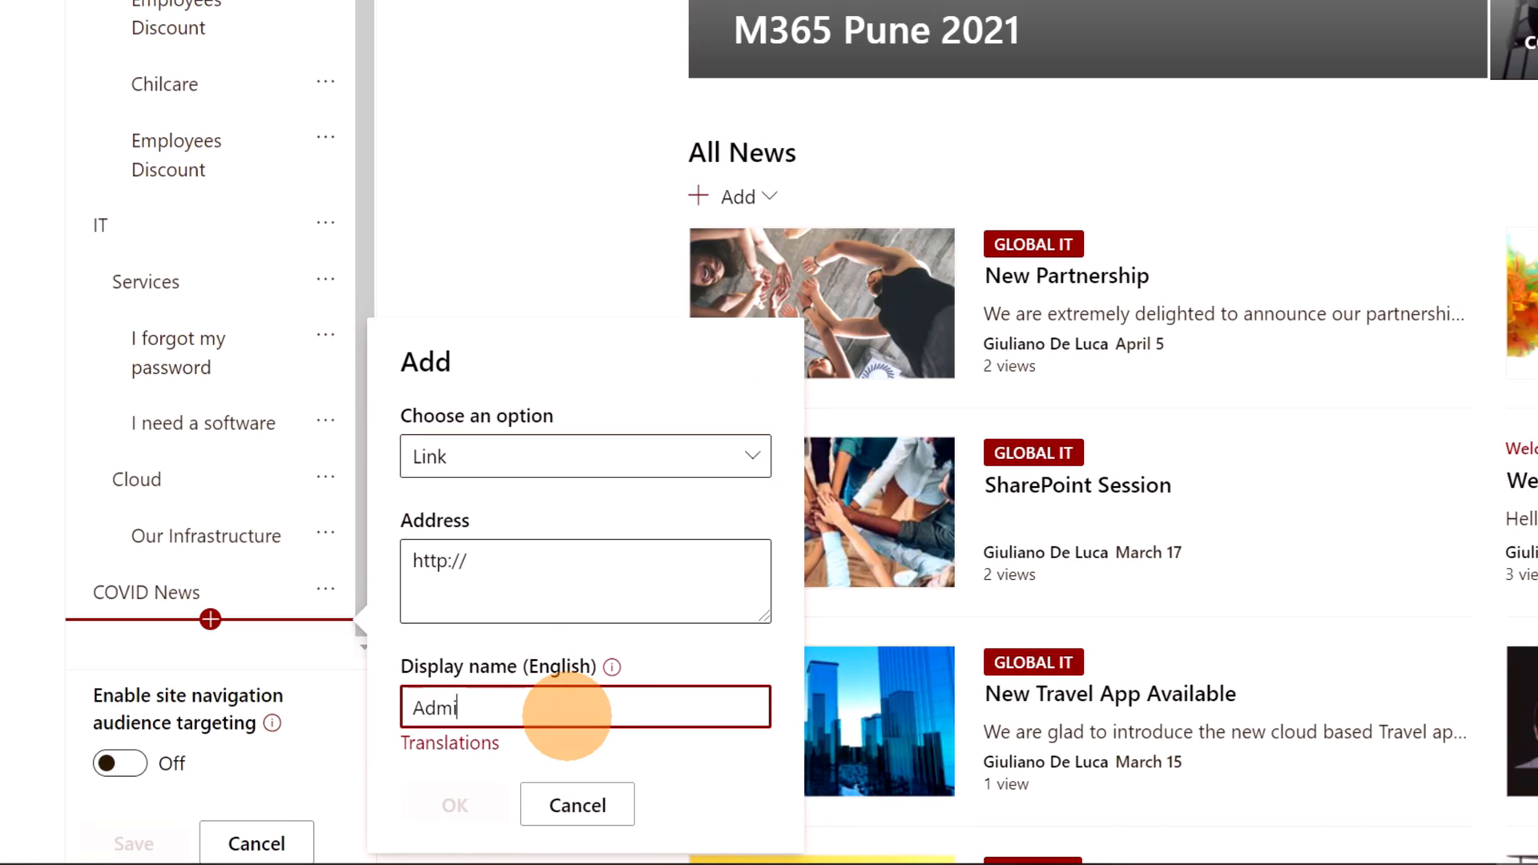
click(584, 580)
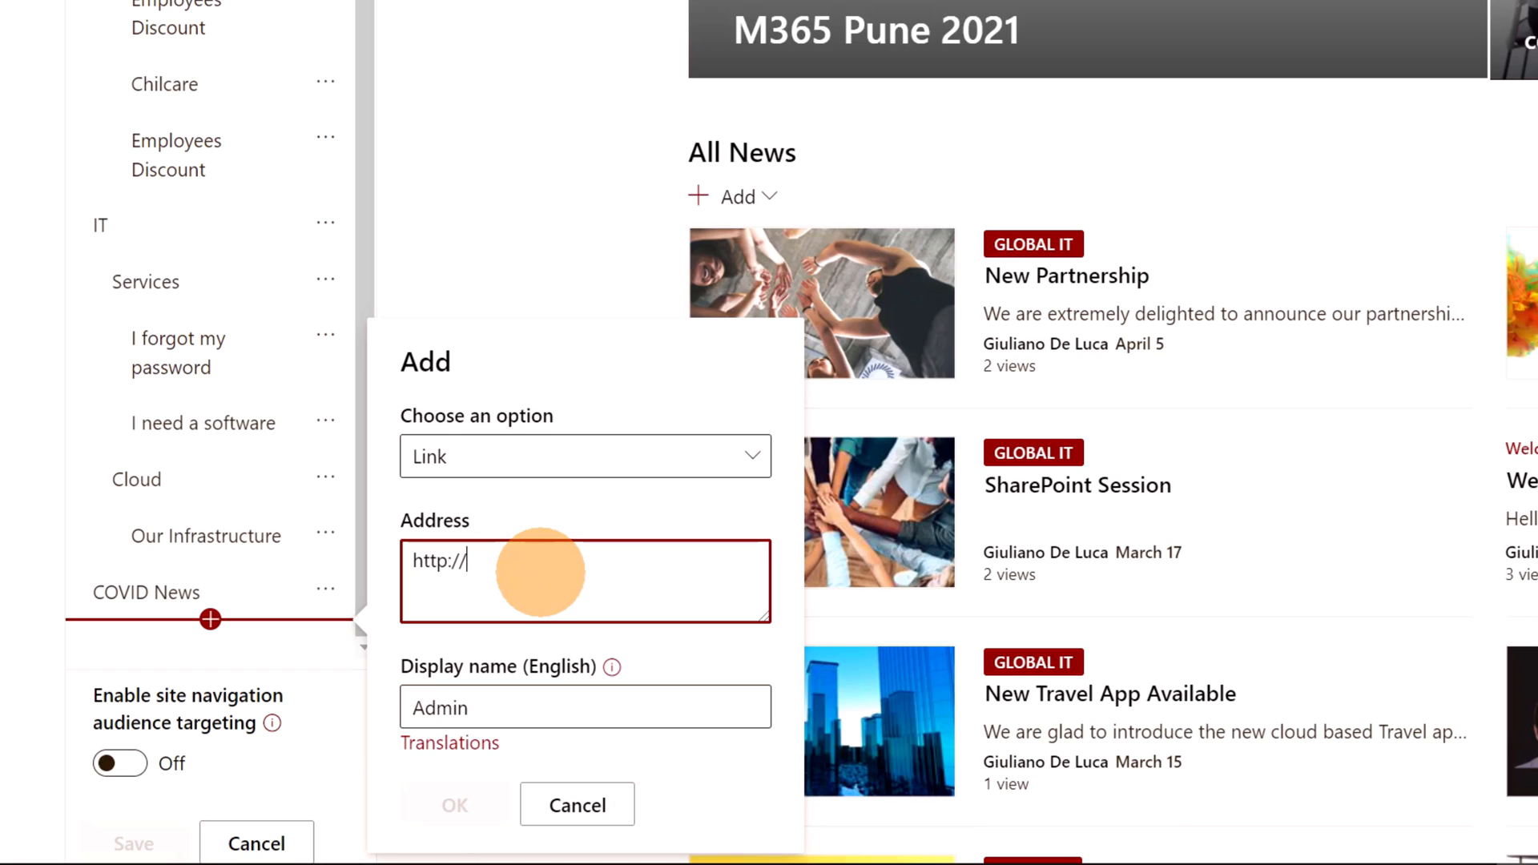
text(https://youtube.com/giulianodeluca)
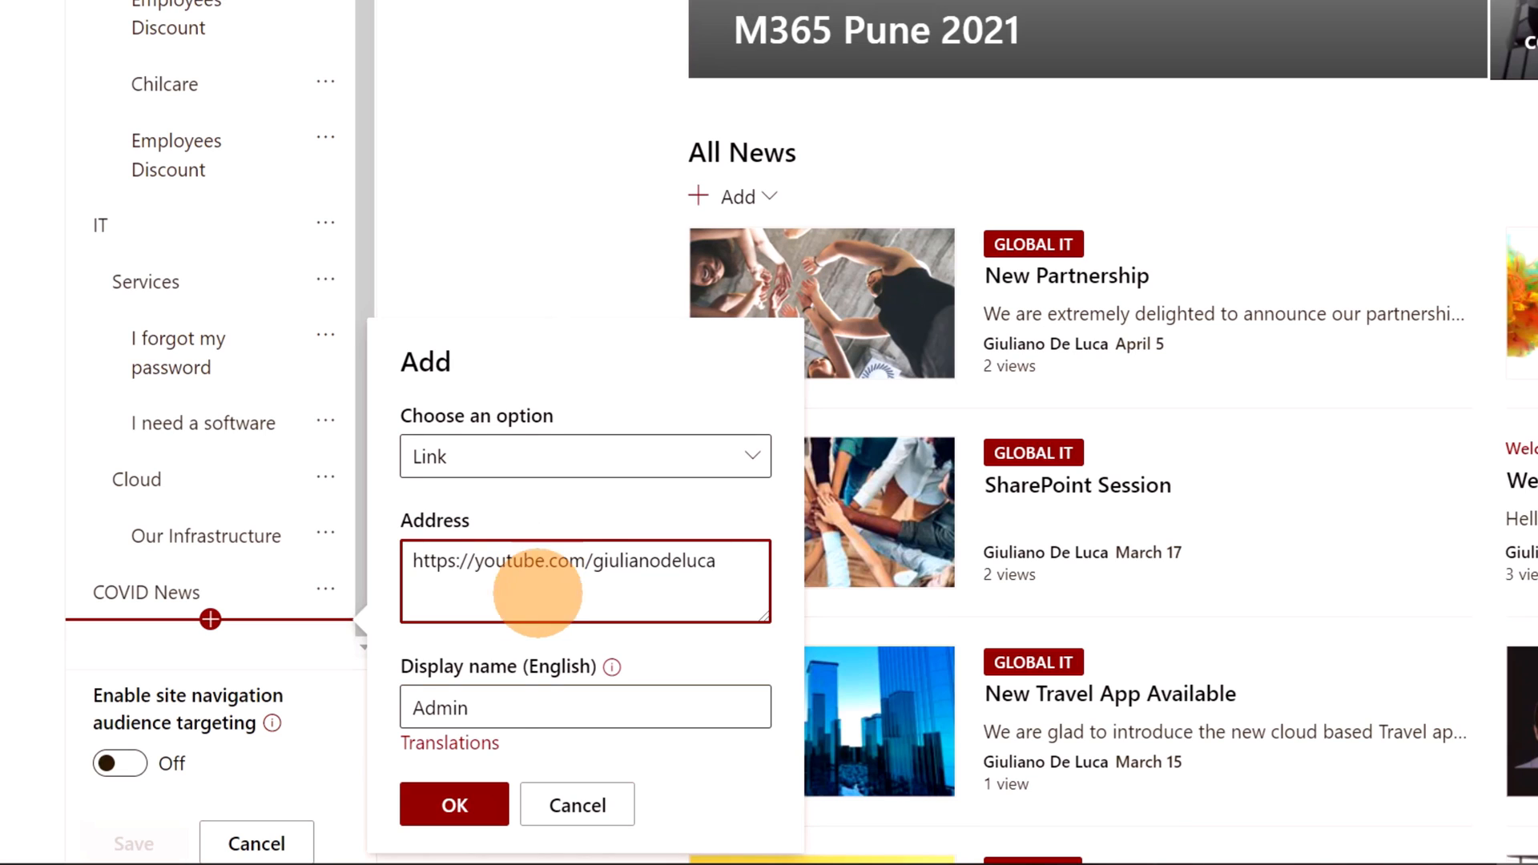
click(454, 804)
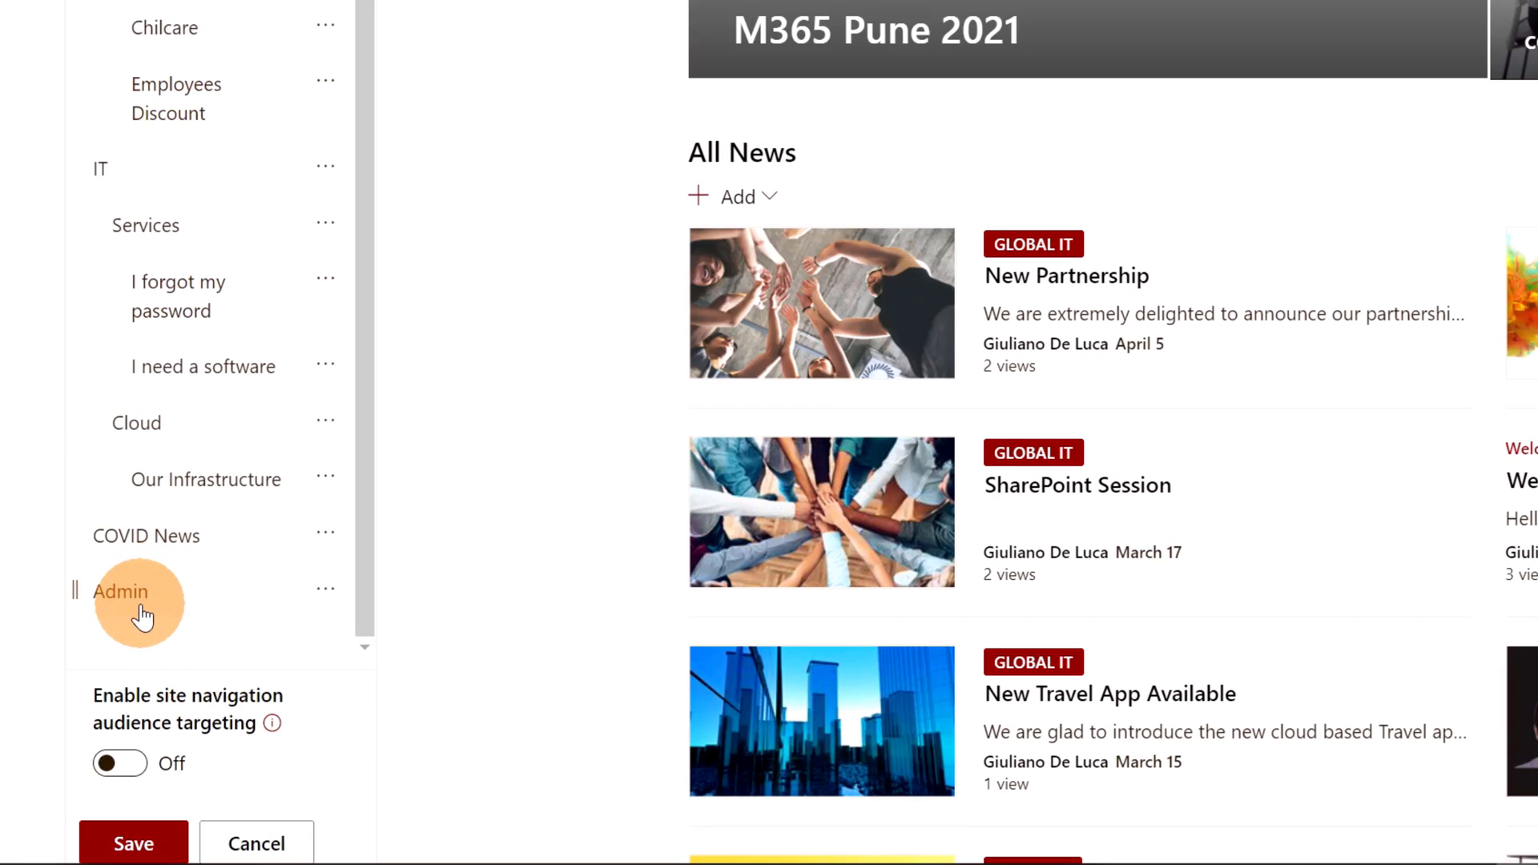
Enable navigation audience targeting and target the Admin link to Mitglieder von giulianodemo.
click(119, 764)
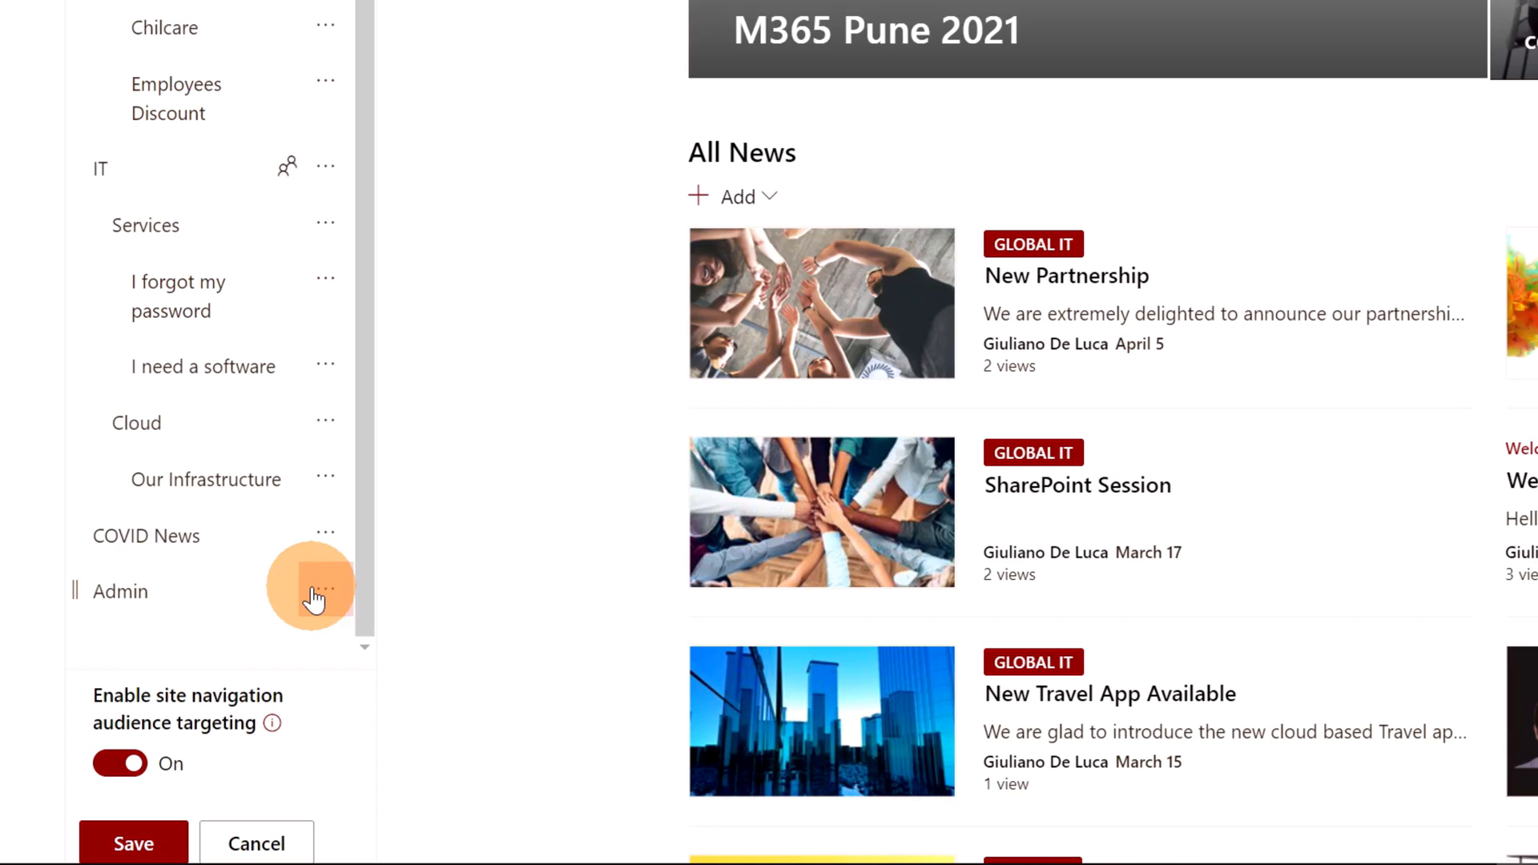
click(326, 590)
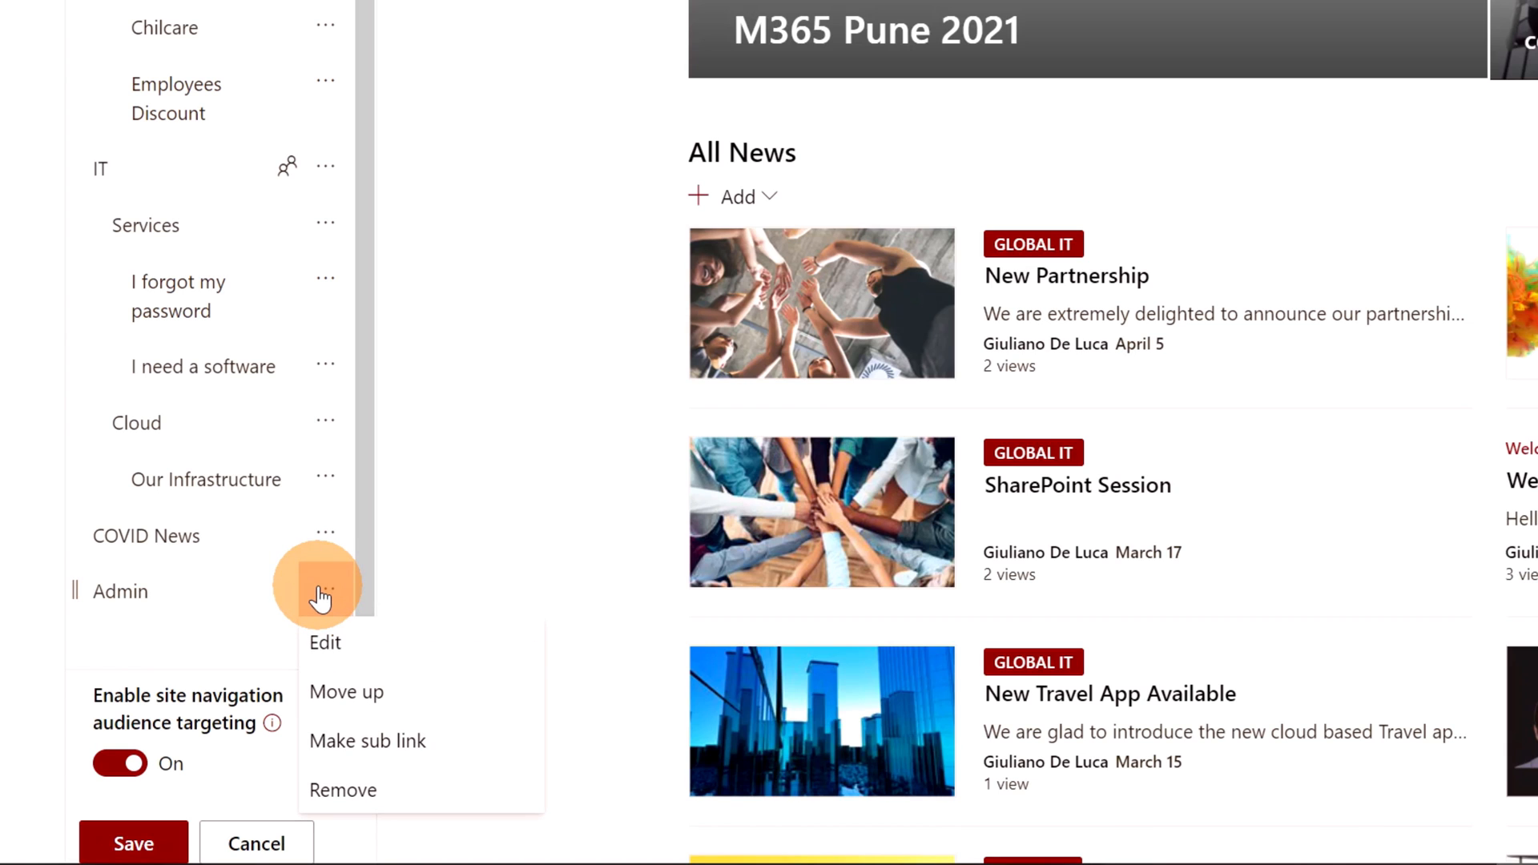
click(324, 642)
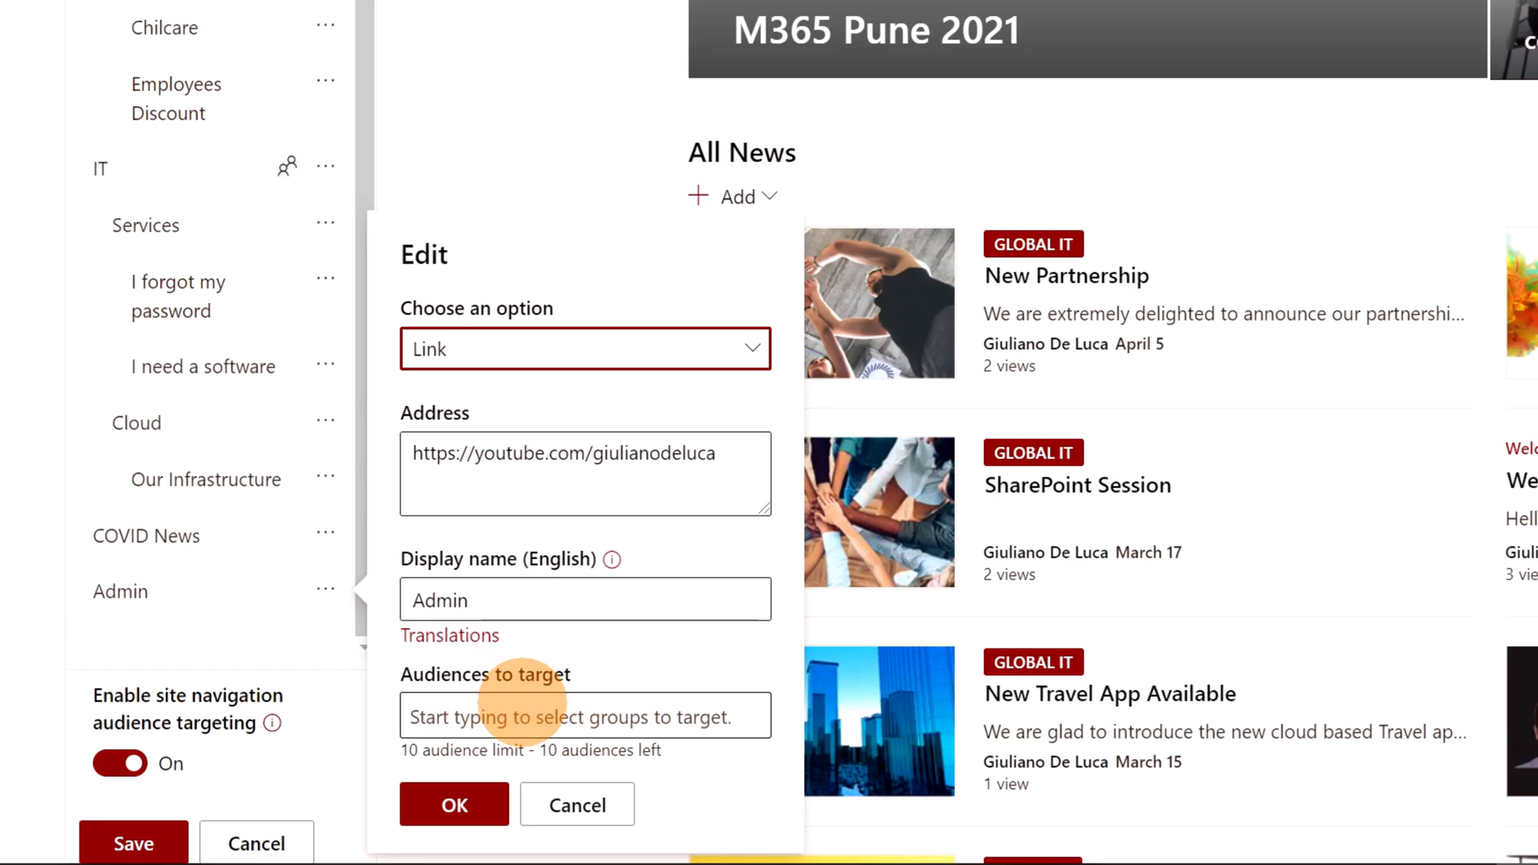
click(585, 716)
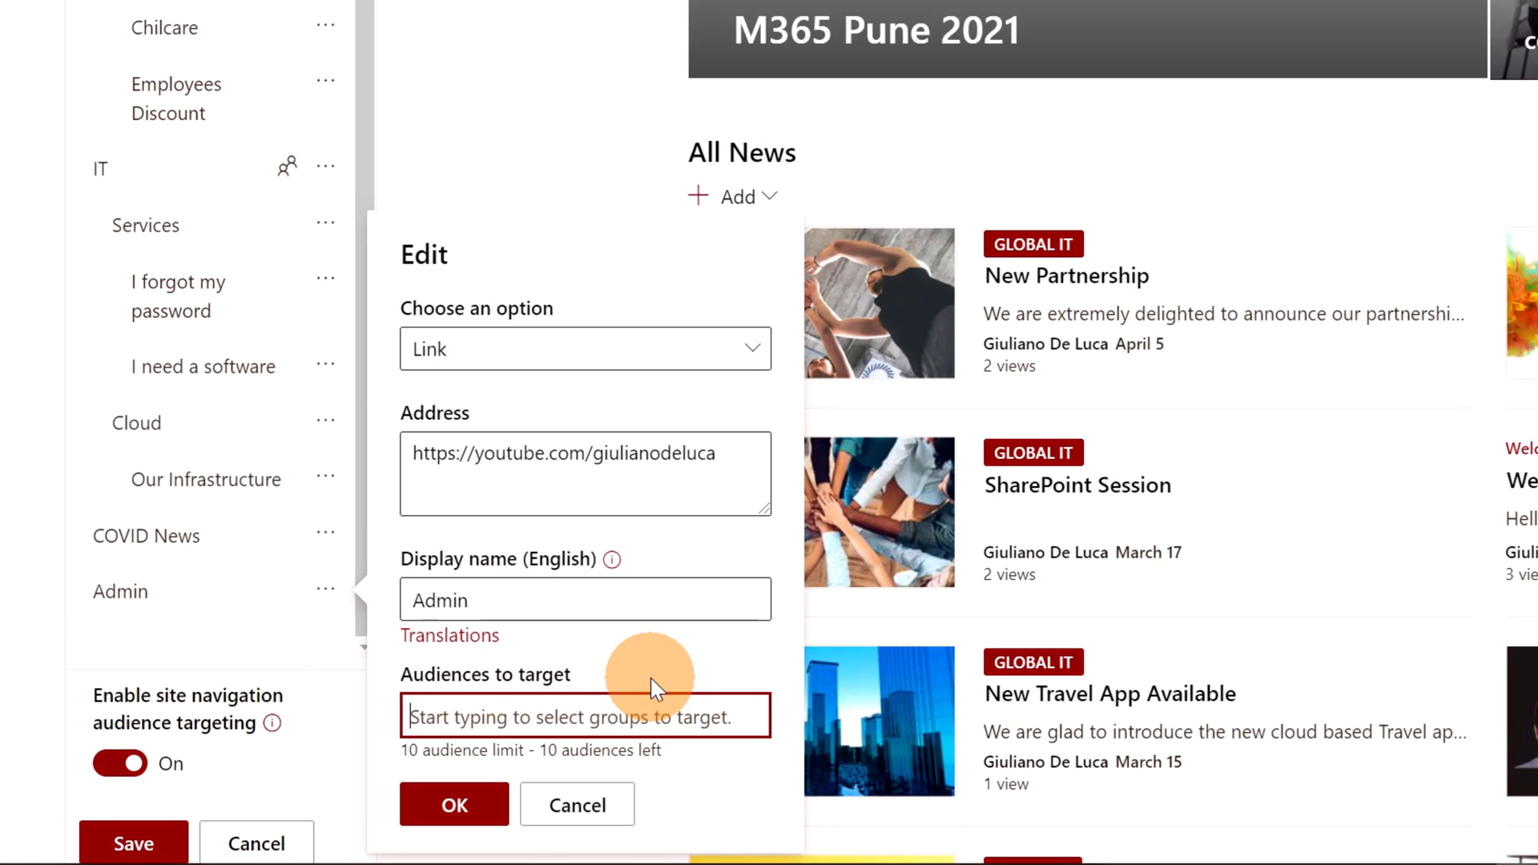
text(giuli)
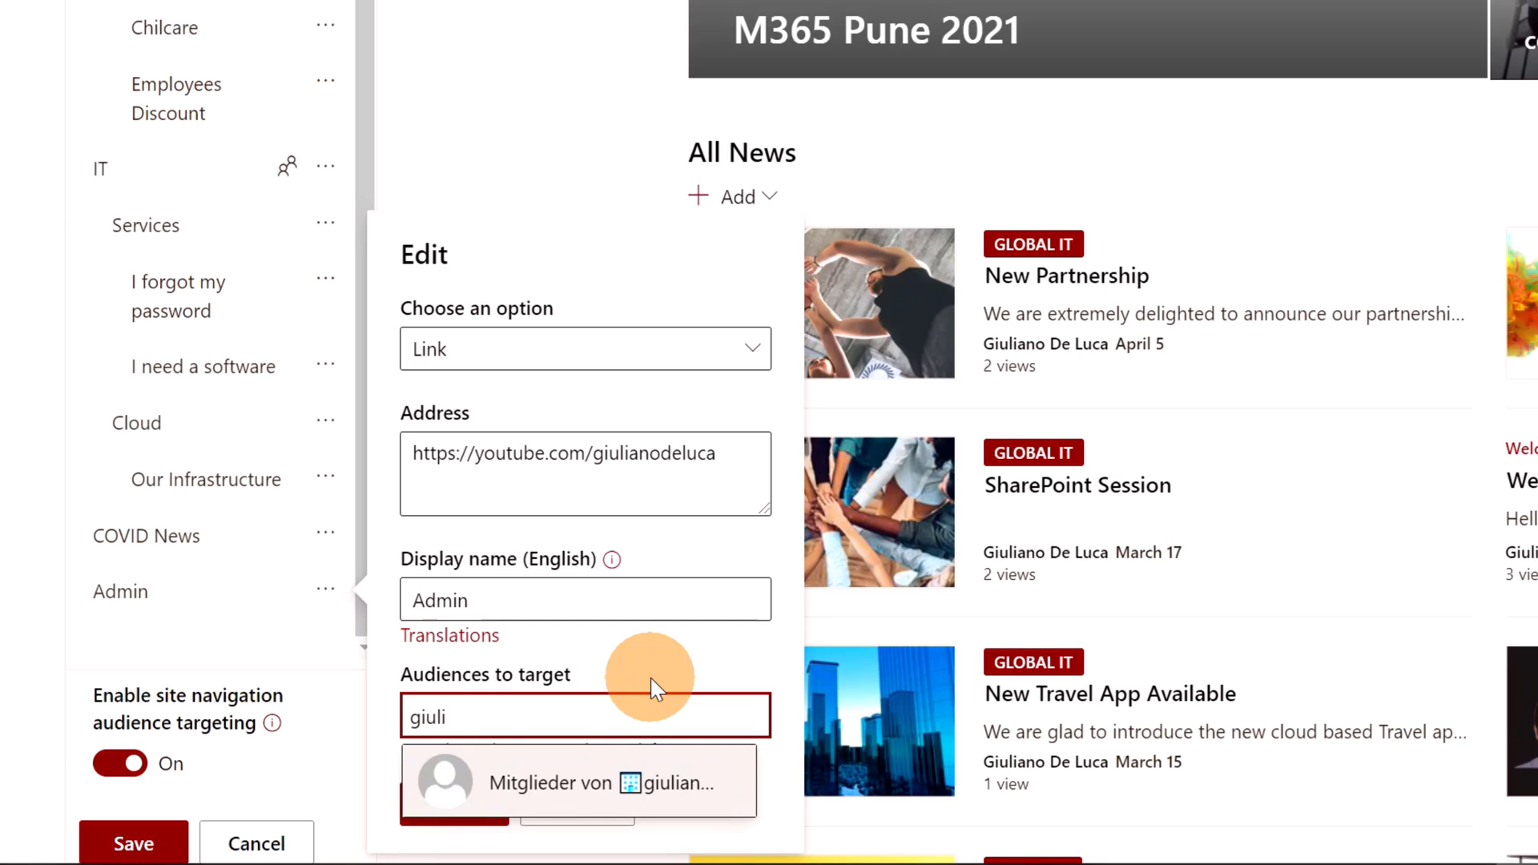
click(577, 782)
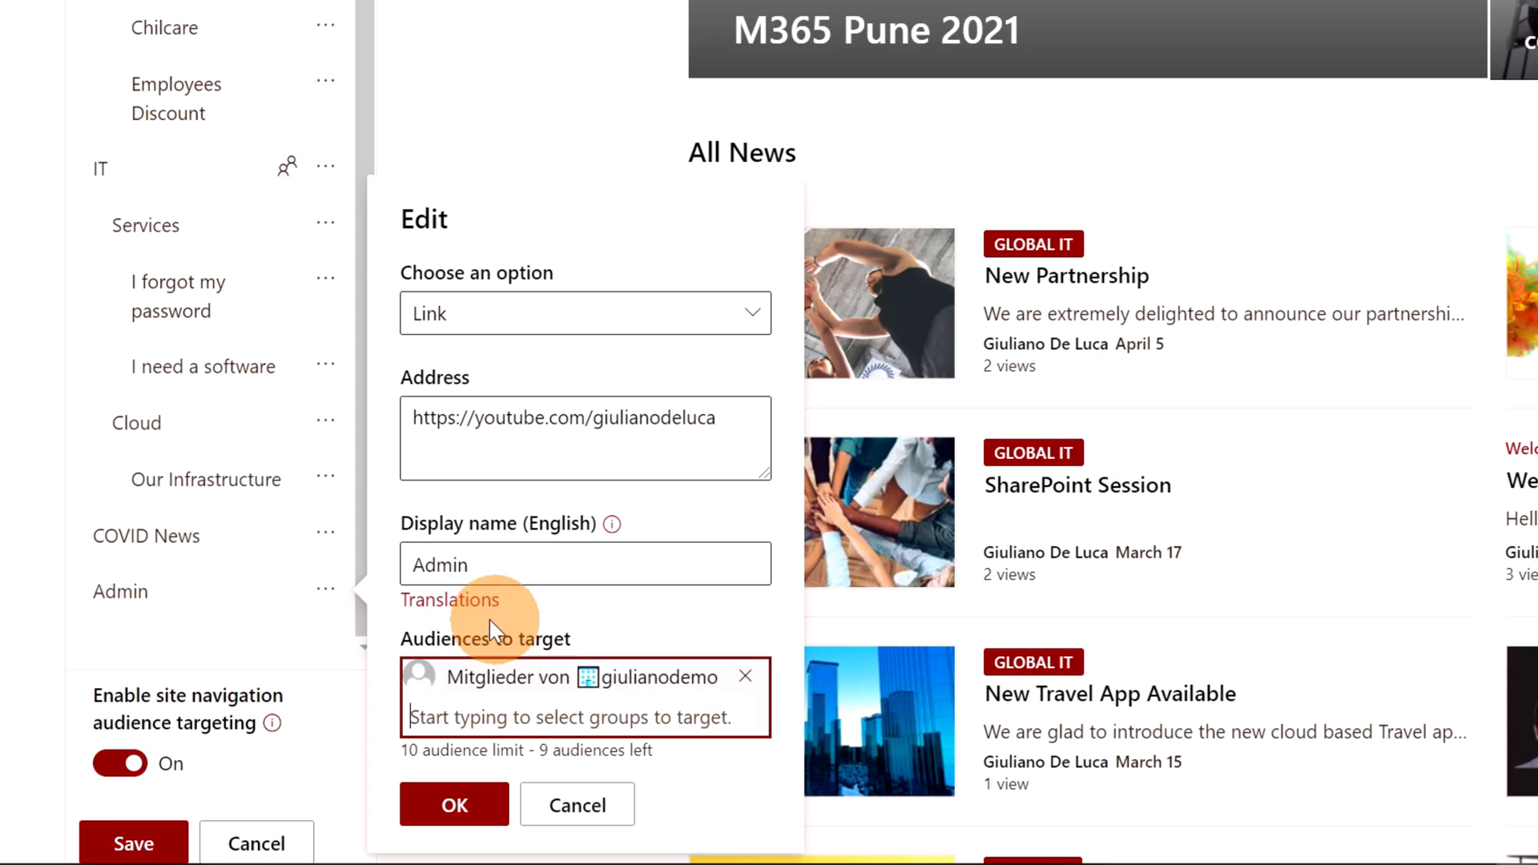
mouse_move(657, 530)
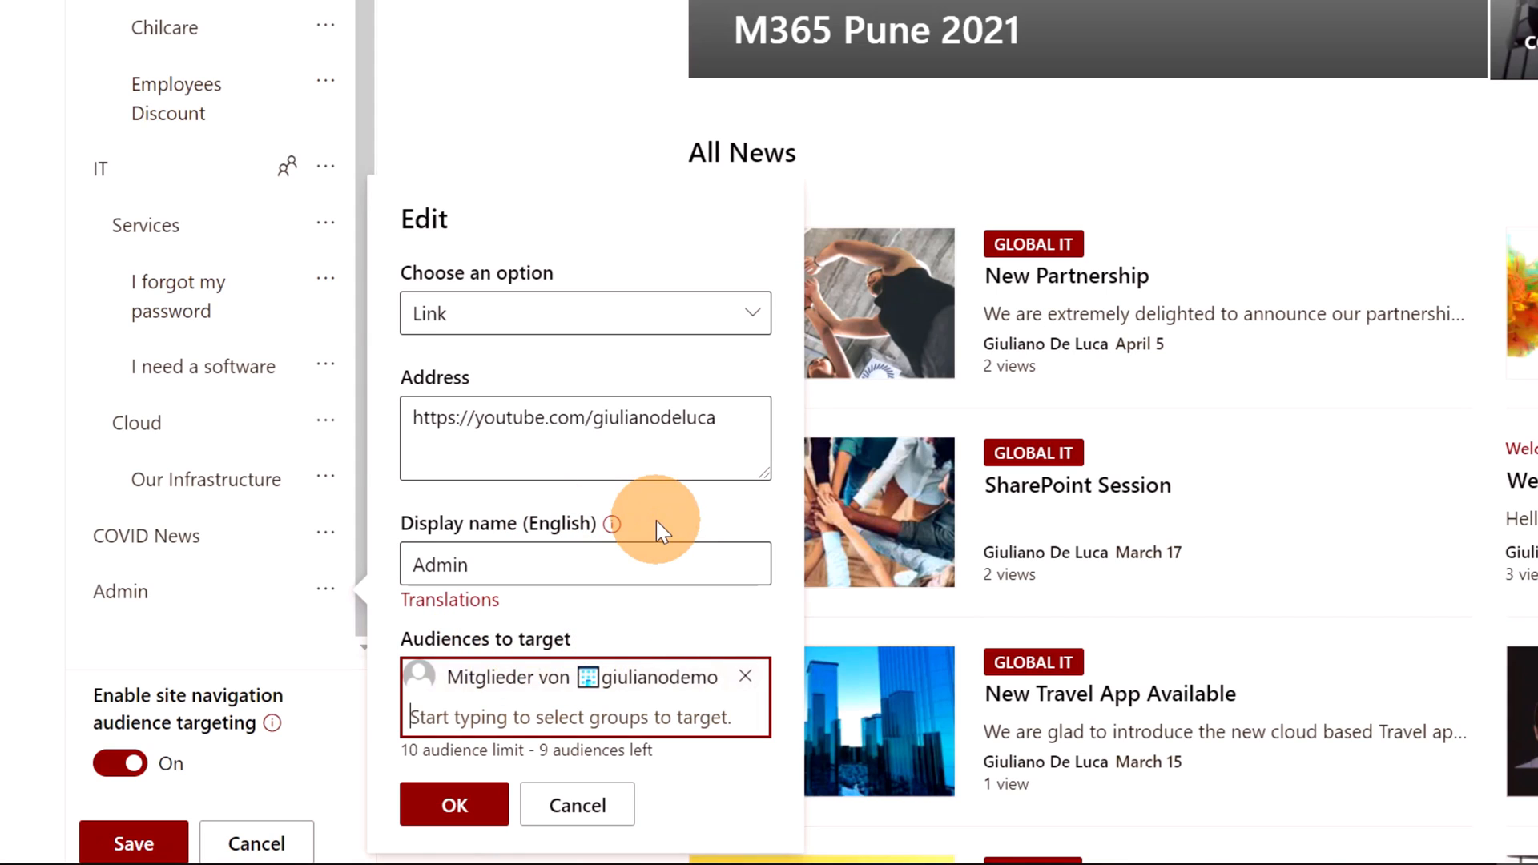